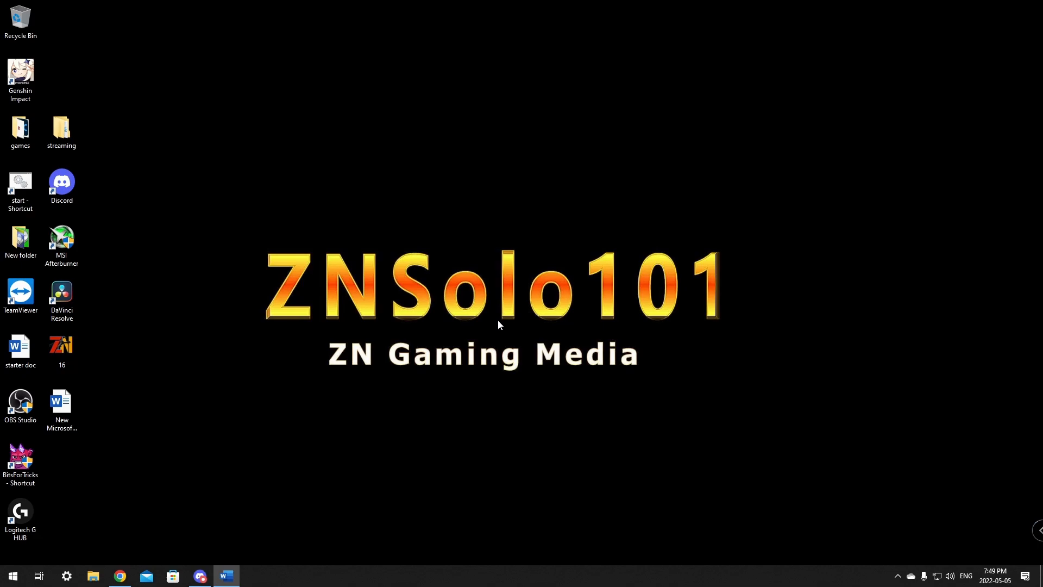
{"action": "mouse_move", "coordinate": [341, 238]}
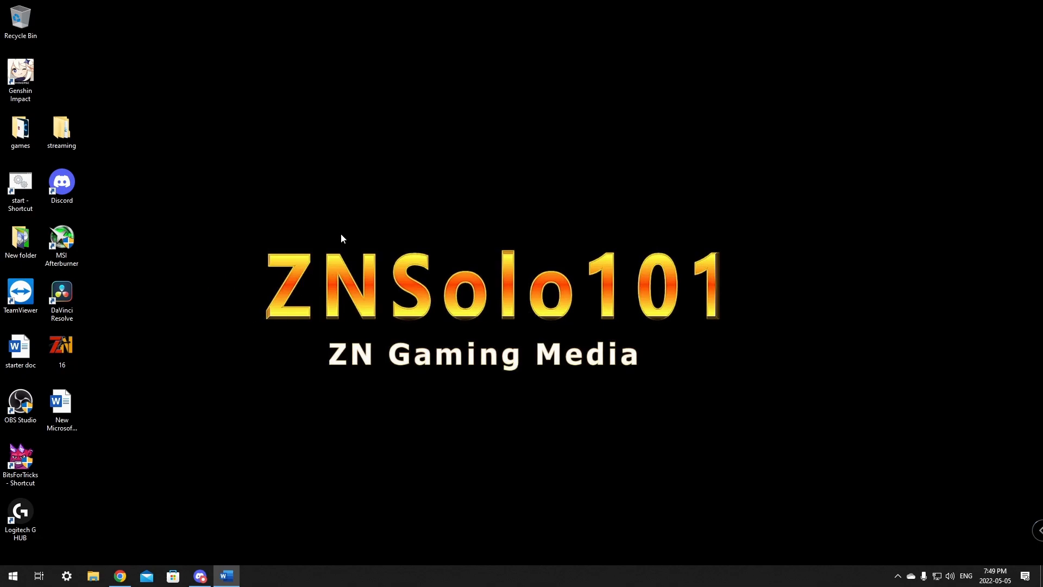
{"action": "mouse_move", "coordinate": [307, 250]}
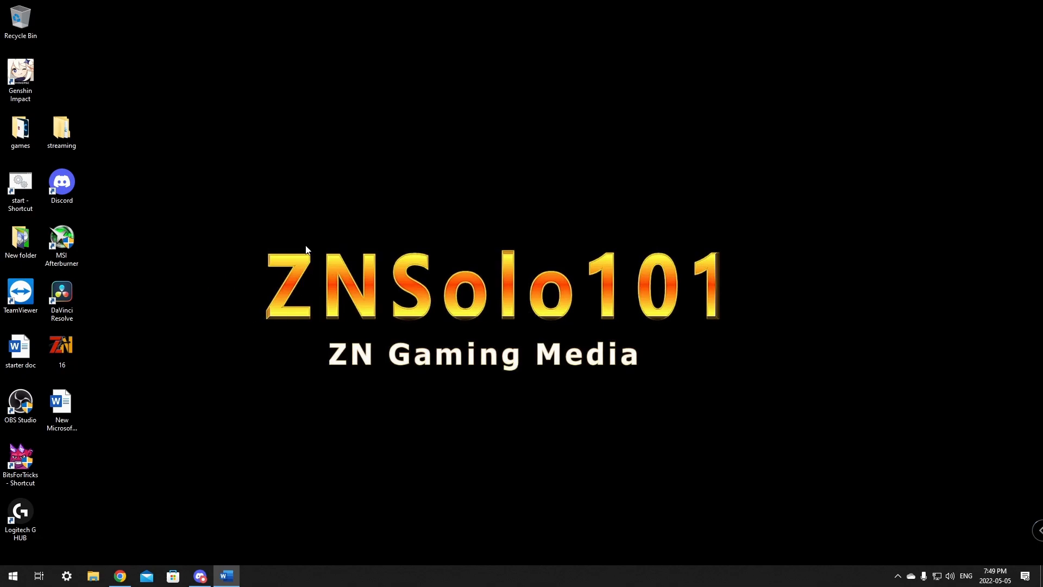
{"action": "mouse_move", "coordinate": [382, 241]}
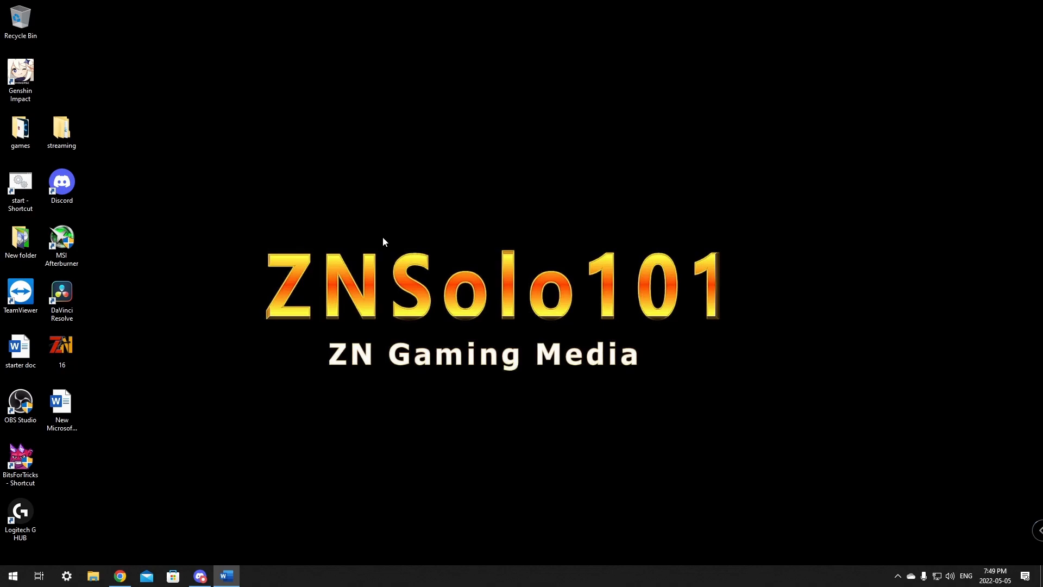
{"action": "mouse_move", "coordinate": [389, 241]}
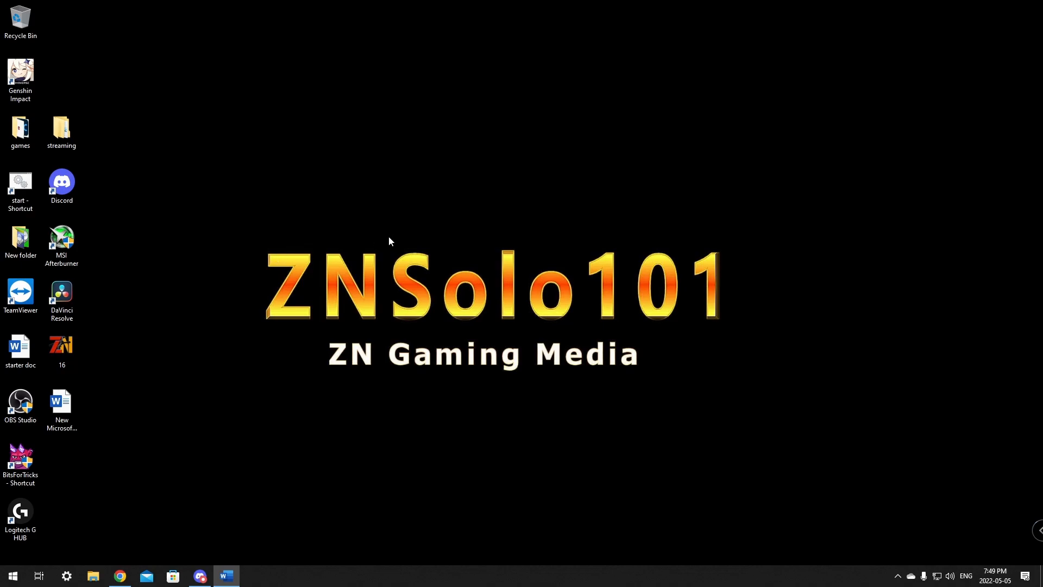
Go to streamelements.com, start Get Started Now and sign in with the Twitch account.
{"action": "left_click", "coordinate": [119, 576]}
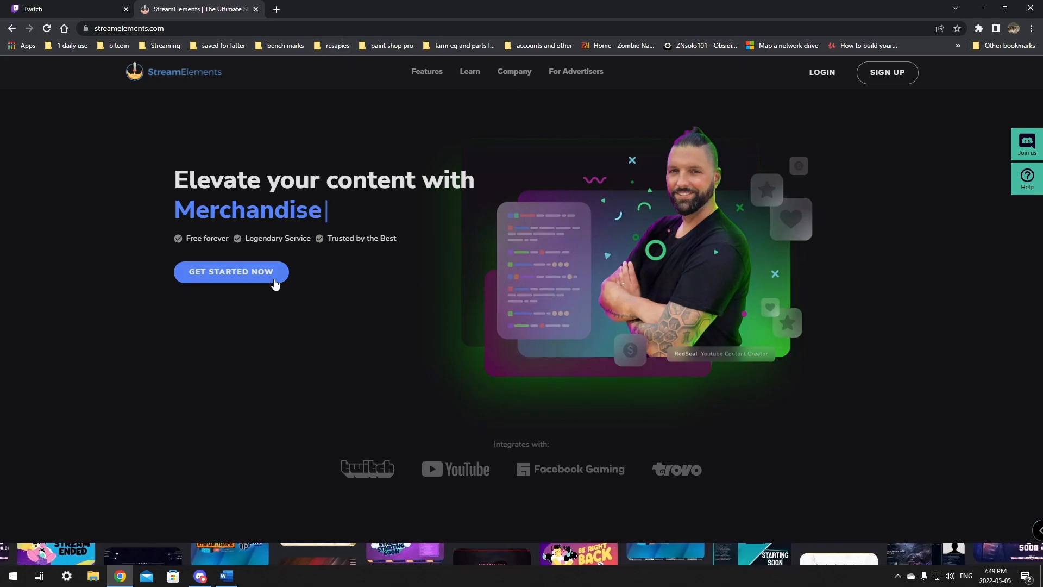
{"action": "left_click", "coordinate": [821, 72]}
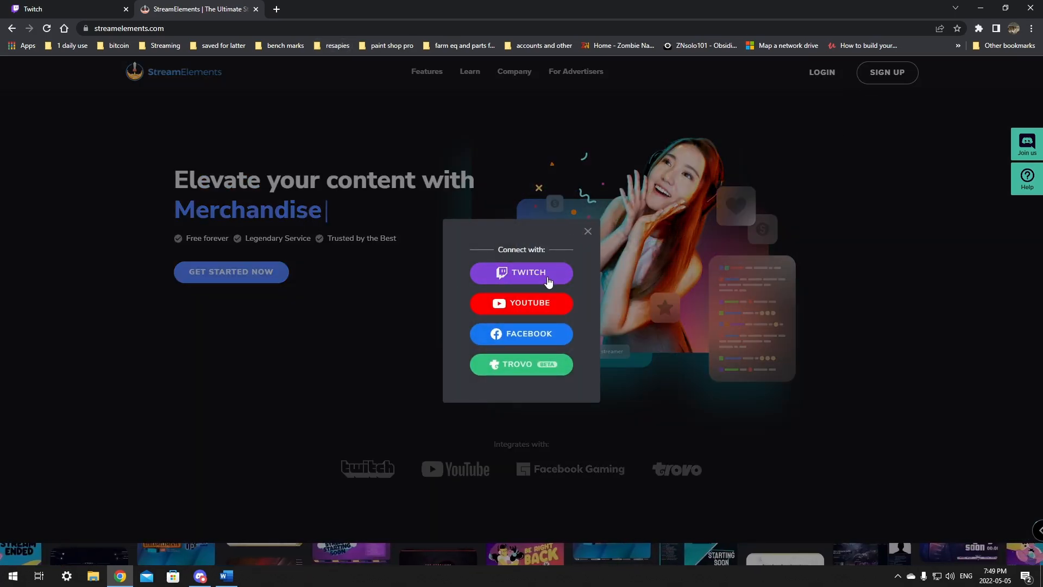
{"action": "left_click", "coordinate": [522, 273]}
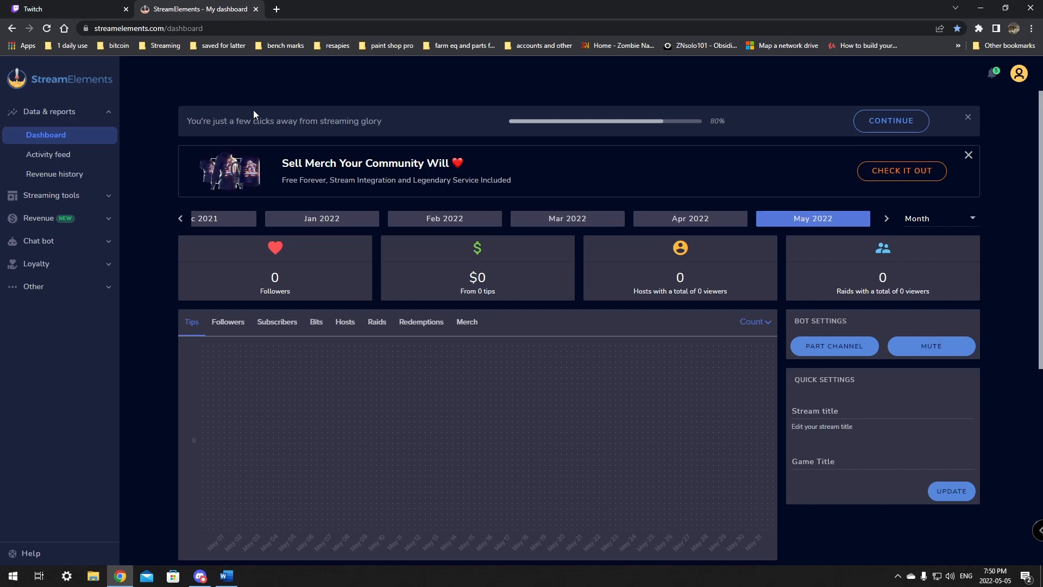
{"action": "mouse_move", "coordinate": [50, 195]}
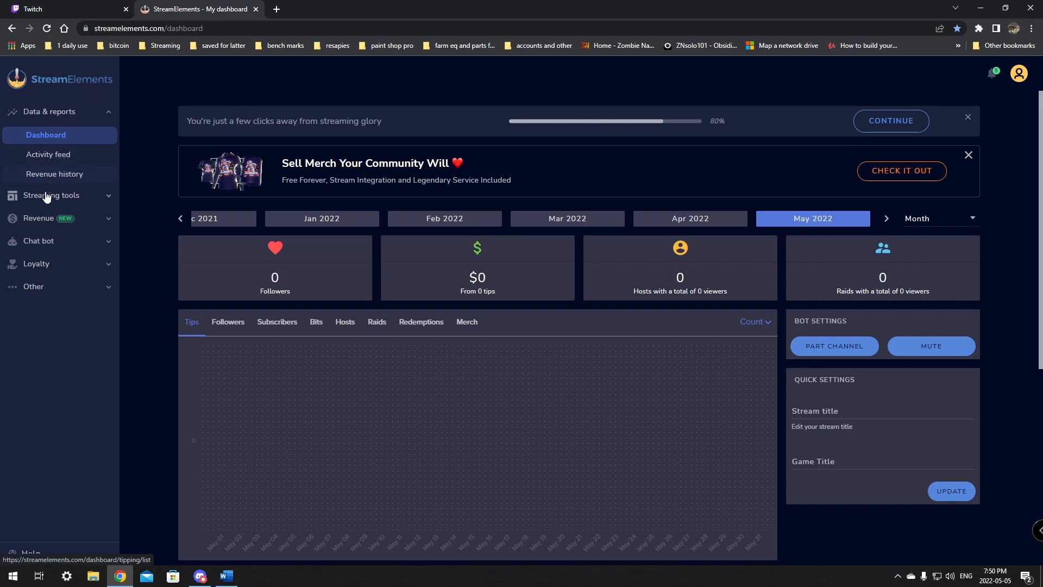
Expand Revenue in the sidebar and bring up the SE Merch setup page.
{"action": "left_click", "coordinate": [39, 217]}
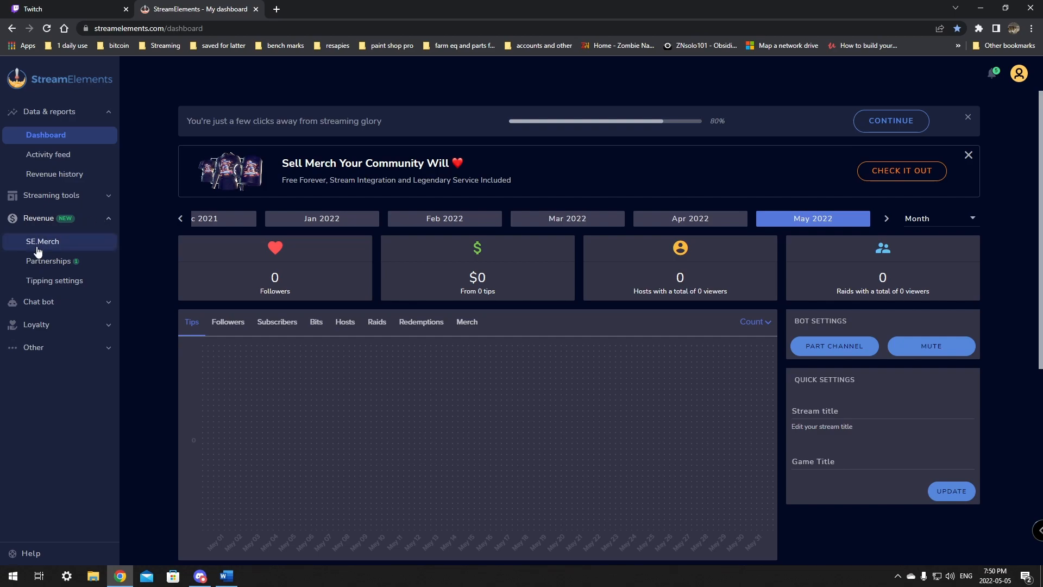
{"action": "left_click", "coordinate": [42, 241]}
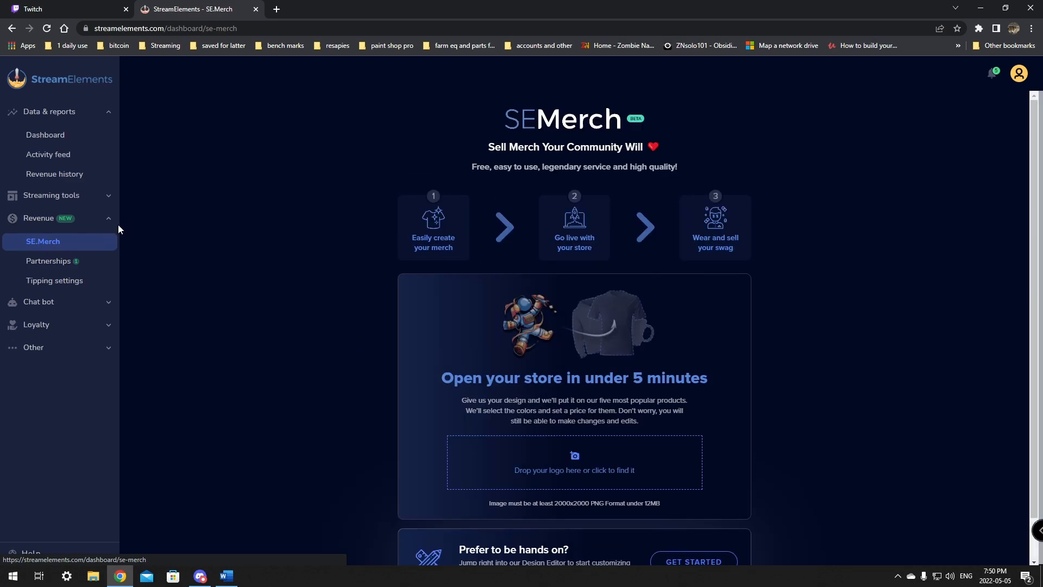
{"action": "mouse_move", "coordinate": [246, 202]}
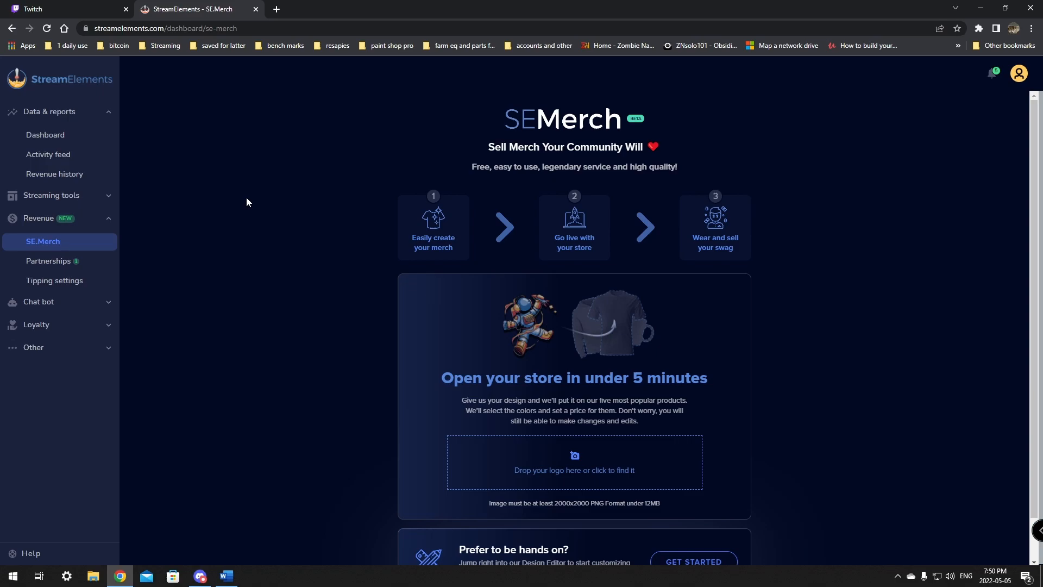
{"action": "mouse_move", "coordinate": [587, 217]}
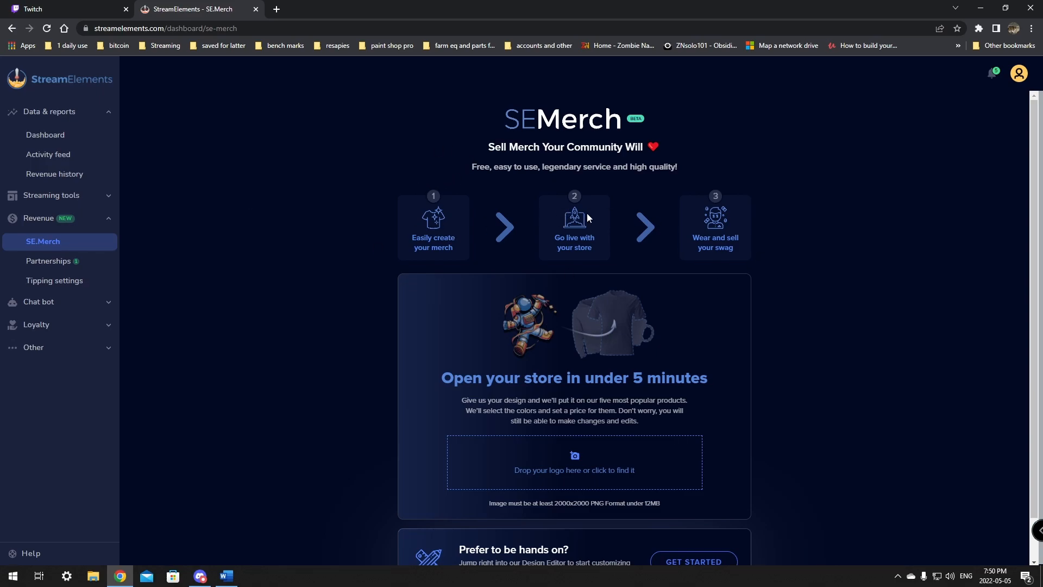
{"action": "mouse_move", "coordinate": [429, 238]}
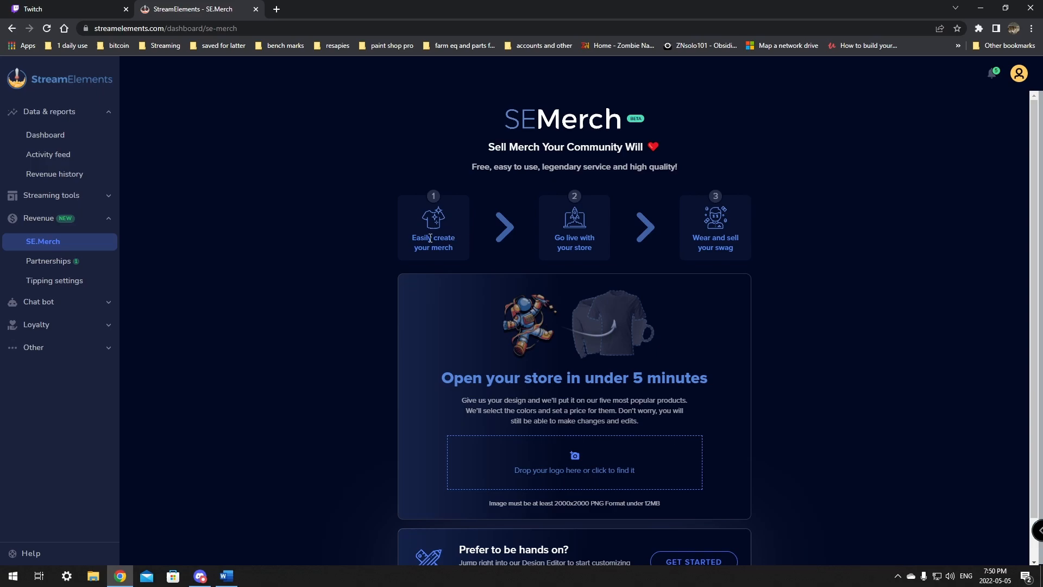
{"action": "mouse_move", "coordinate": [573, 444]}
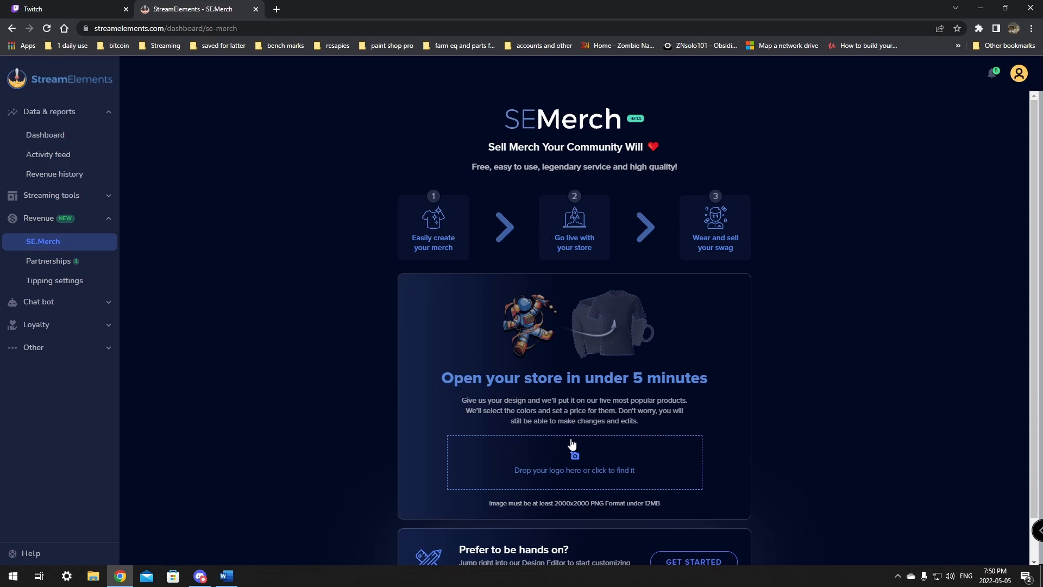
{"action": "mouse_move", "coordinate": [576, 419]}
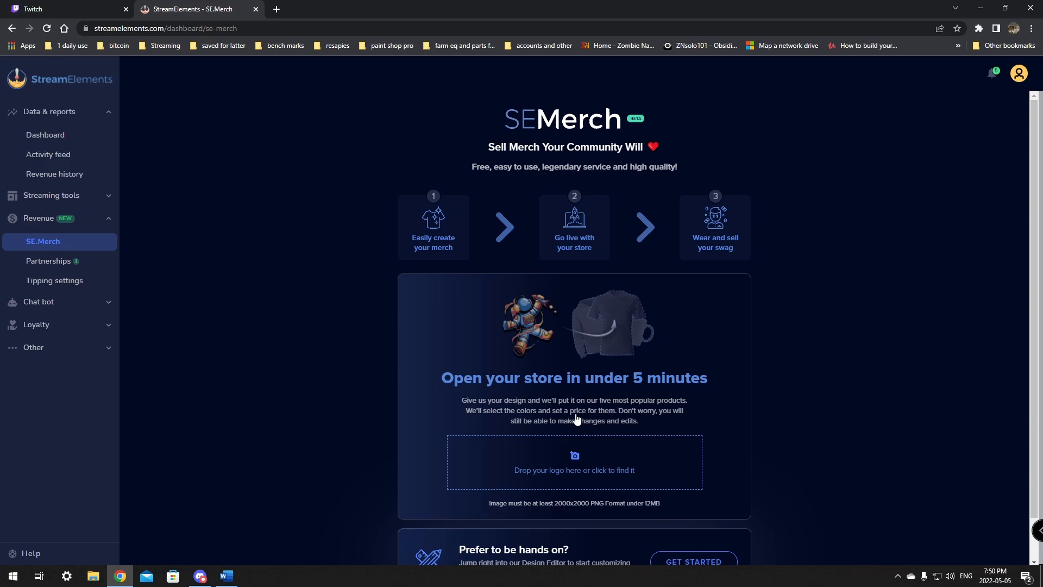
{"action": "mouse_move", "coordinate": [630, 248]}
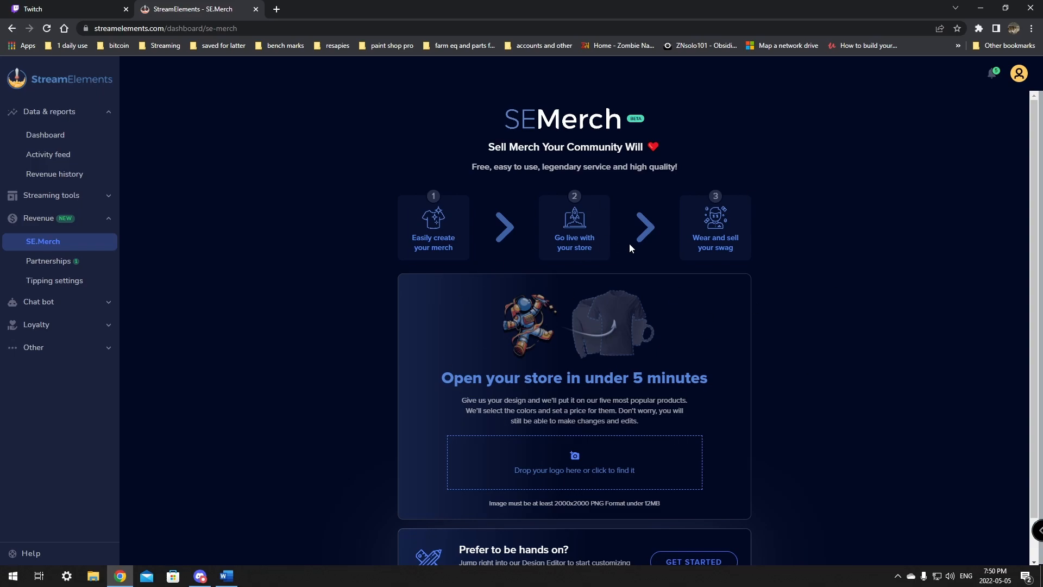
{"action": "scroll", "scroll_direction": "down", "scroll_amount": 3}
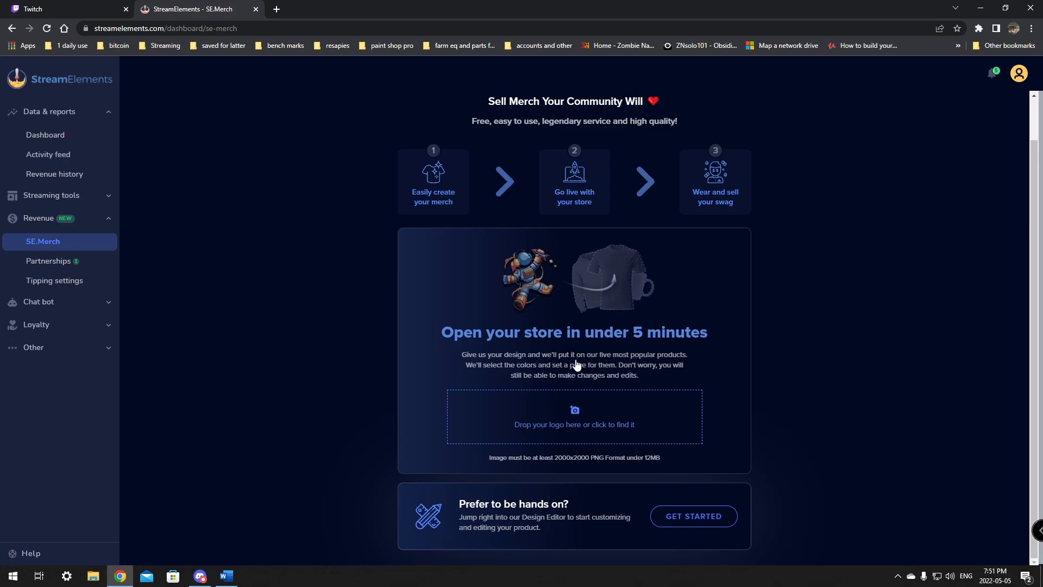
{"action": "mouse_move", "coordinate": [561, 463]}
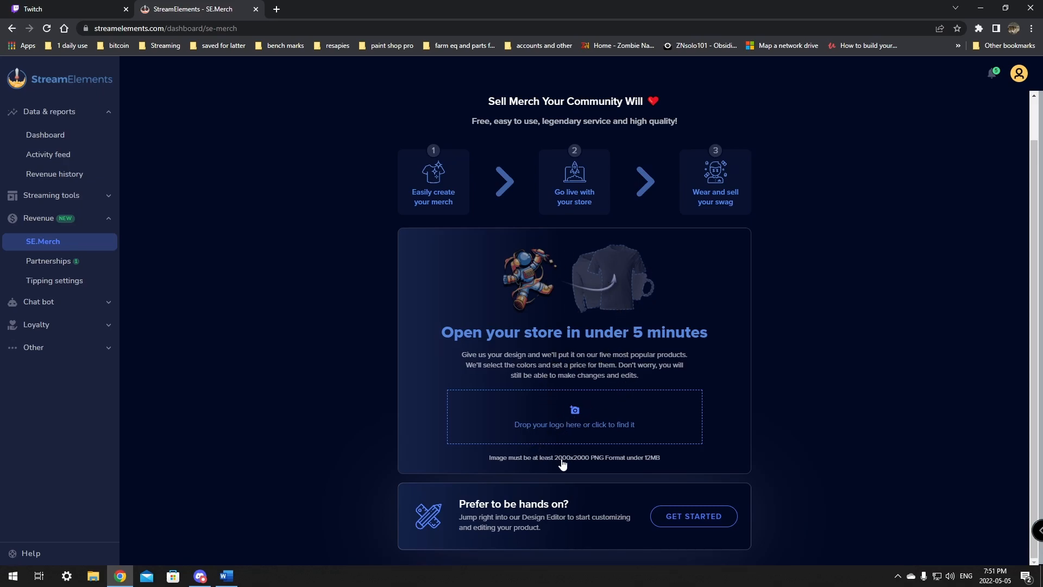
{"action": "mouse_move", "coordinate": [547, 527]}
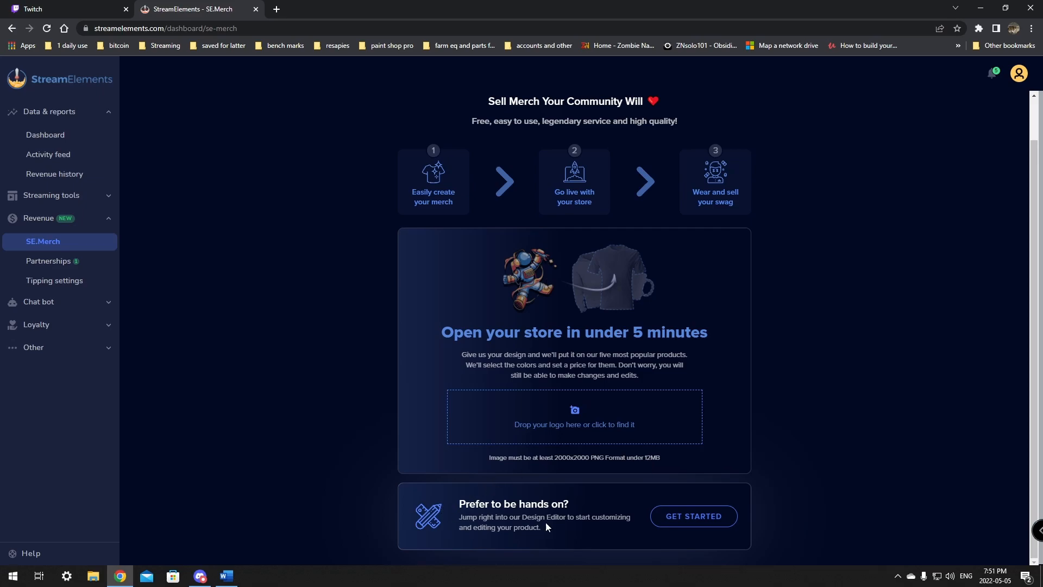
{"action": "mouse_move", "coordinate": [693, 516]}
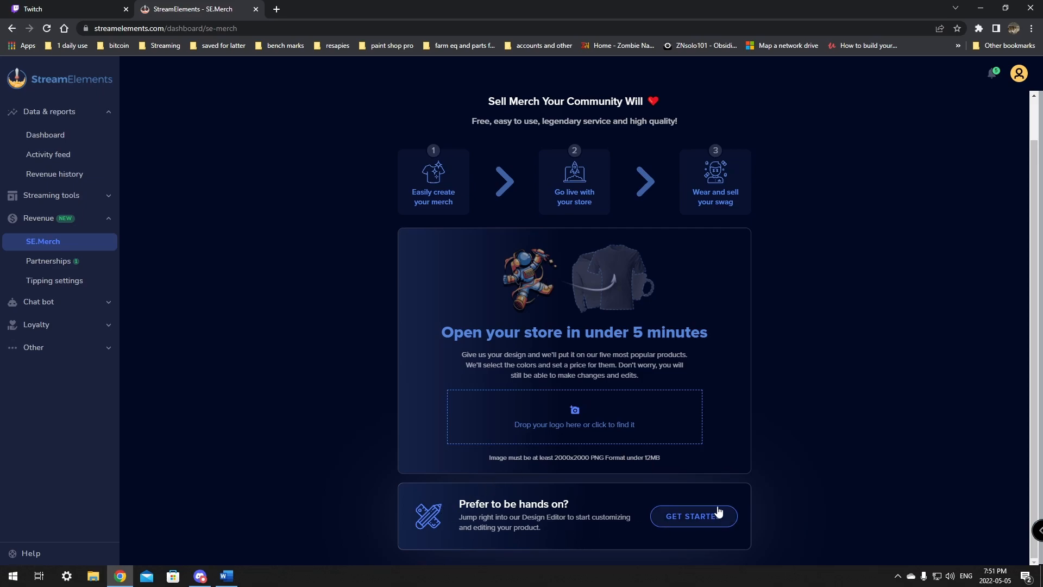
{"action": "mouse_move", "coordinate": [862, 490]}
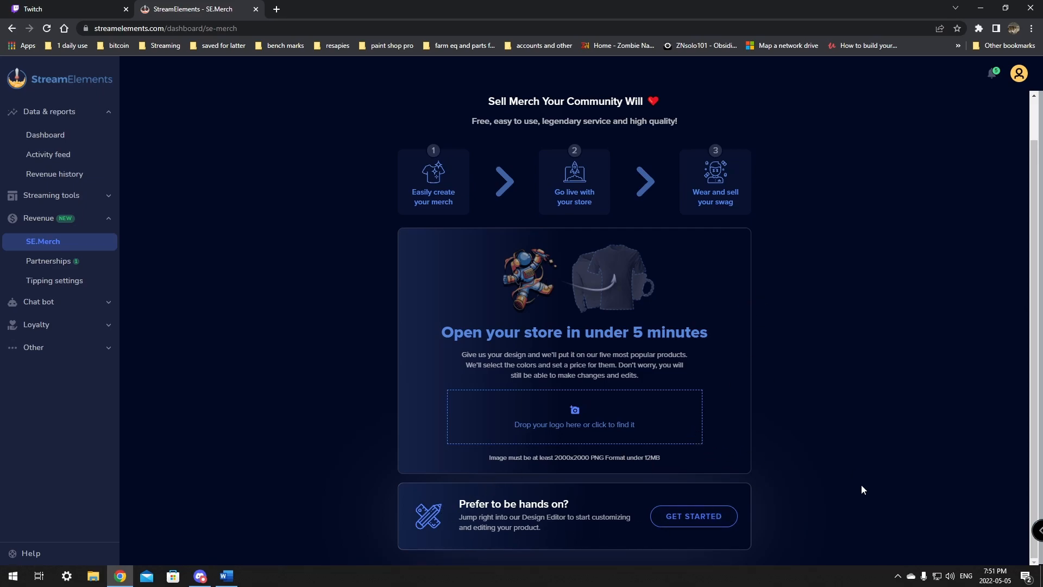
{"action": "mouse_move", "coordinate": [600, 444]}
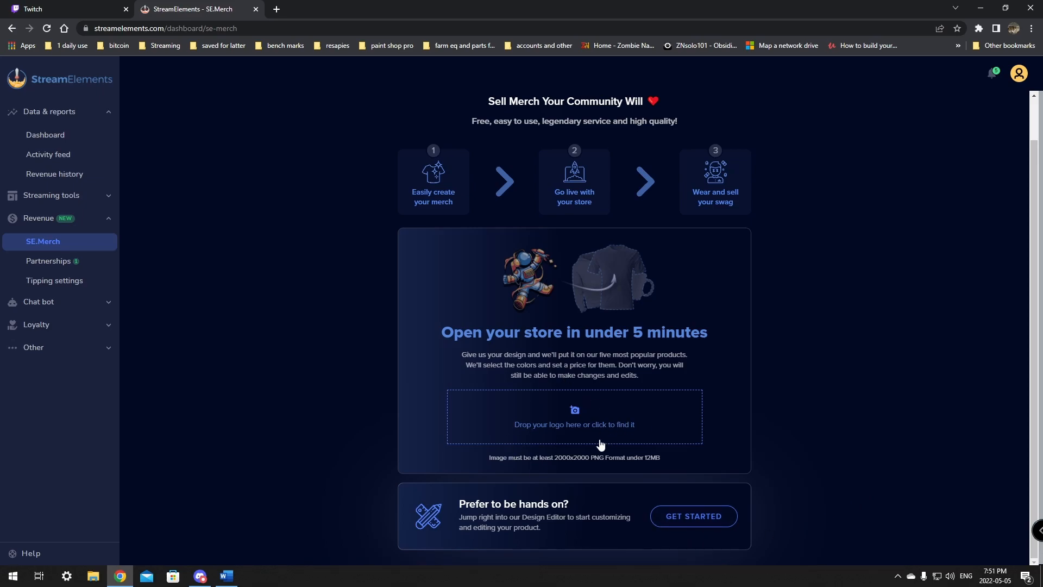
{"action": "mouse_move", "coordinate": [576, 426]}
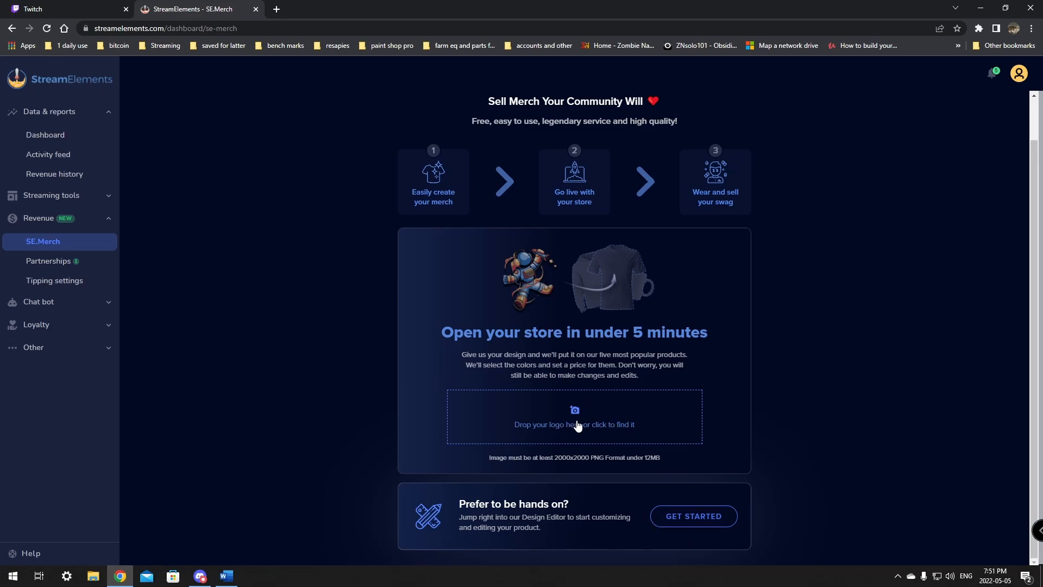
{"action": "mouse_move", "coordinate": [576, 446]}
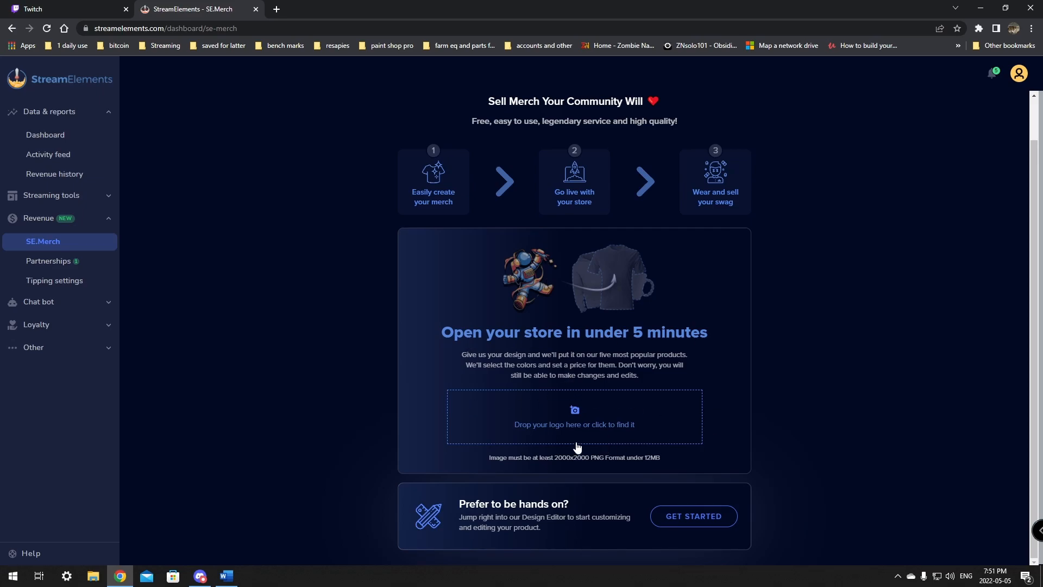
{"action": "mouse_move", "coordinate": [412, 160]}
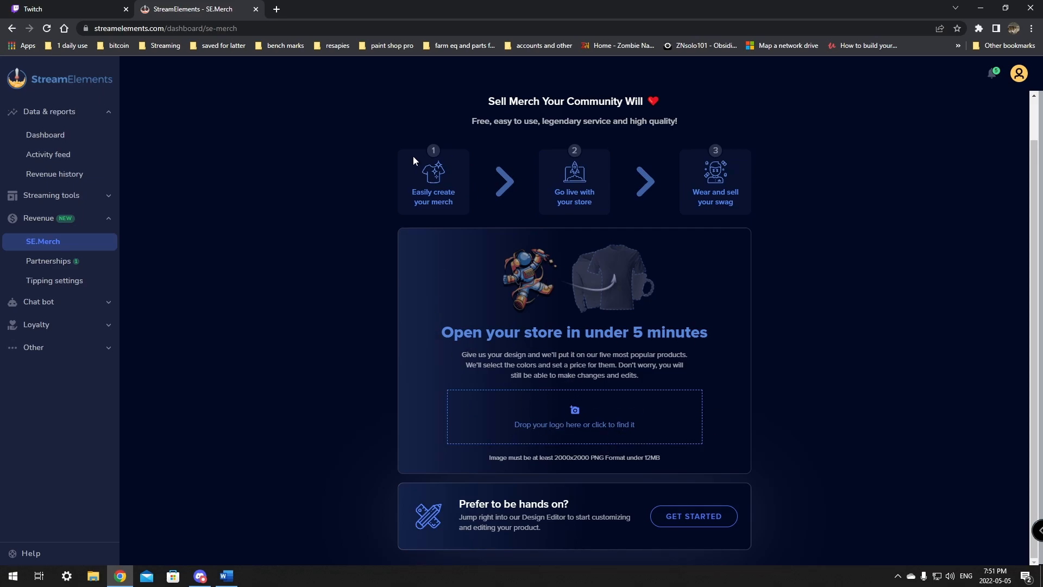
{"action": "mouse_move", "coordinate": [566, 358]}
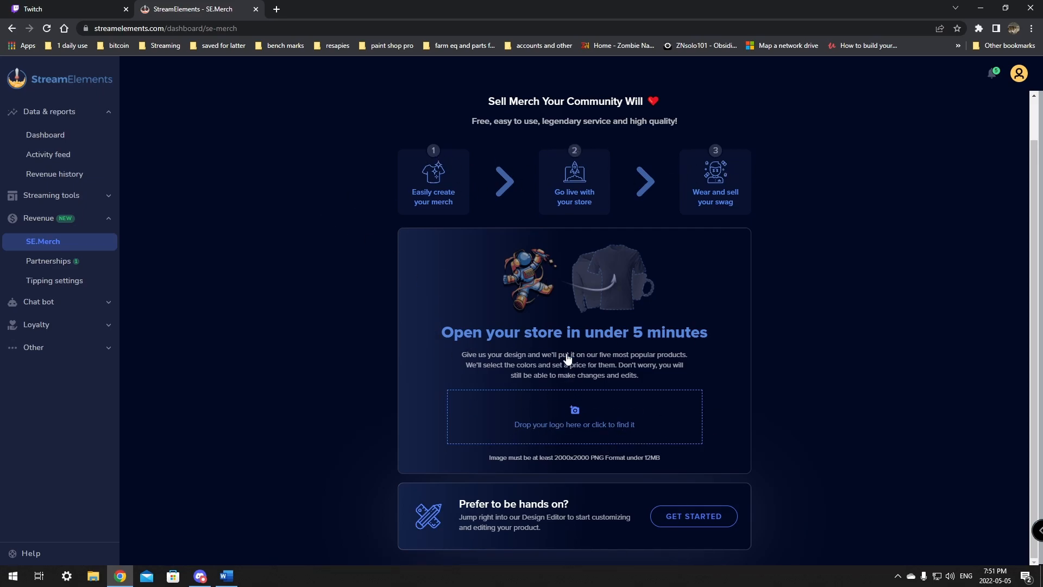
{"action": "left_click", "coordinate": [693, 515]}
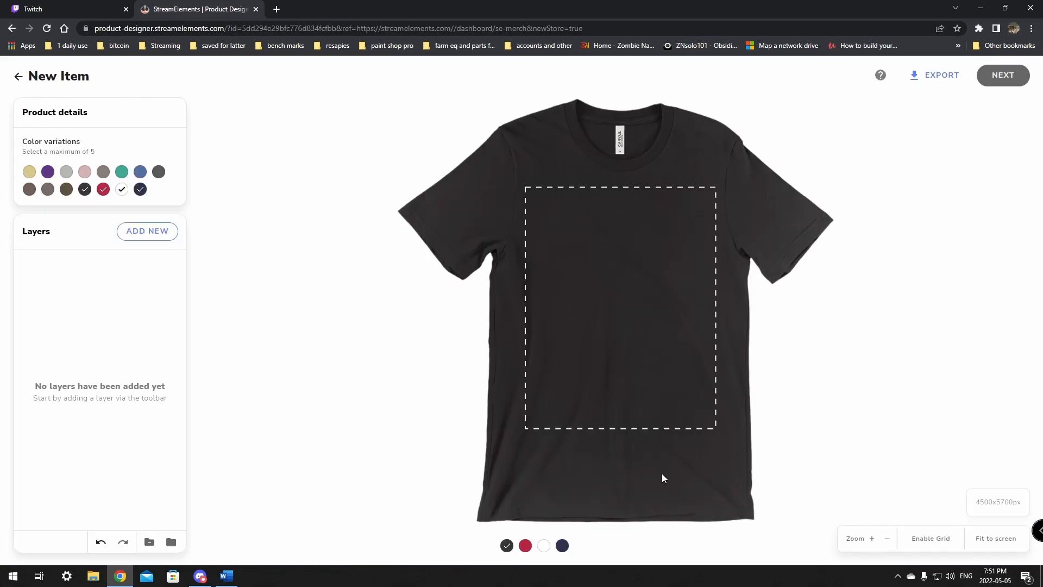
{"action": "mouse_move", "coordinate": [732, 379]}
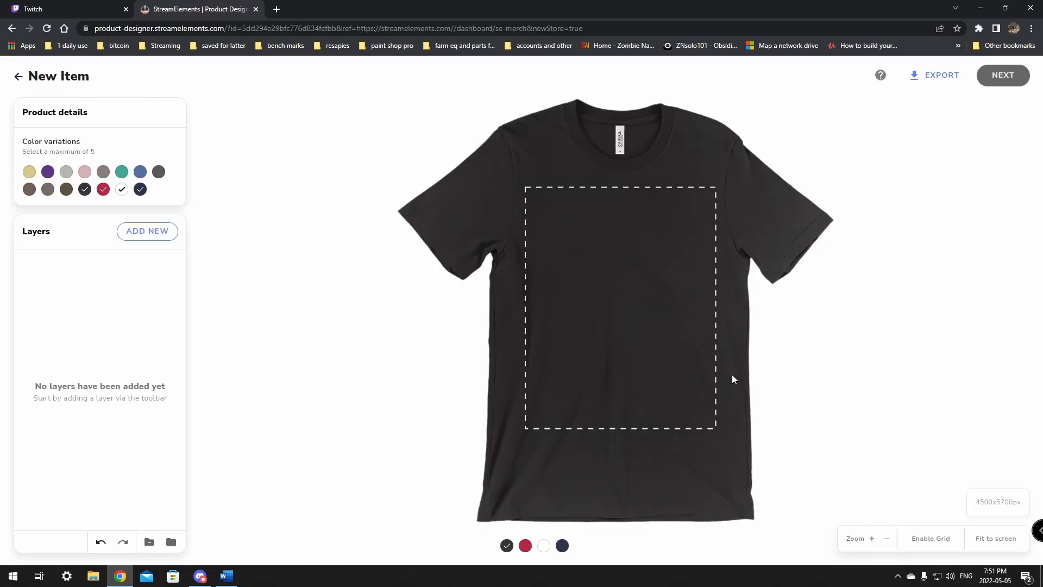
{"action": "mouse_move", "coordinate": [692, 242]}
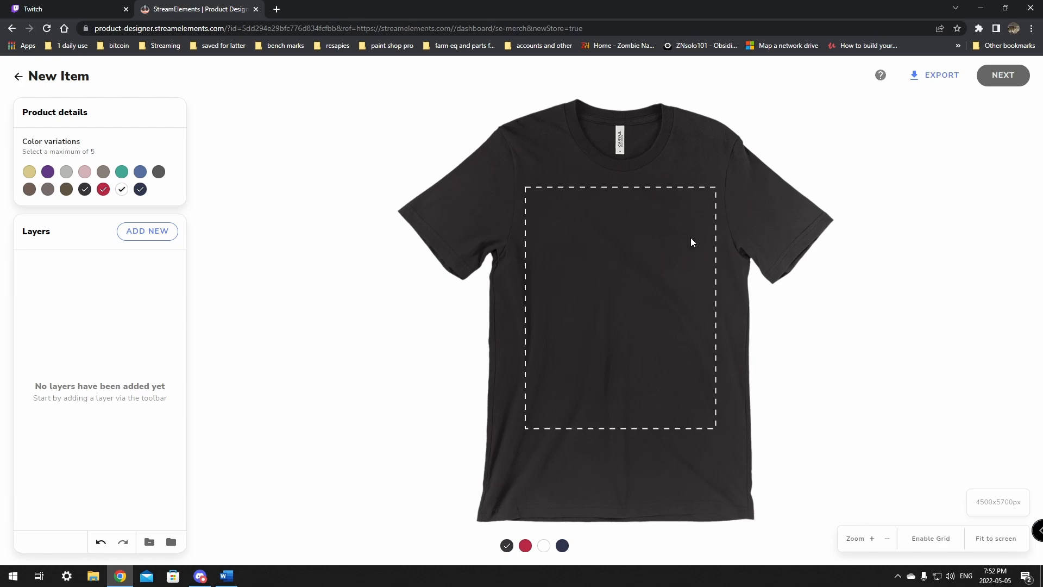
{"action": "mouse_move", "coordinate": [897, 104]}
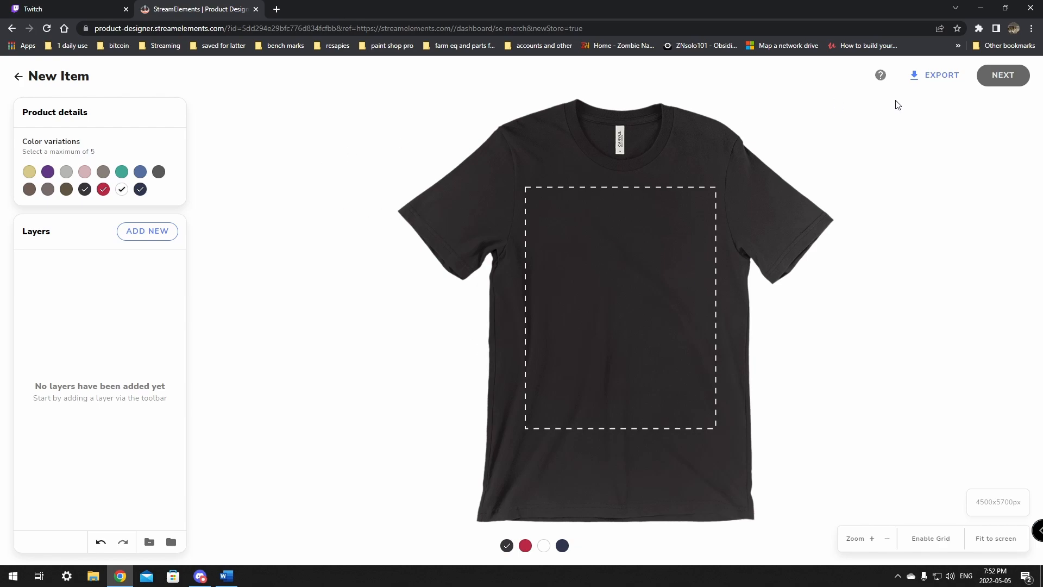
{"action": "mouse_move", "coordinate": [694, 271]}
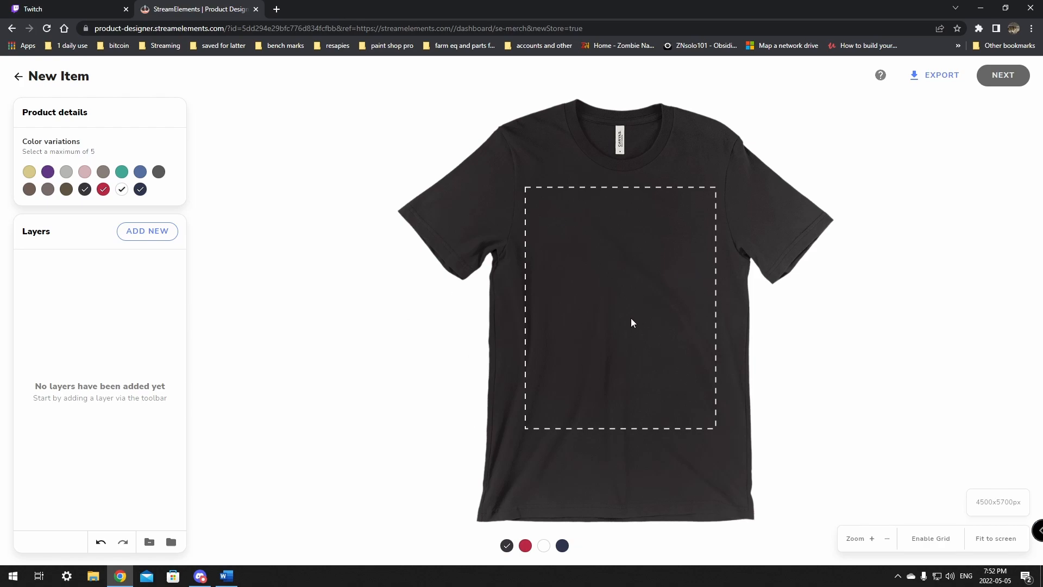
{"action": "mouse_move", "coordinate": [689, 182]}
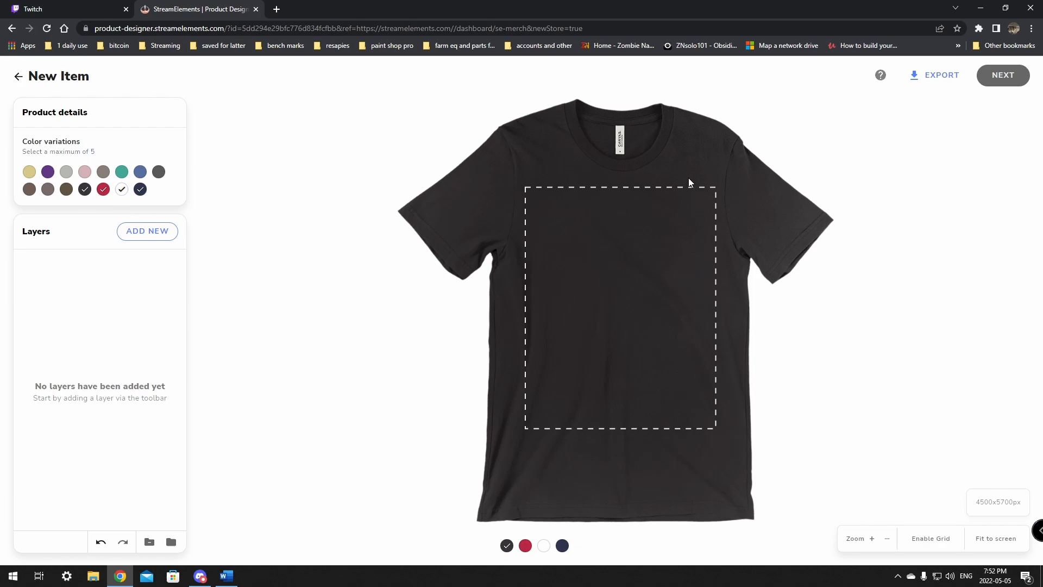
{"action": "mouse_move", "coordinate": [137, 249]}
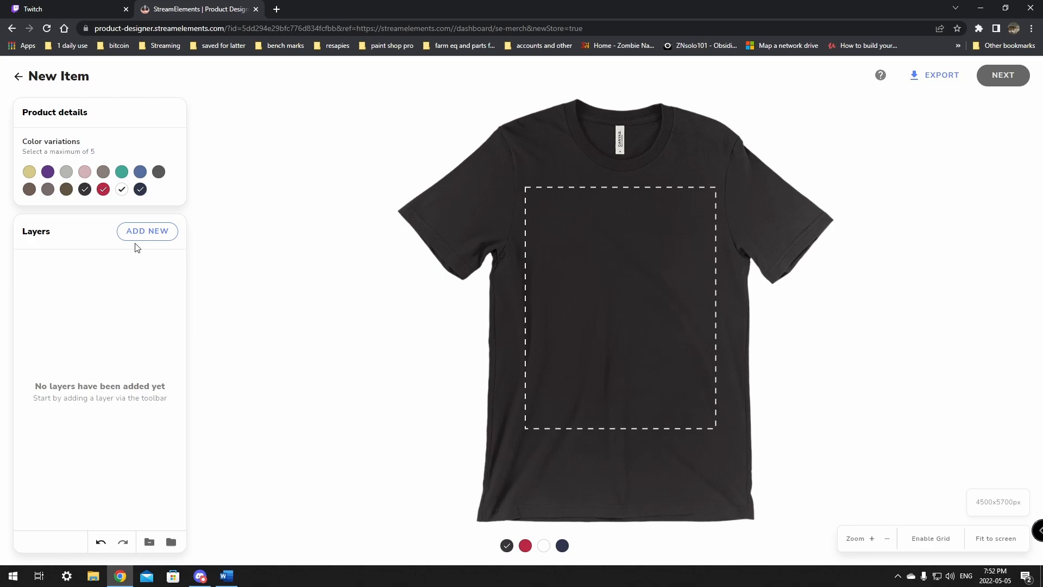
Add a new layer from Your uploads, uploading the 16.png file from the Desktop.
{"action": "left_click", "coordinate": [148, 231]}
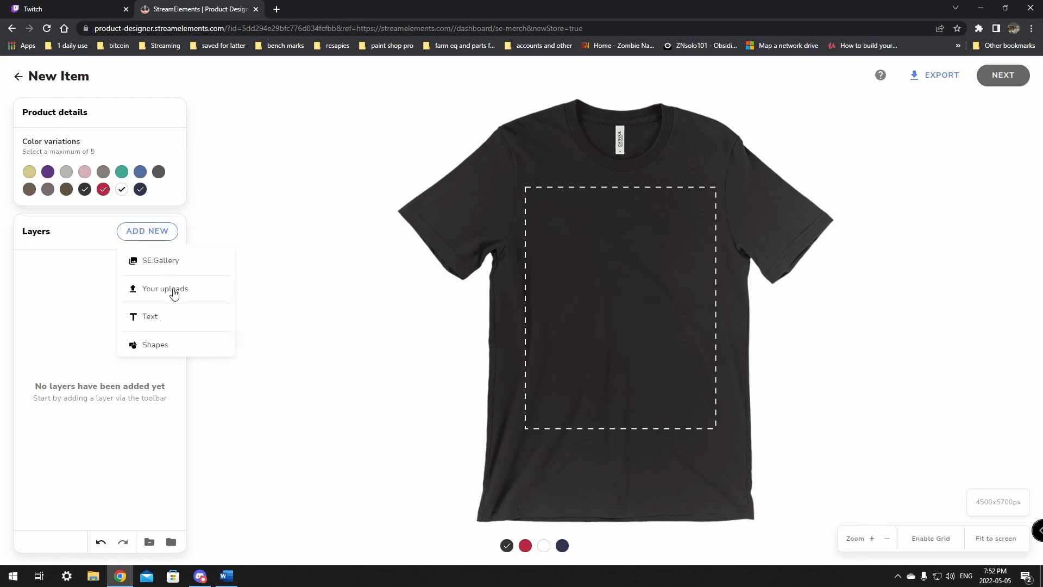
{"action": "left_click", "coordinate": [165, 289]}
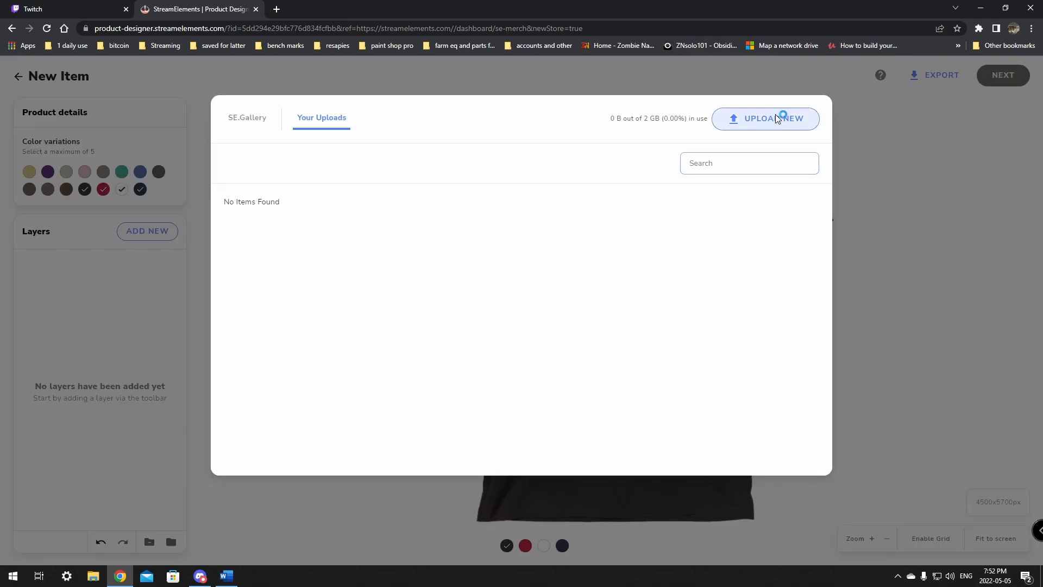
{"action": "left_click", "coordinate": [764, 118]}
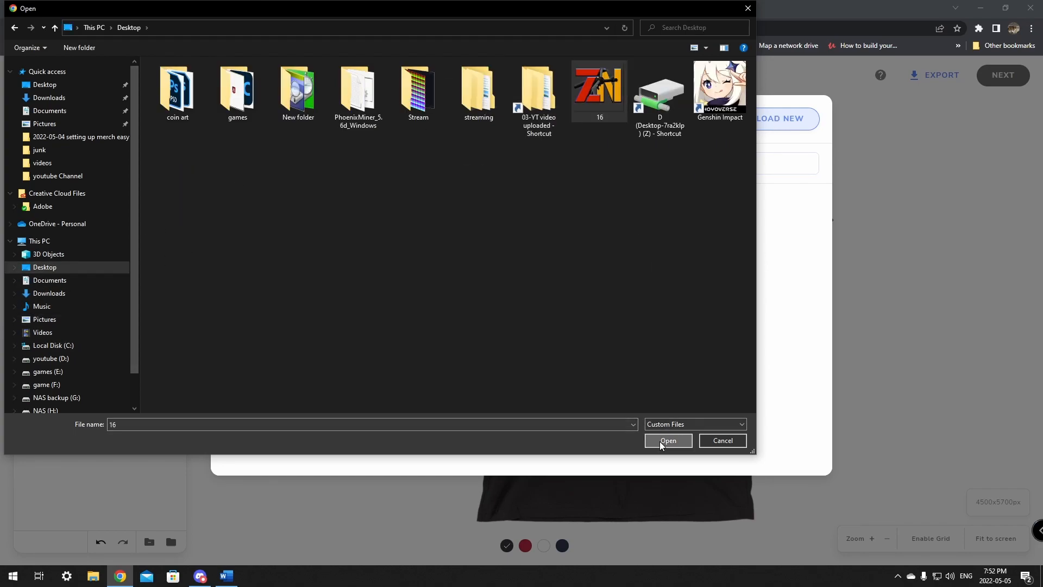
{"action": "left_click", "coordinate": [668, 441]}
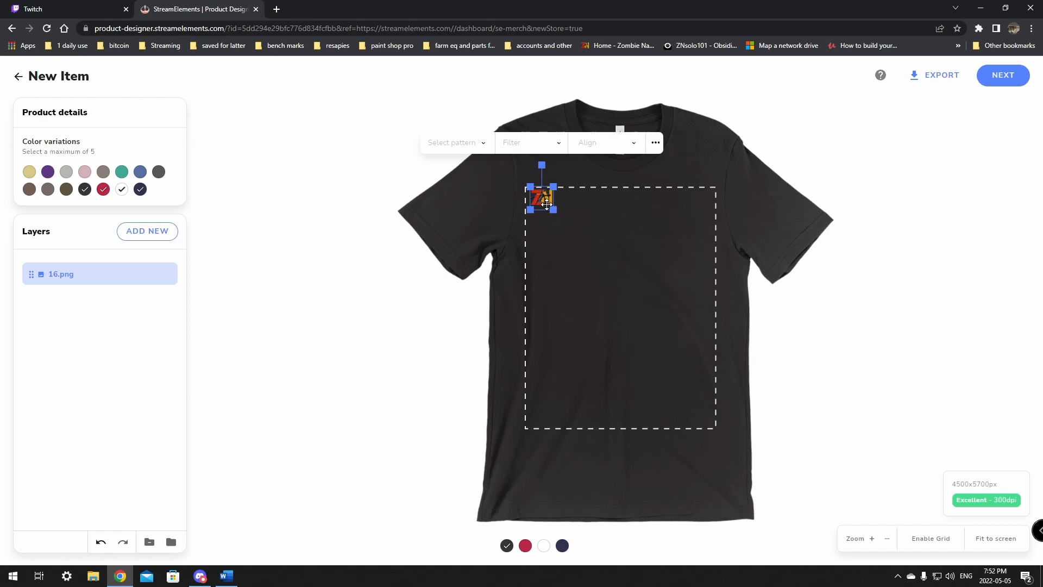
{"action": "left_click", "coordinate": [1002, 74]}
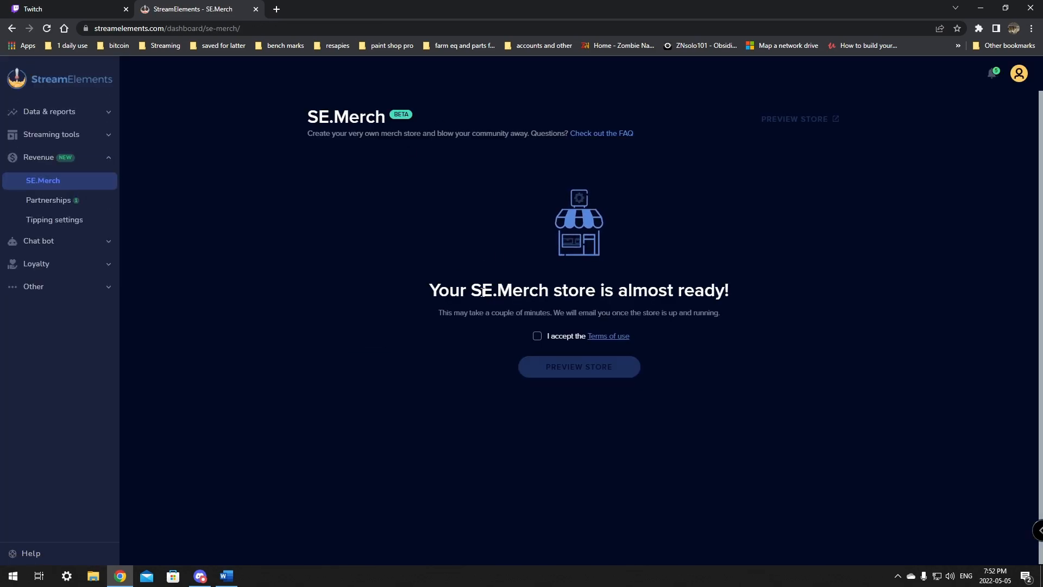
{"action": "mouse_move", "coordinate": [456, 323]}
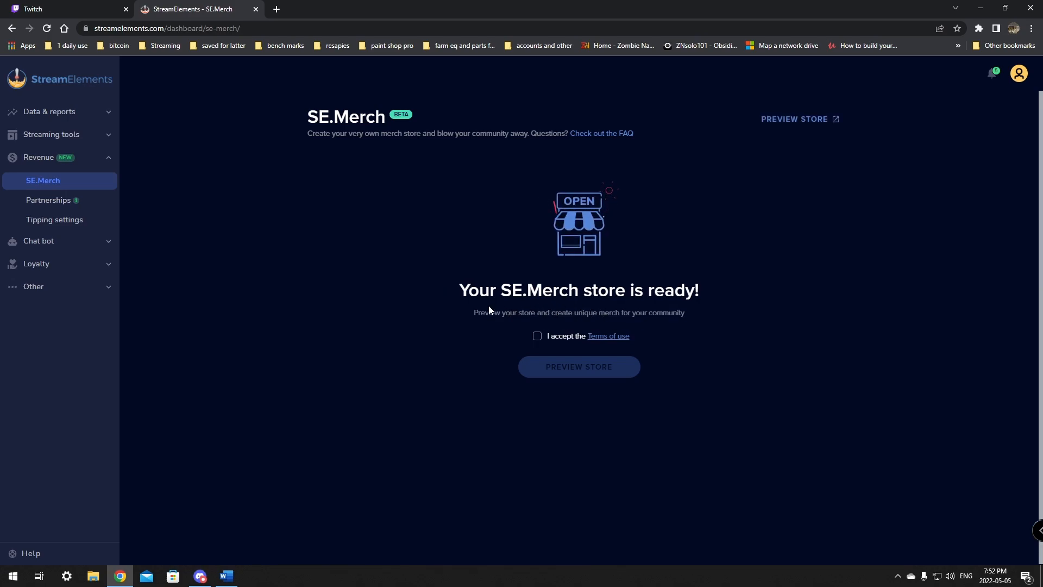
{"action": "mouse_move", "coordinate": [500, 322]}
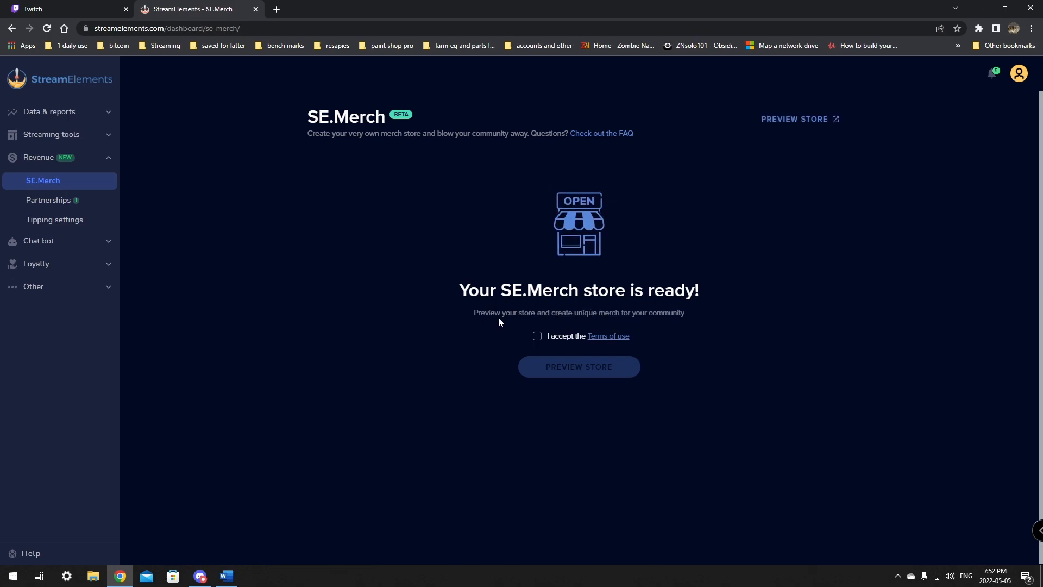
{"action": "mouse_move", "coordinate": [688, 323]}
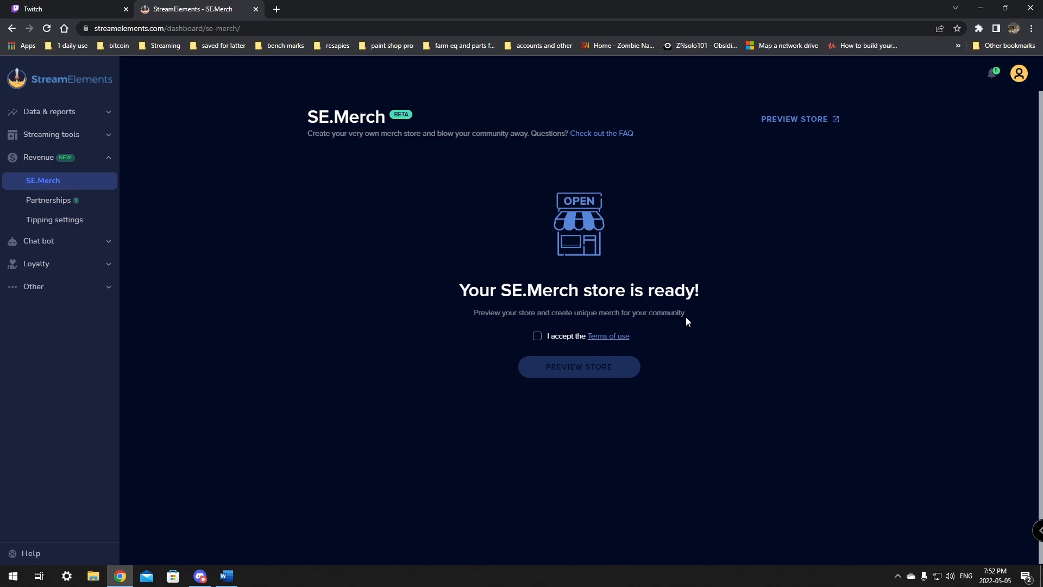
Accept the Terms of use and preview the store with its znsbot products.
{"action": "left_click", "coordinate": [537, 336]}
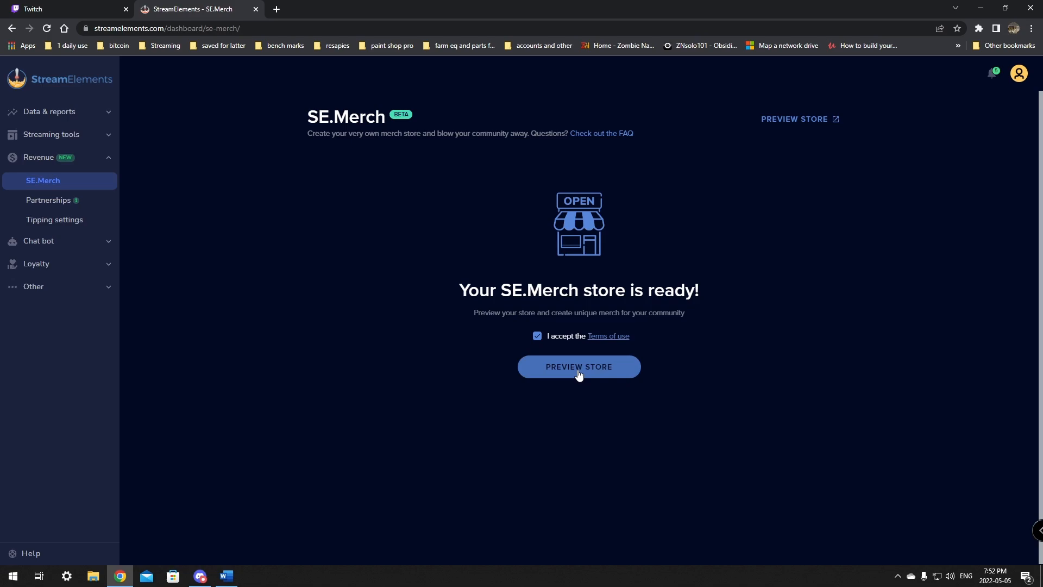
{"action": "left_click", "coordinate": [578, 366]}
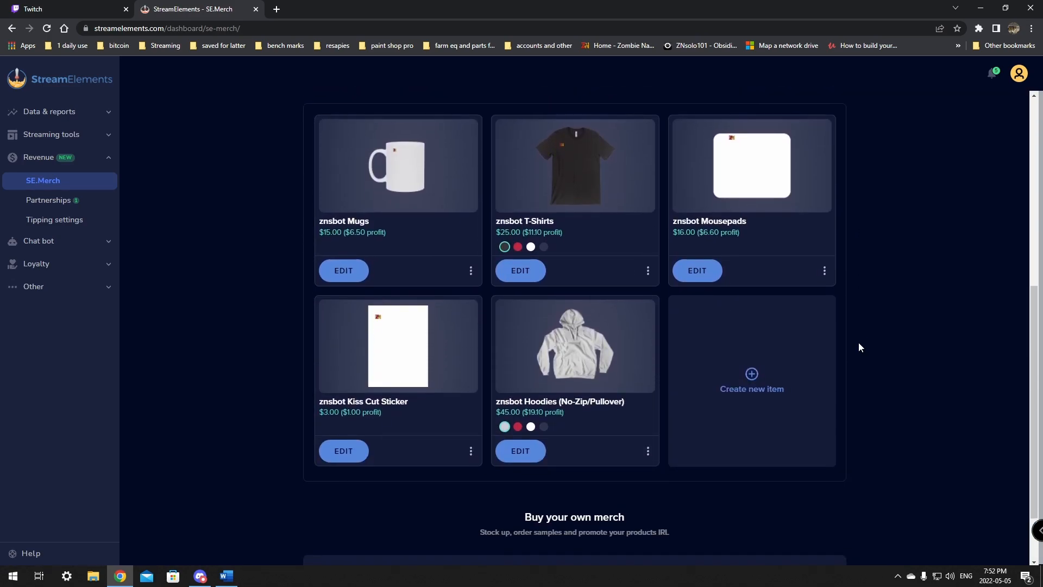
{"action": "mouse_move", "coordinate": [699, 174]}
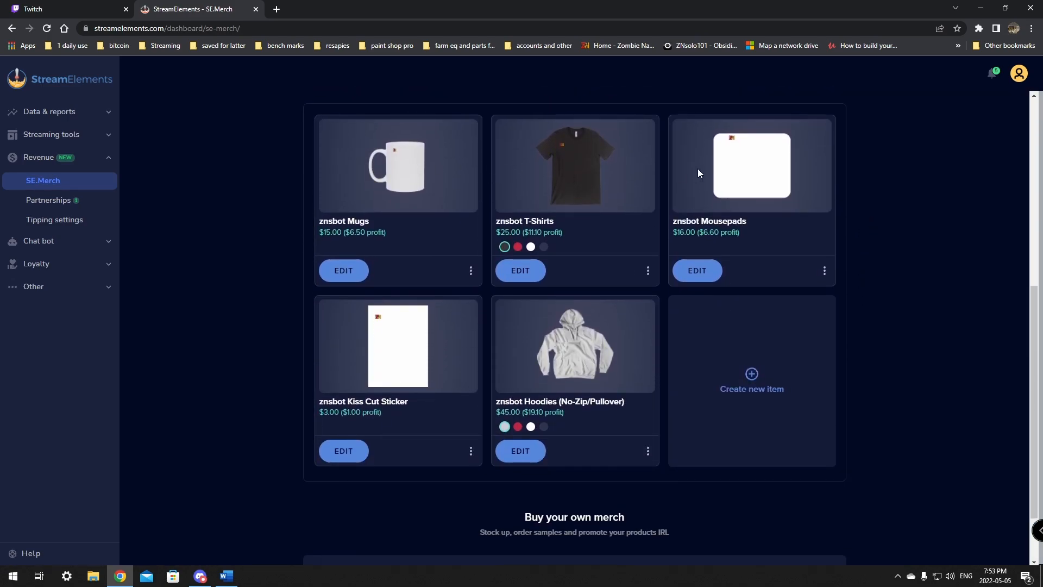
{"action": "mouse_move", "coordinate": [394, 397]}
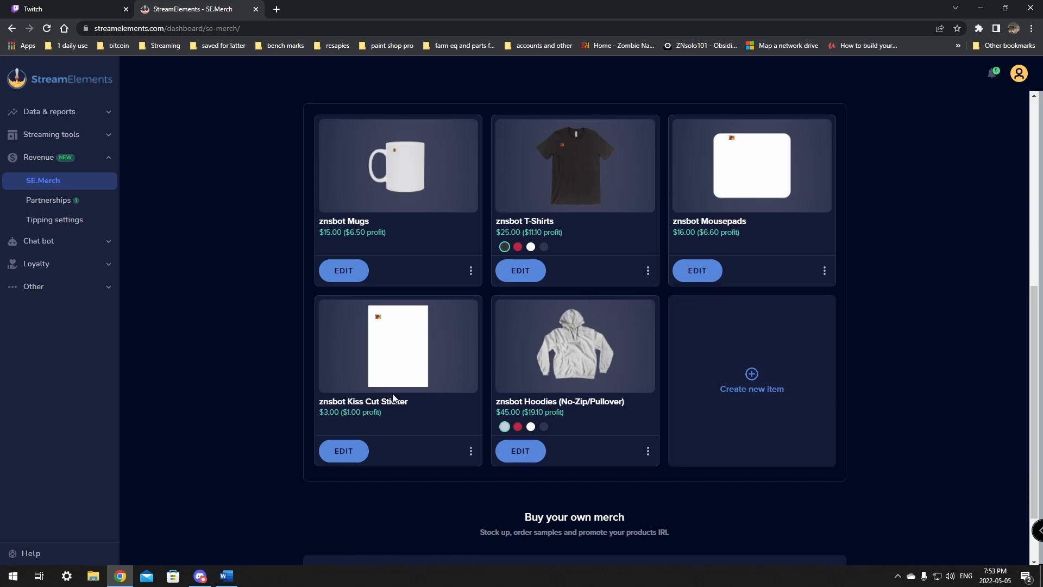
{"action": "mouse_move", "coordinate": [437, 346]}
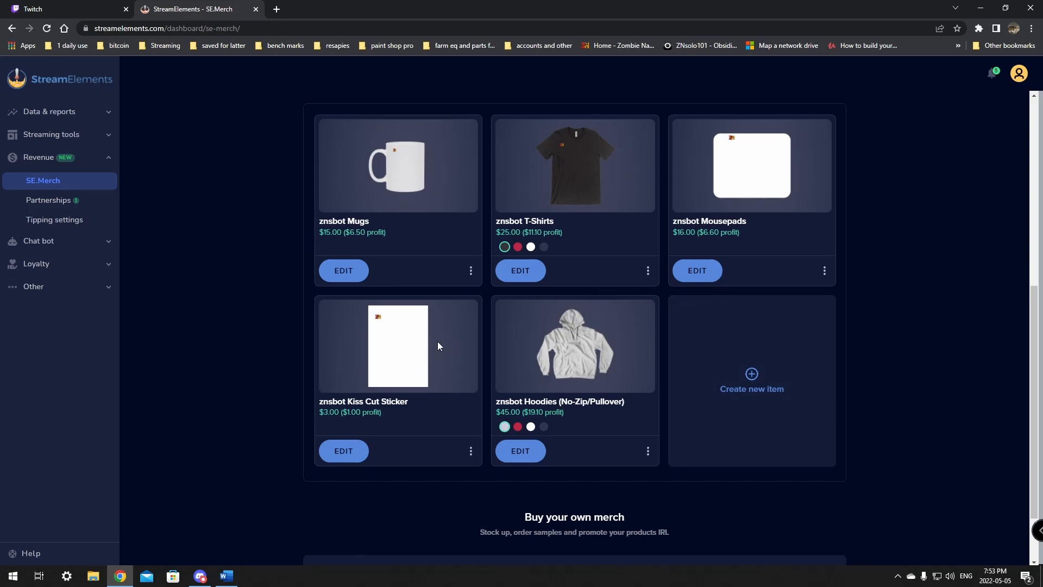
{"action": "mouse_move", "coordinate": [451, 246]}
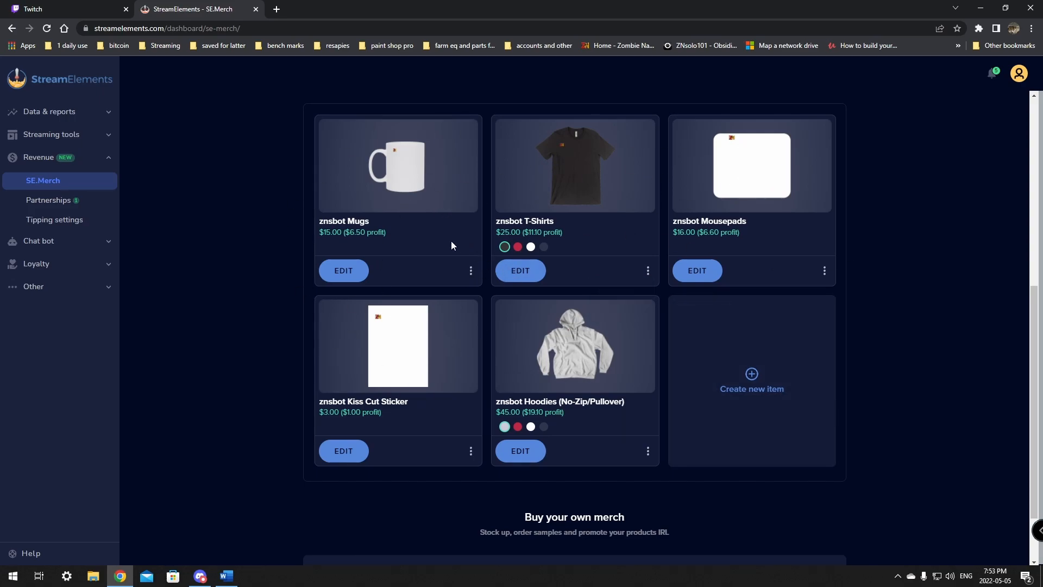
{"action": "mouse_move", "coordinate": [344, 274]}
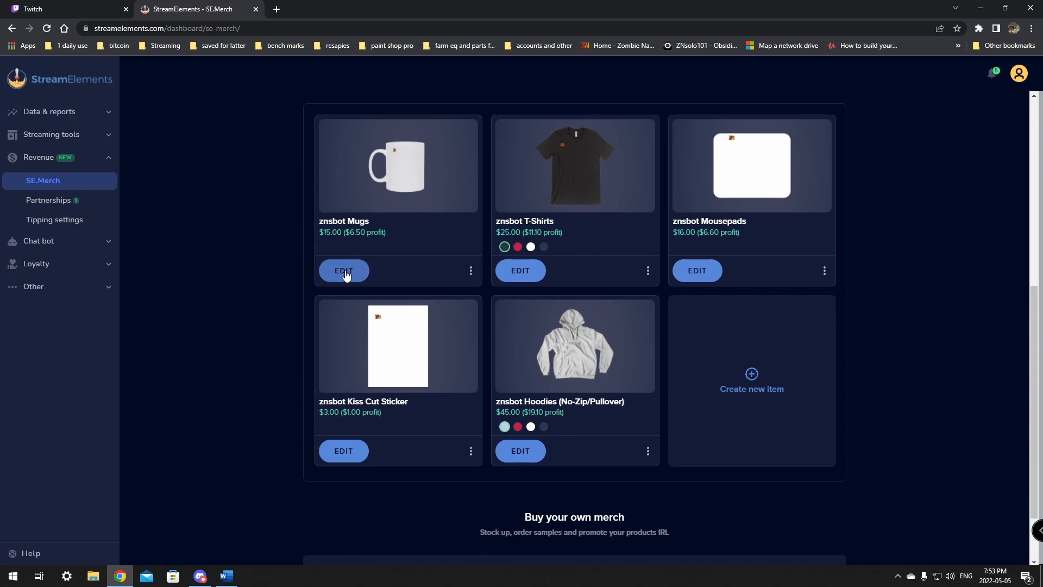
Edit znsbot Mugs, set the price to $9 and save & publish it.
{"action": "left_click", "coordinate": [343, 270]}
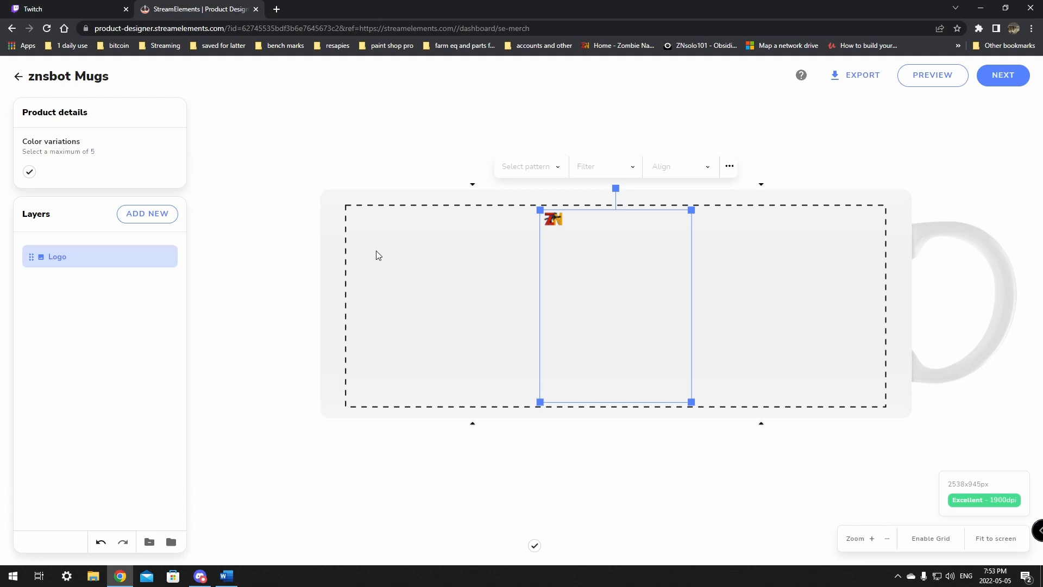
{"action": "mouse_move", "coordinate": [980, 86]}
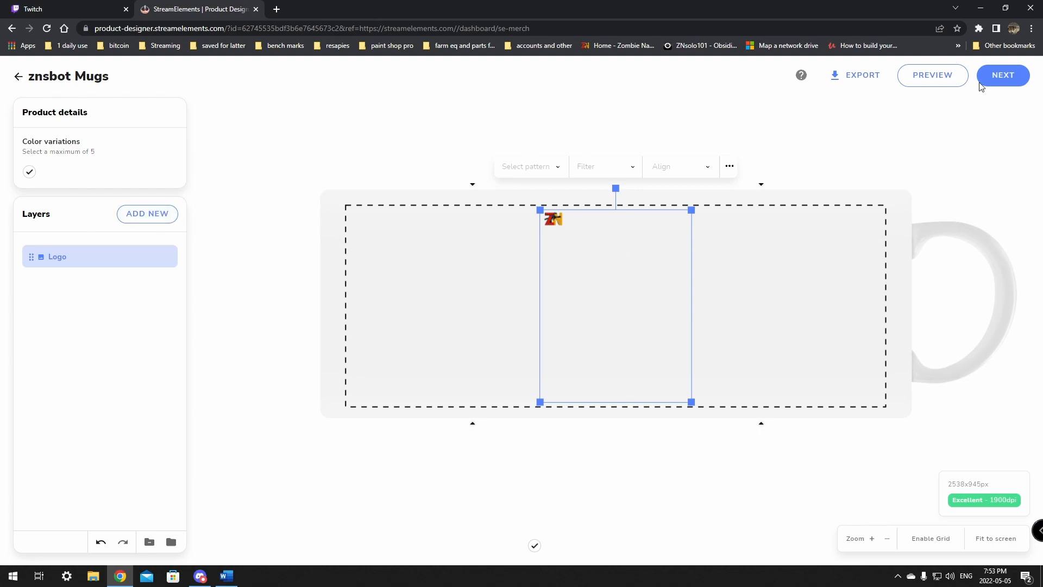
{"action": "left_click", "coordinate": [1003, 75]}
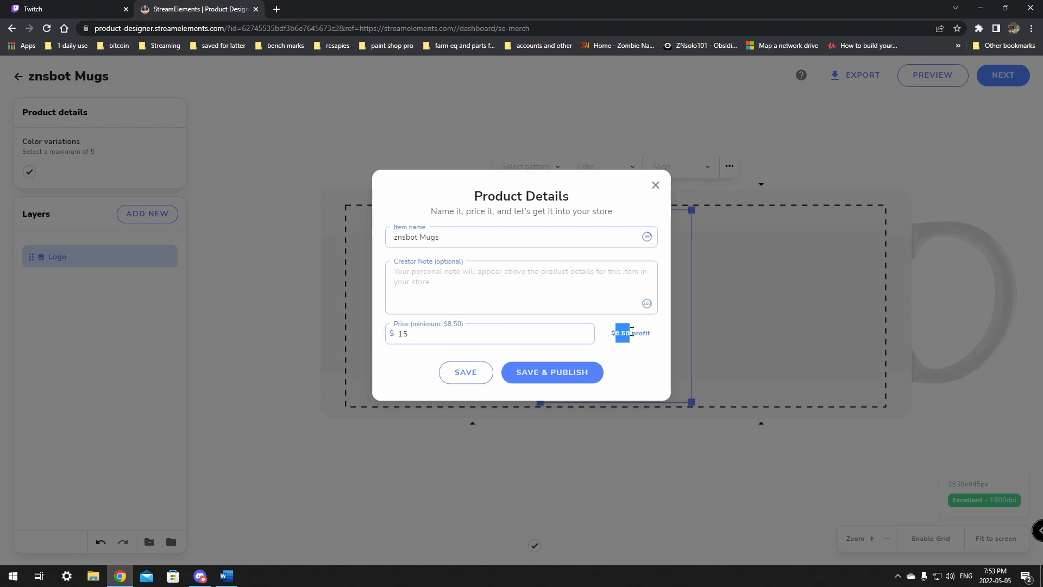
{"action": "left_click", "coordinate": [581, 338]}
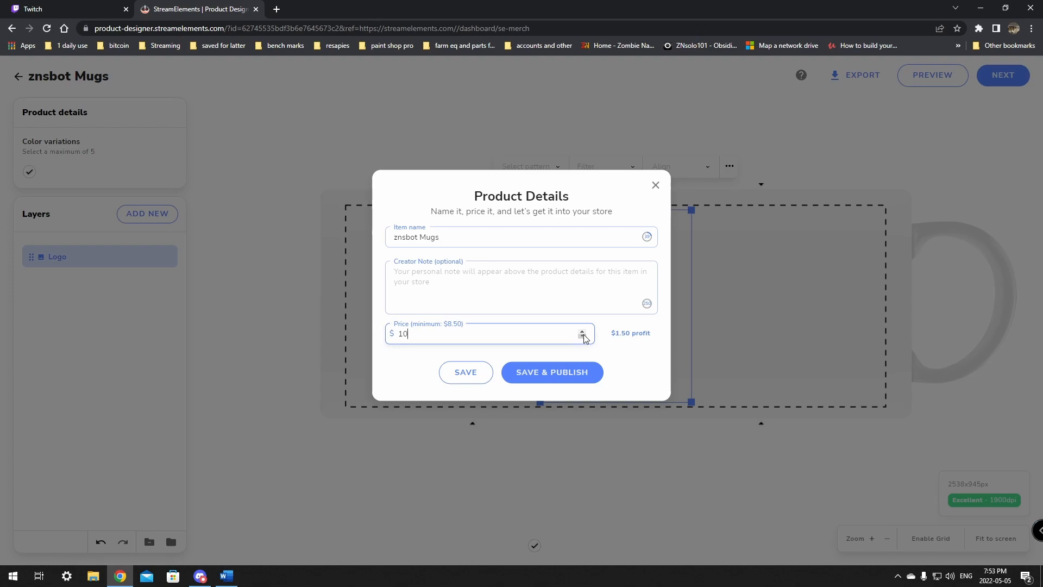
{"action": "left_click", "coordinate": [581, 338]}
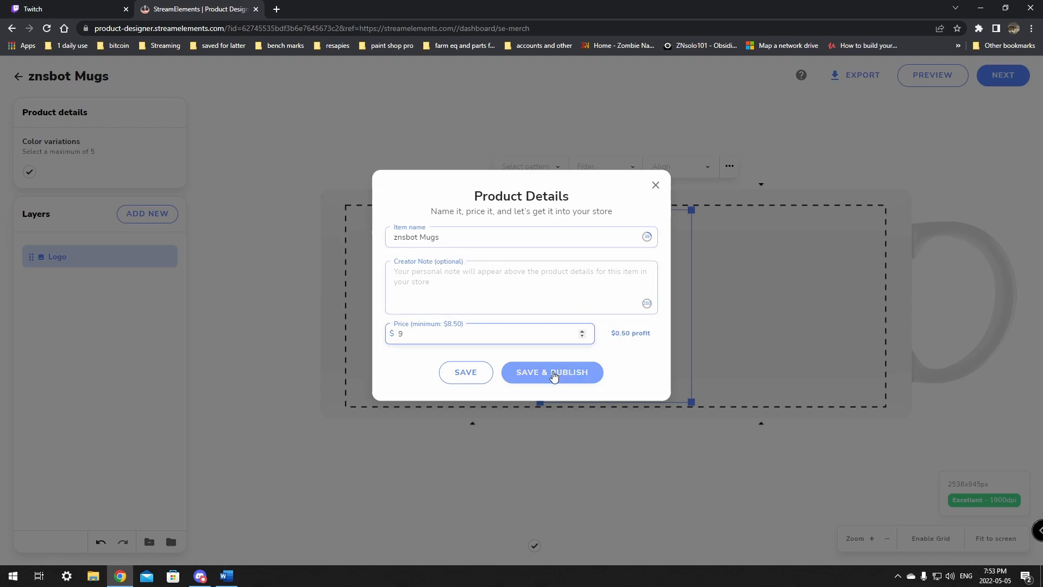
{"action": "left_click", "coordinate": [551, 371]}
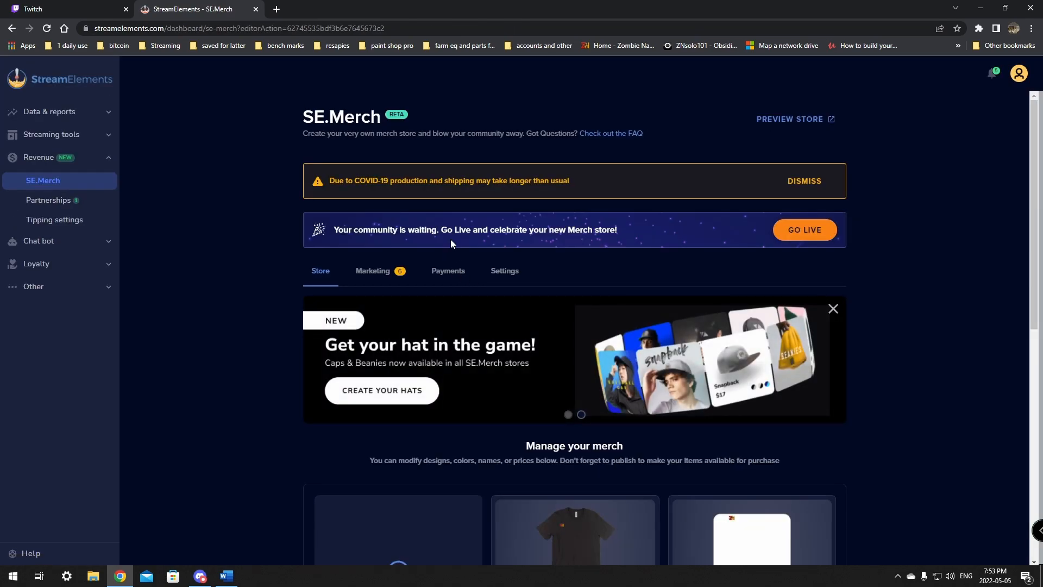
Scroll the merch grid to check znsbot Mugs now reads $9.00 with $0.50 profit.
{"action": "scroll", "scroll_direction": "down", "scroll_amount": 3}
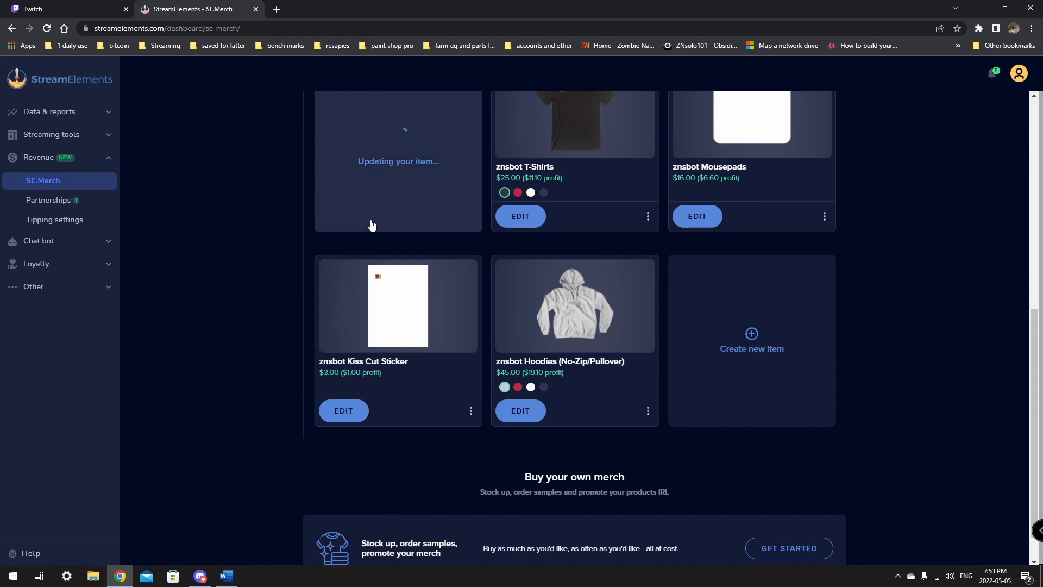
{"action": "scroll", "scroll_direction": "up", "scroll_amount": 3}
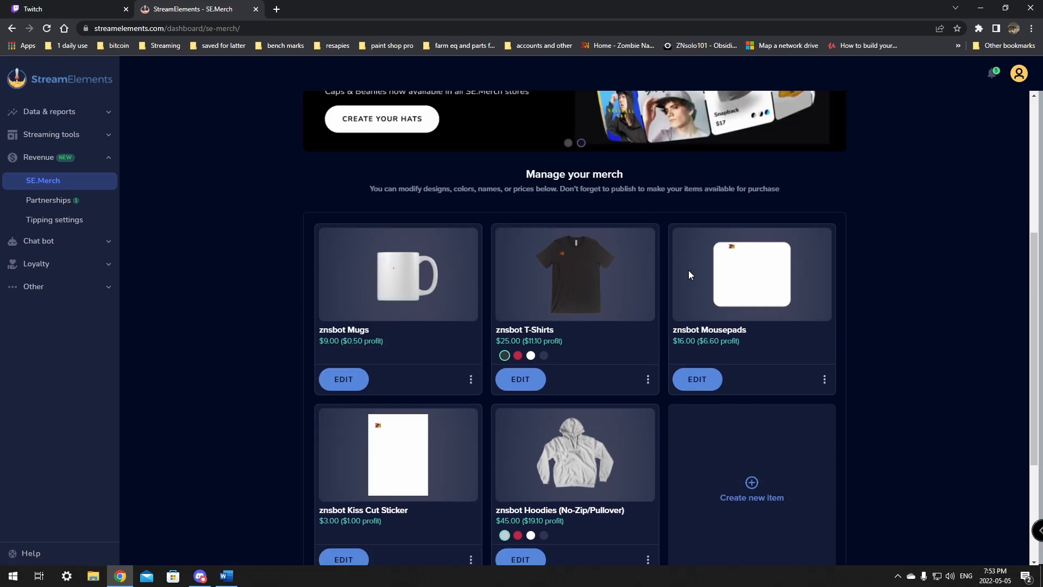
{"action": "scroll", "scroll_direction": "down", "scroll_amount": 3}
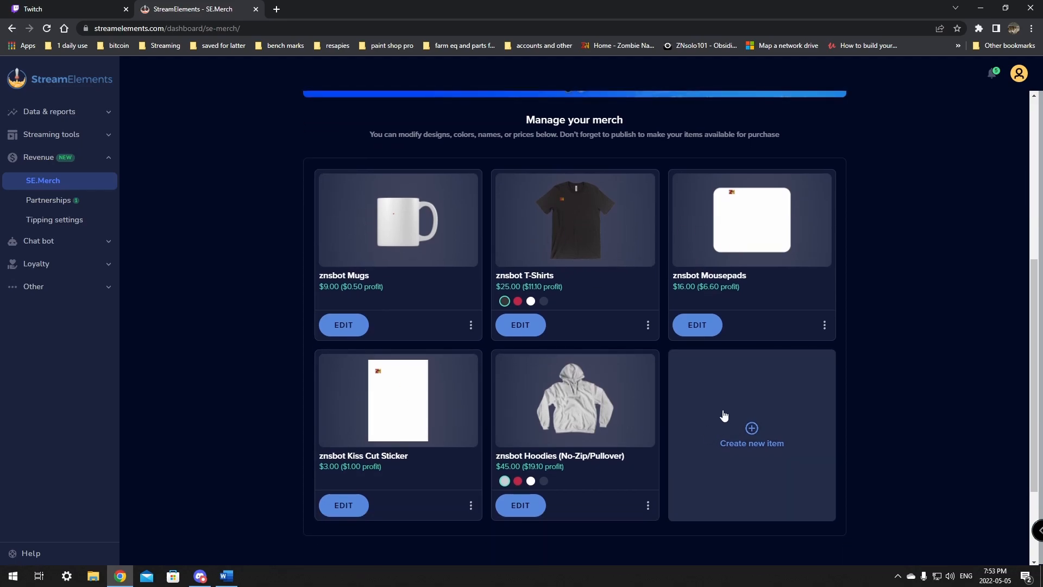
{"action": "mouse_move", "coordinate": [752, 430]}
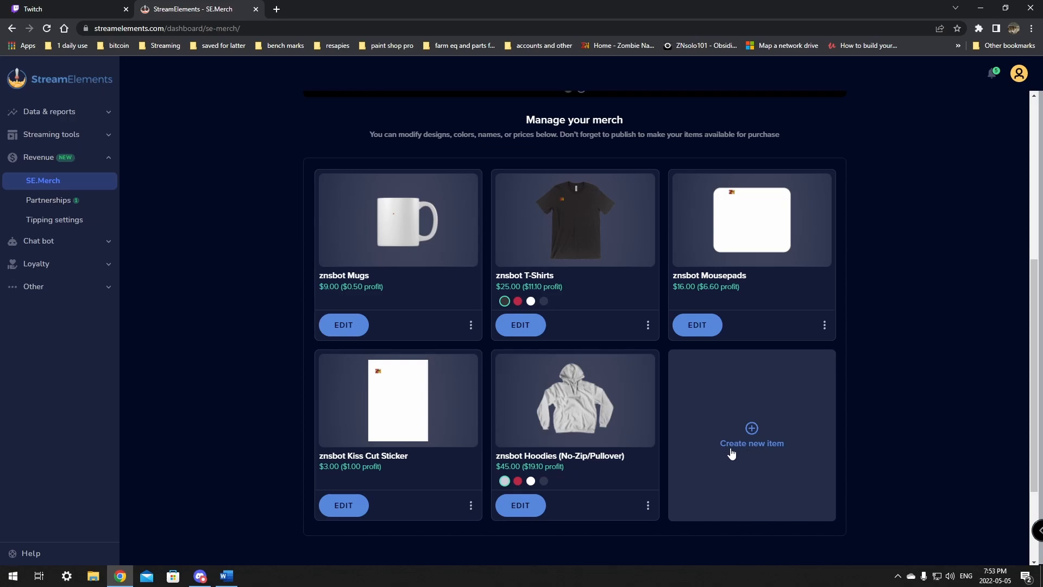
Create a new Snapback hat item and acknowledge the Embroidery Guidelines to start designing.
{"action": "left_click", "coordinate": [751, 436]}
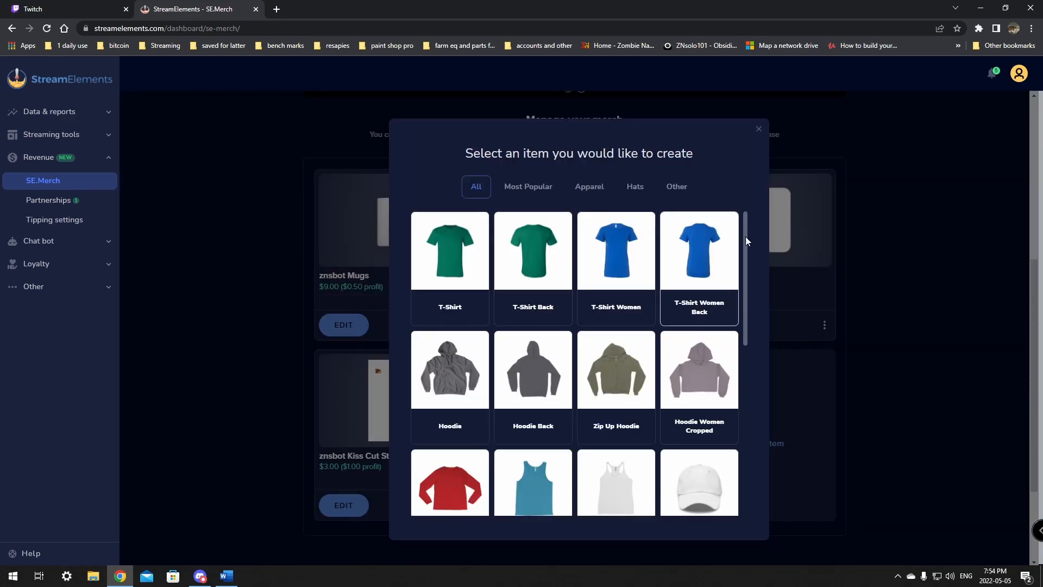
{"action": "scroll", "scroll_direction": "down", "scroll_amount": 3}
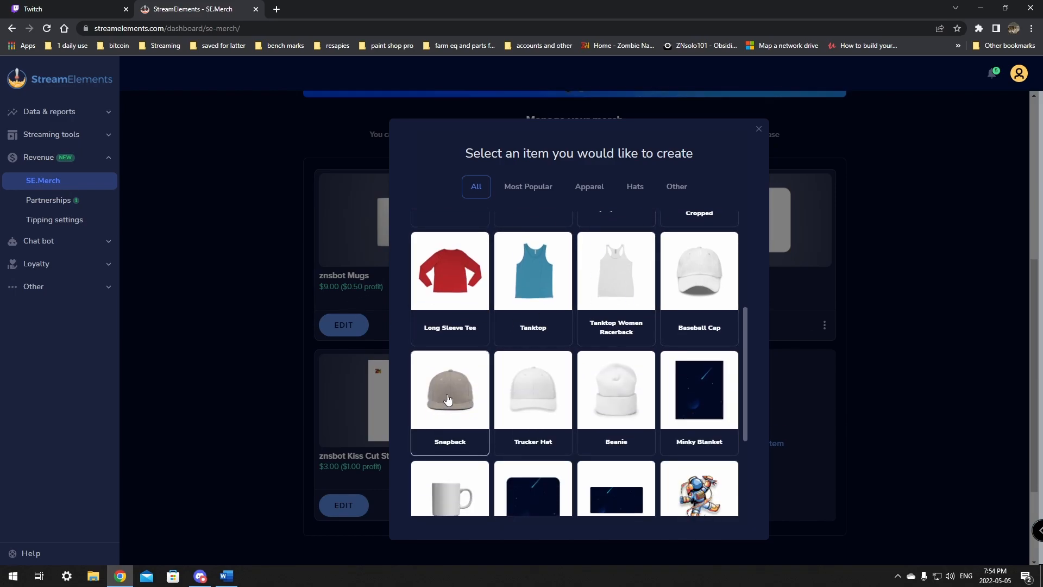
{"action": "left_click", "coordinate": [450, 389]}
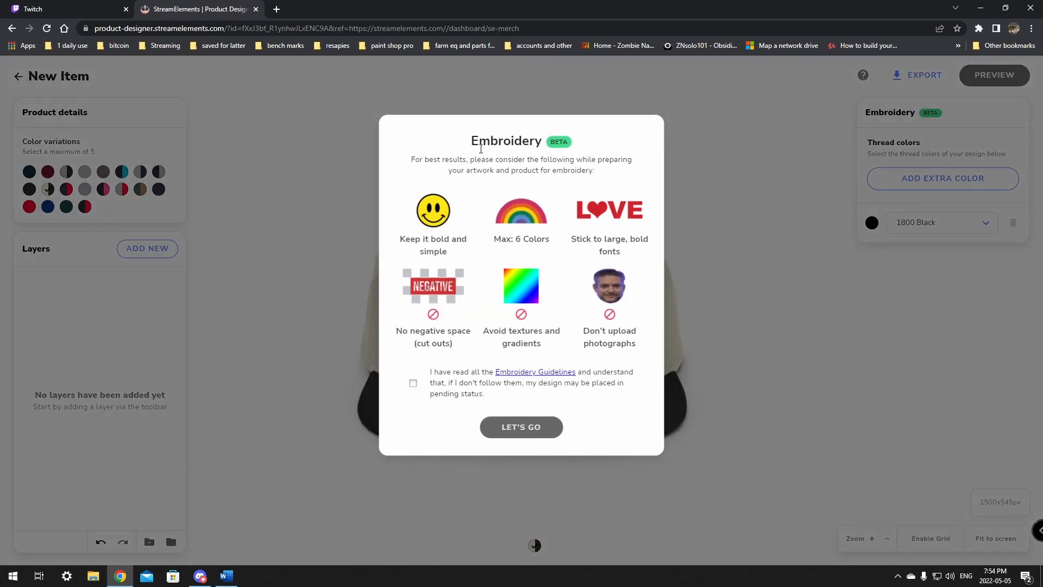
{"action": "left_click", "coordinate": [412, 383]}
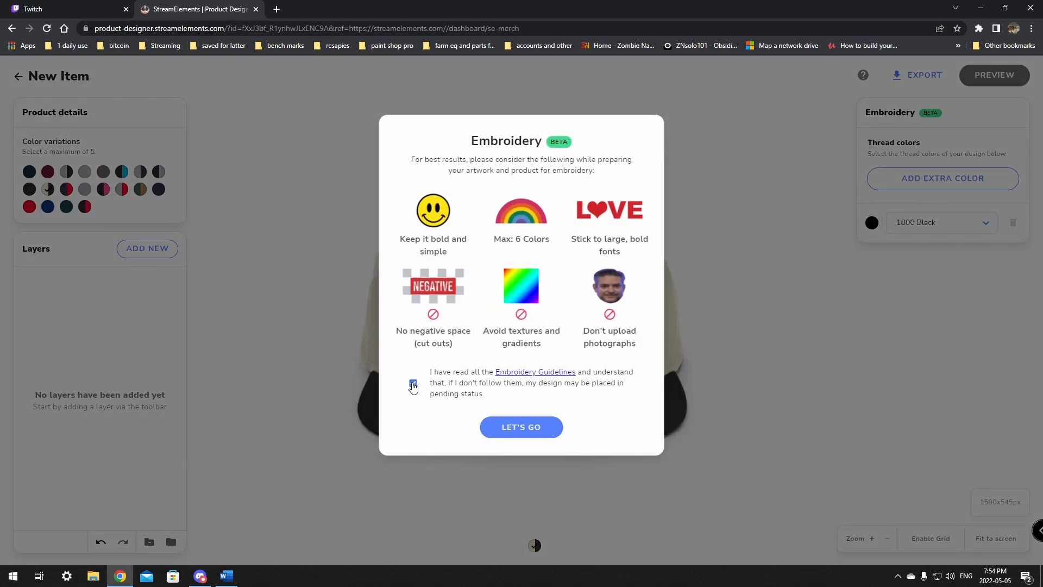
{"action": "left_click", "coordinate": [412, 386]}
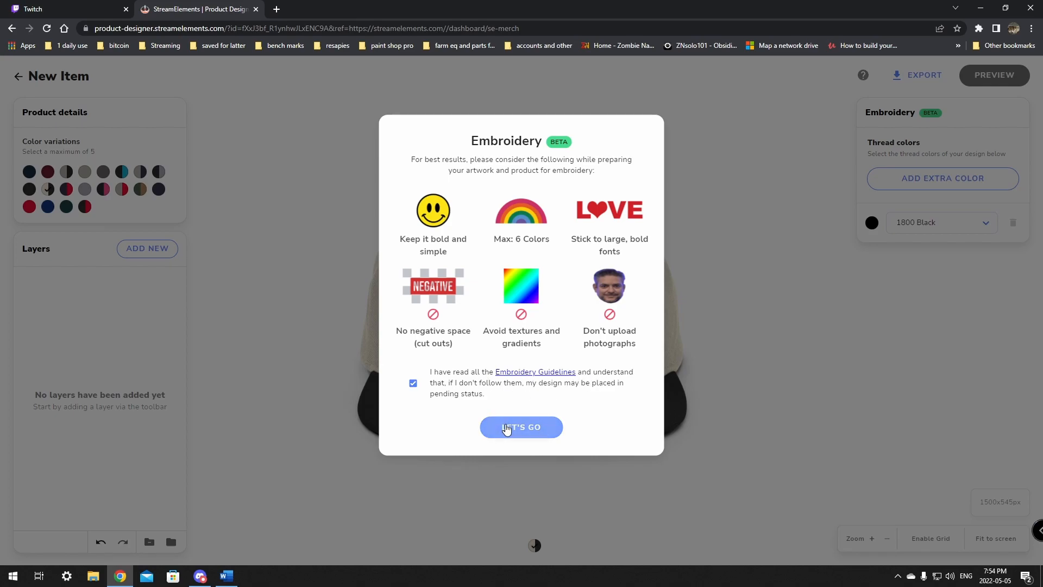
Choose the black/red cap variation and add the ZN logo from Your Uploads as a layer.
{"action": "left_click", "coordinate": [522, 427]}
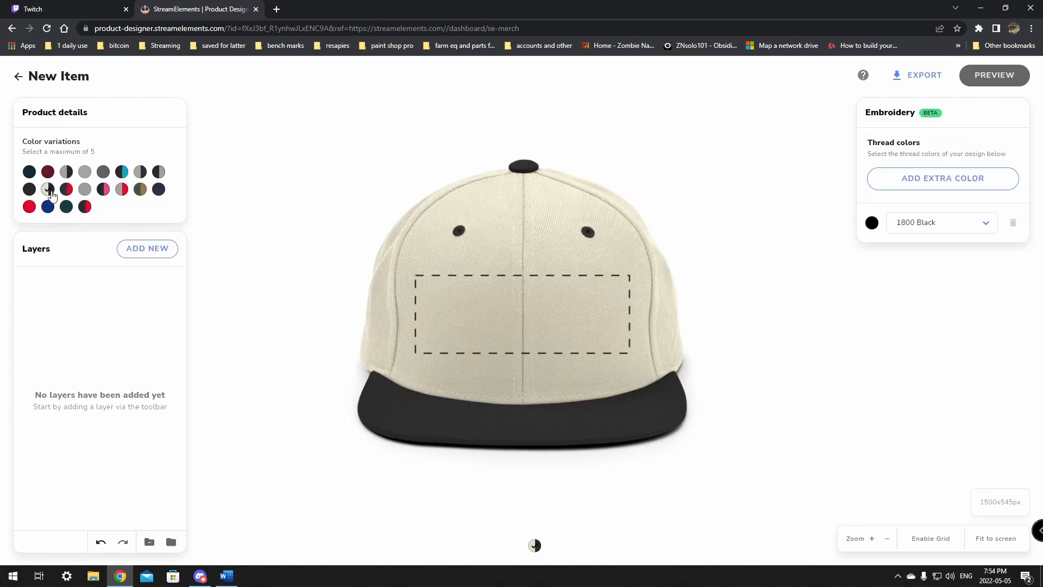
{"action": "mouse_move", "coordinate": [85, 207]}
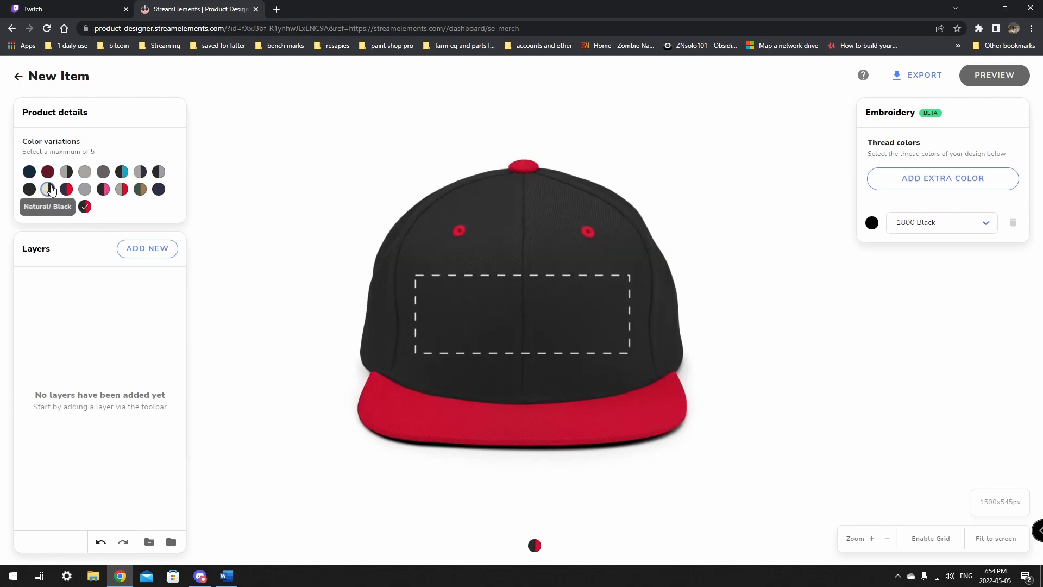
{"action": "left_click", "coordinate": [147, 248]}
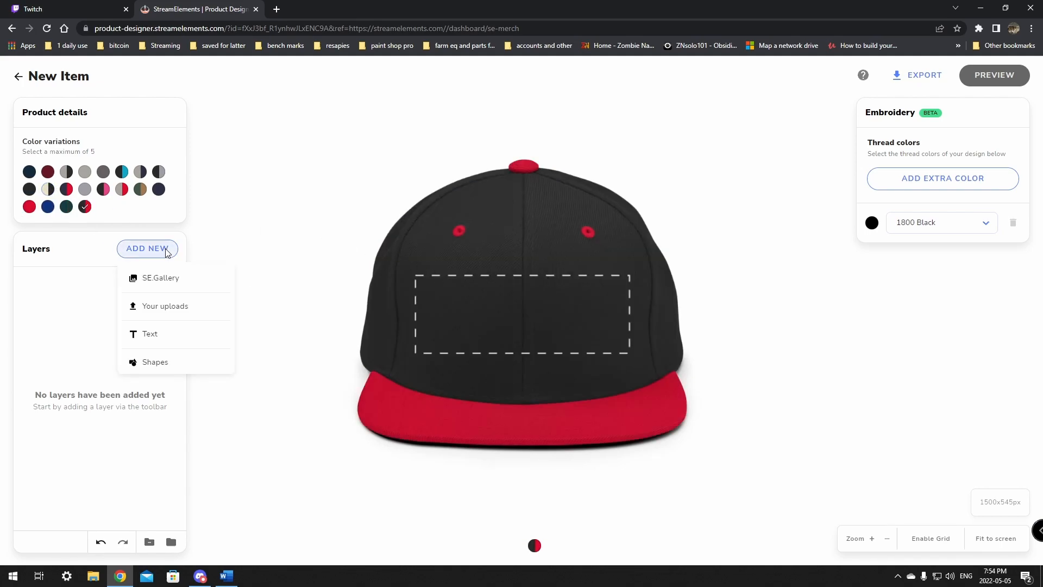
{"action": "left_click", "coordinate": [159, 278]}
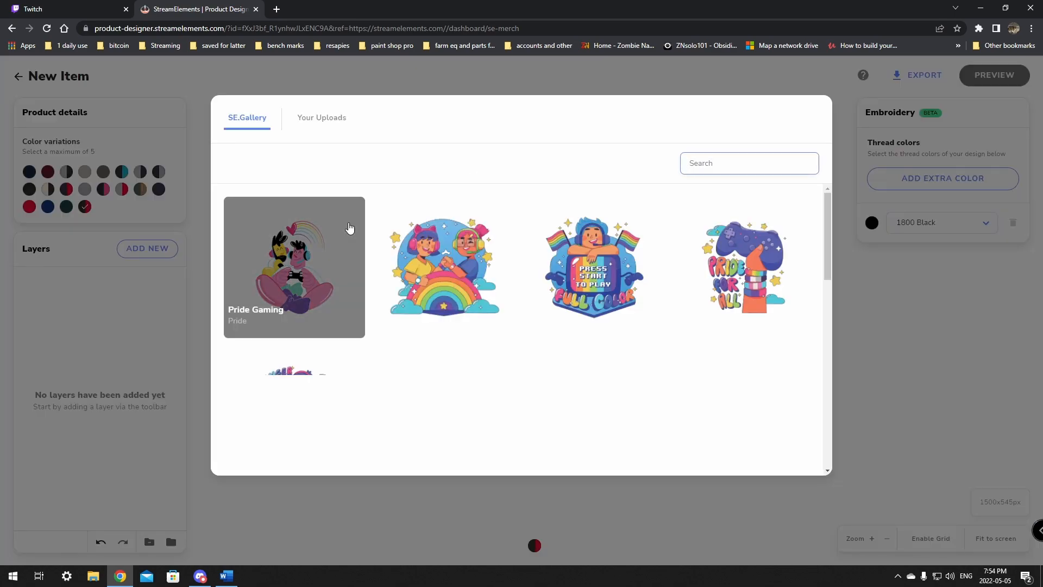
{"action": "left_click", "coordinate": [321, 117]}
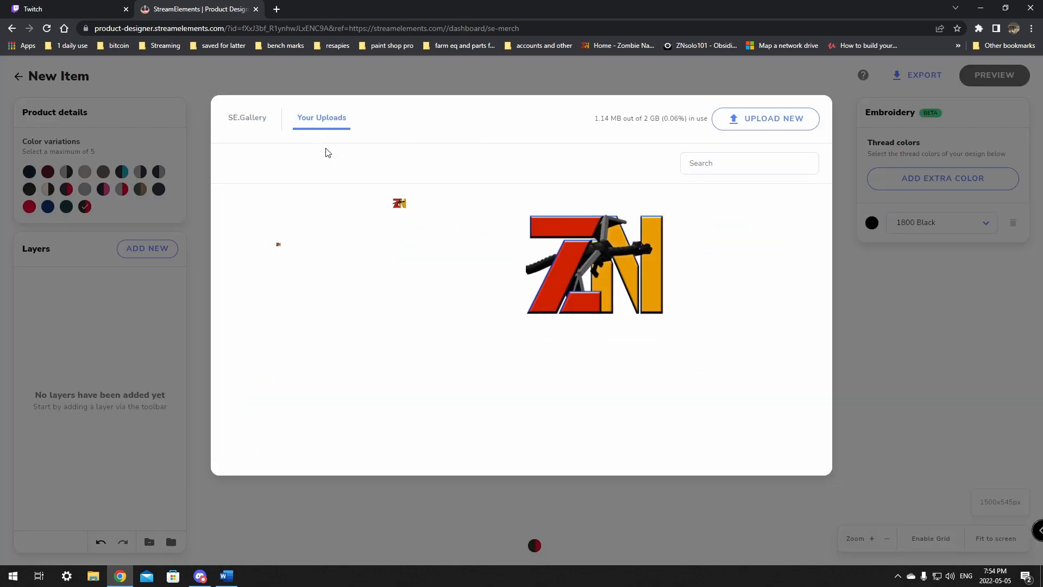
{"action": "left_click", "coordinate": [592, 263]}
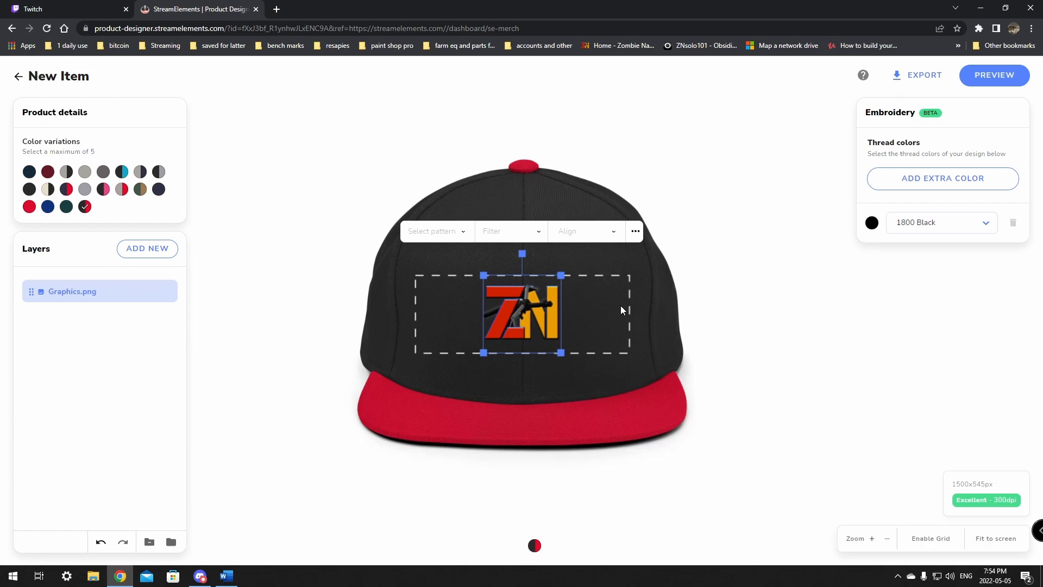
{"action": "mouse_move", "coordinate": [560, 291]}
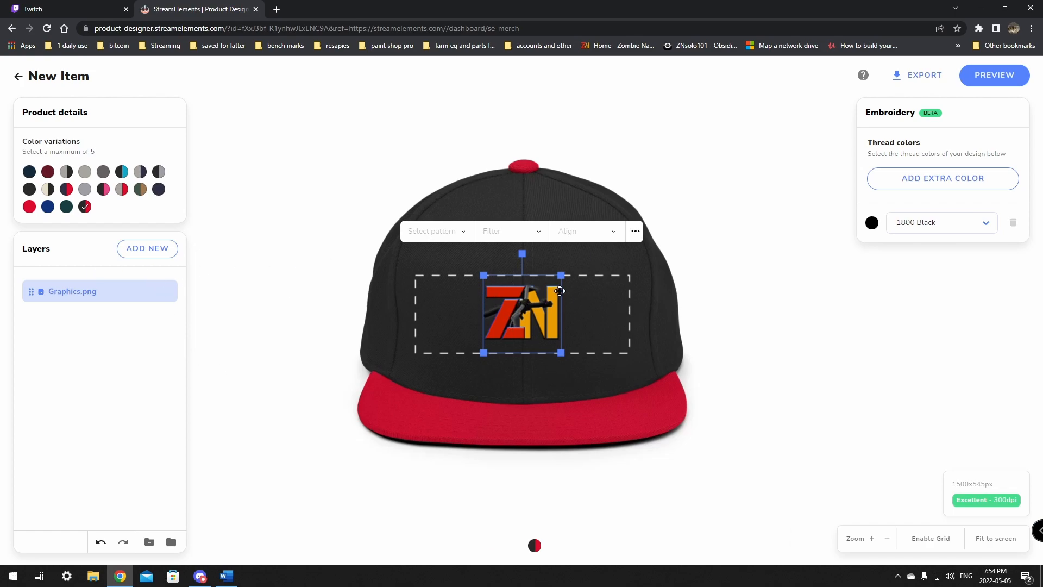
{"action": "mouse_move", "coordinate": [942, 178]}
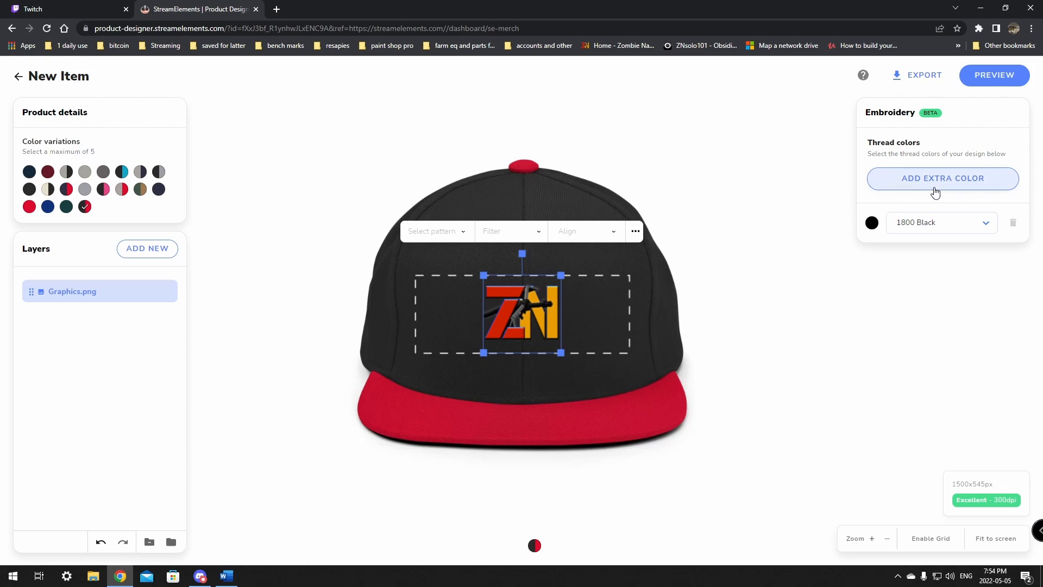
Add extra thread colours 1839 Red, 1842 Royal and 1951 Gold alongside 1800 Black.
{"action": "left_click", "coordinate": [986, 223]}
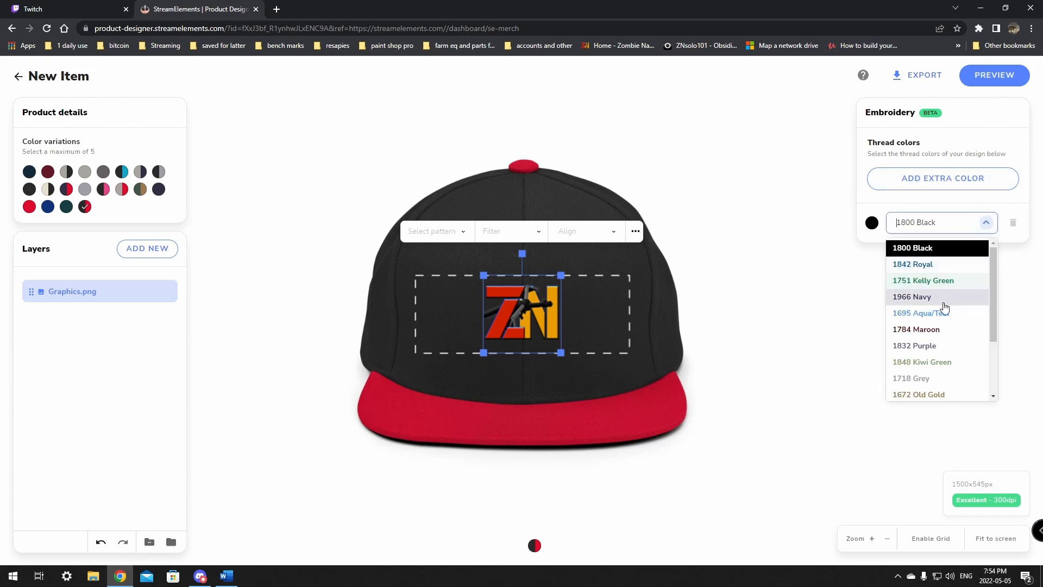
{"action": "scroll", "scroll_direction": "down", "scroll_amount": 3}
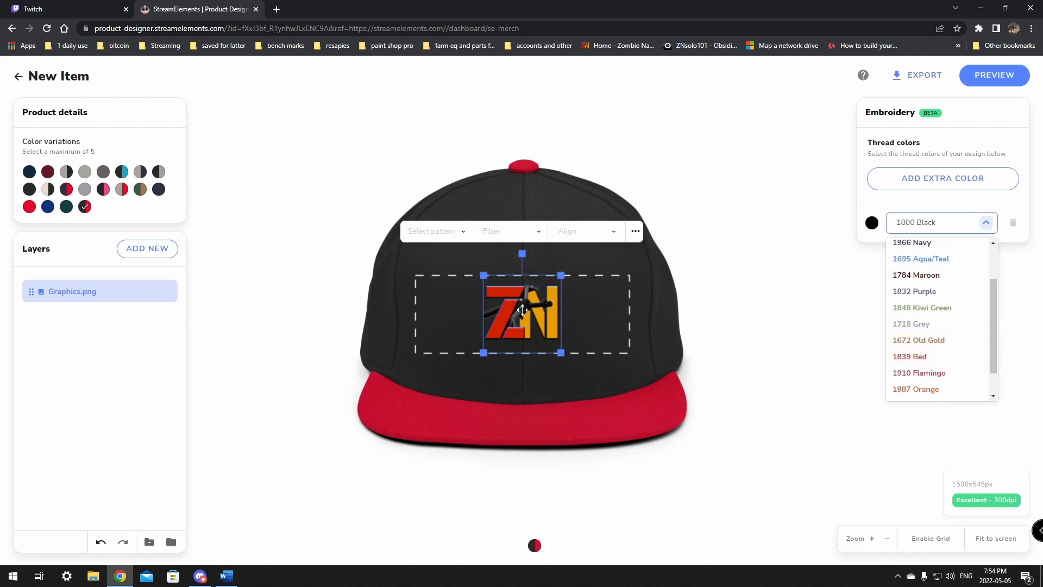
{"action": "left_click", "coordinate": [909, 356]}
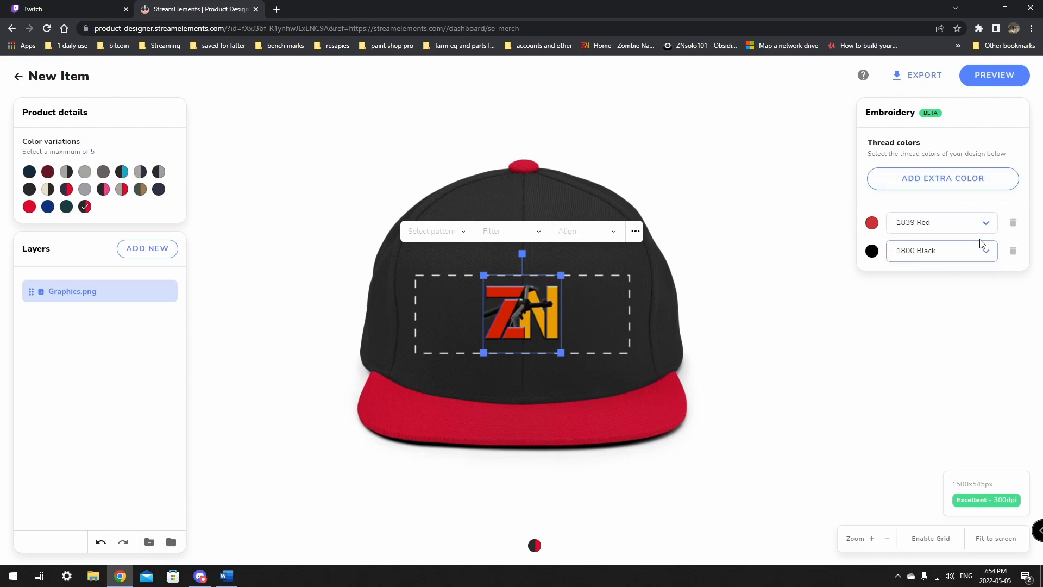
{"action": "left_click", "coordinate": [943, 178]}
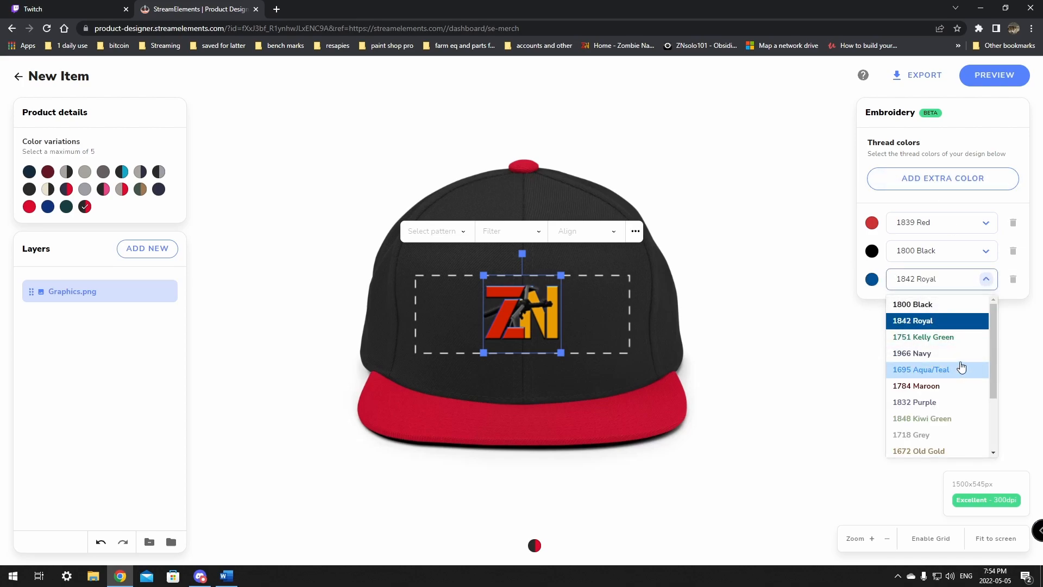
{"action": "mouse_move", "coordinate": [934, 282]}
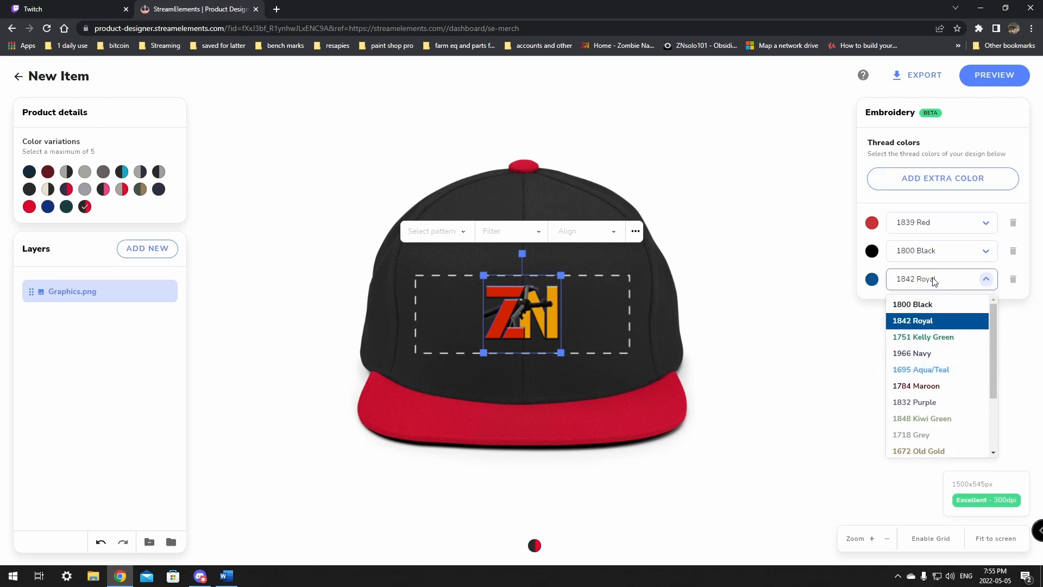
{"action": "left_click", "coordinate": [923, 337]}
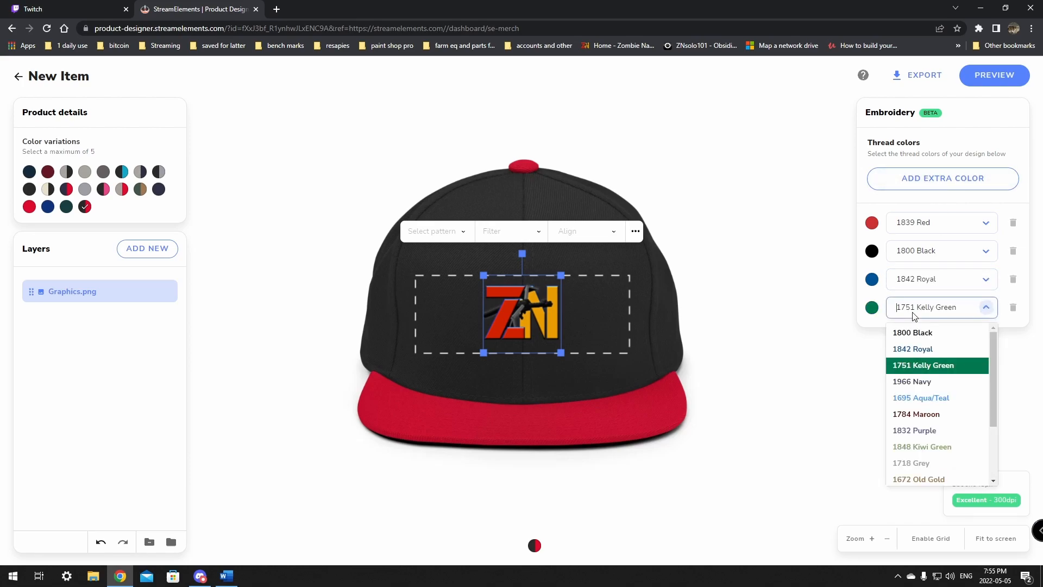
{"action": "mouse_move", "coordinate": [938, 349]}
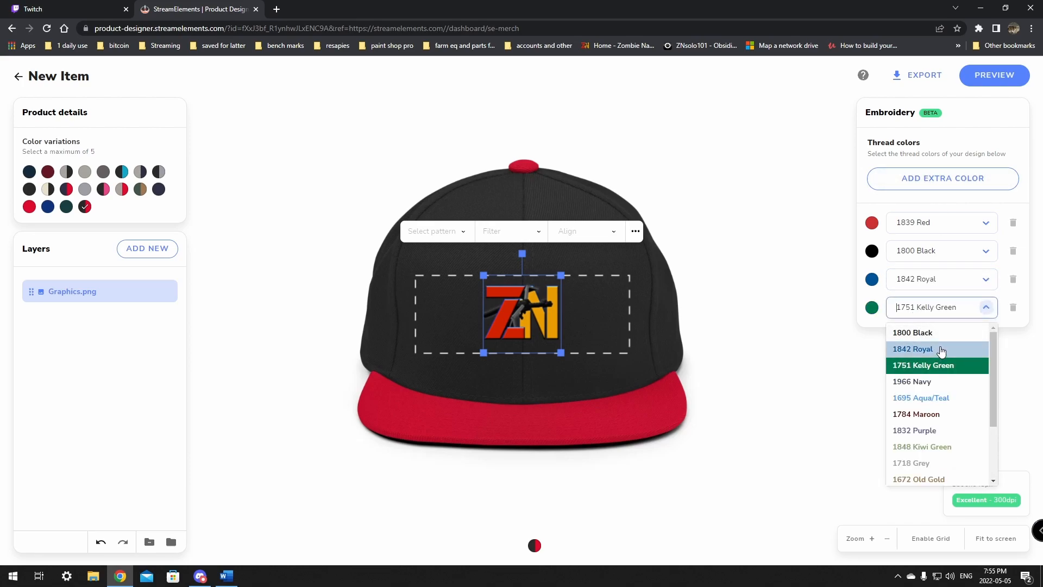
{"action": "scroll", "scroll_direction": "down", "scroll_amount": 3}
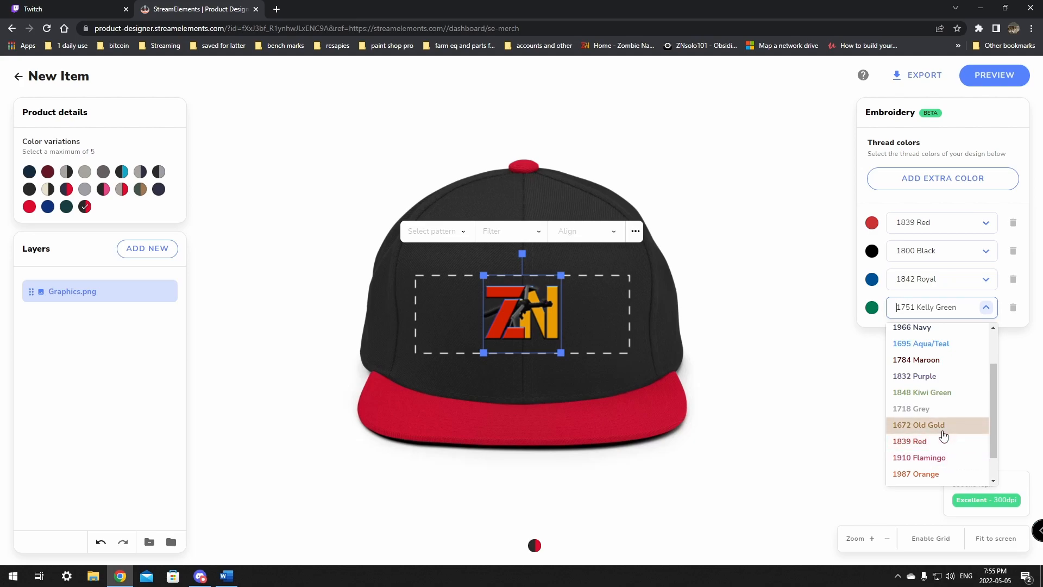
{"action": "mouse_move", "coordinate": [939, 432]}
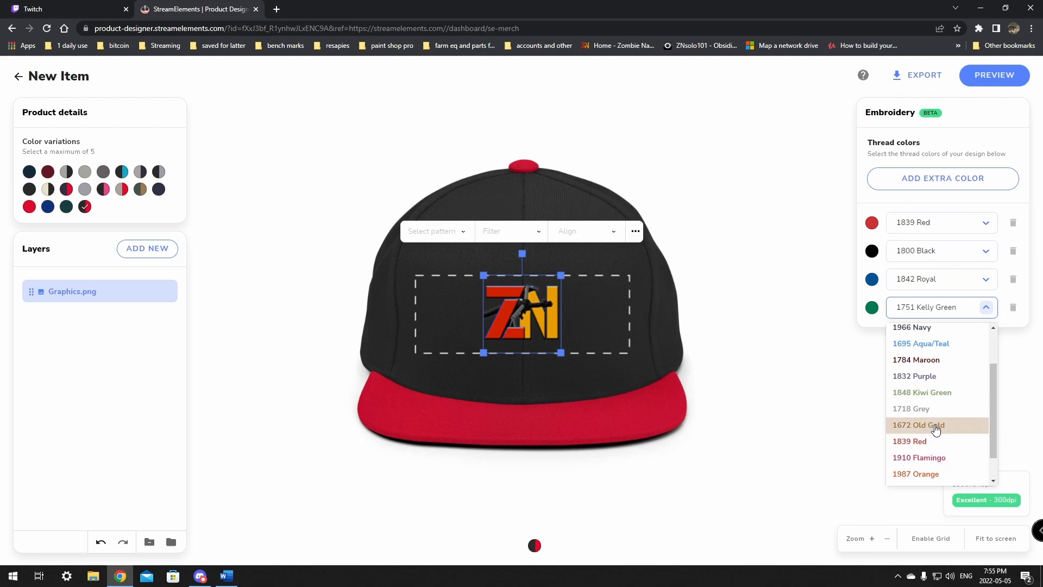
{"action": "scroll", "scroll_direction": "down", "scroll_amount": 3}
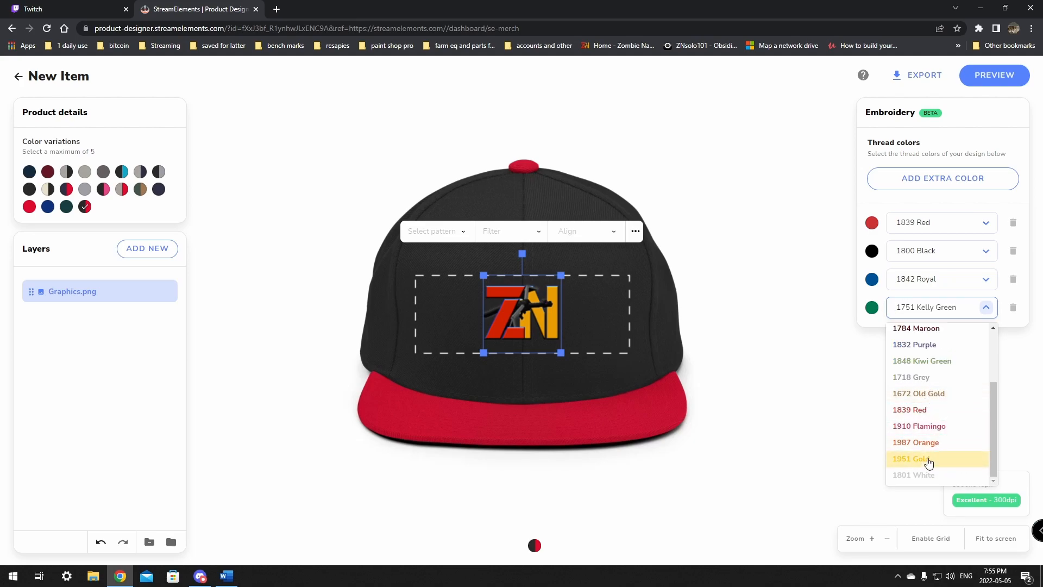
{"action": "left_click", "coordinate": [914, 458]}
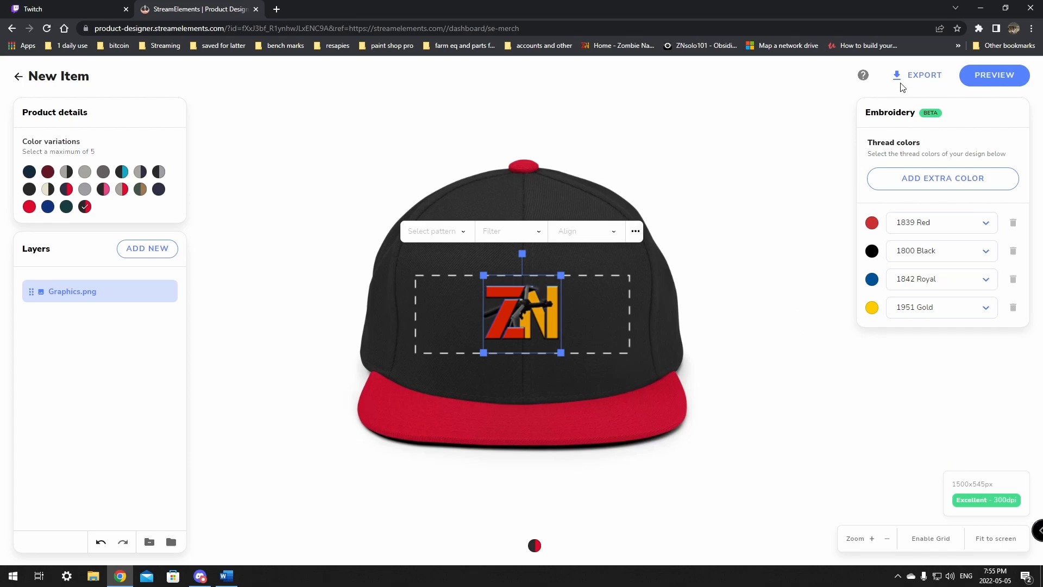
Show the product preview mockup of the embroidered black-and-red snapback.
{"action": "left_click", "coordinate": [993, 75]}
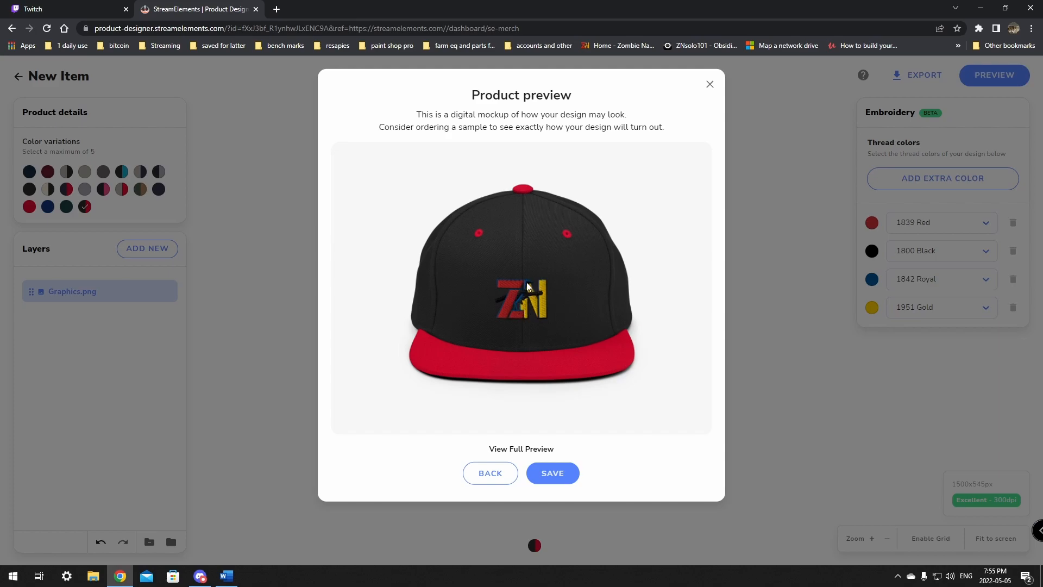
{"action": "mouse_move", "coordinate": [617, 289]}
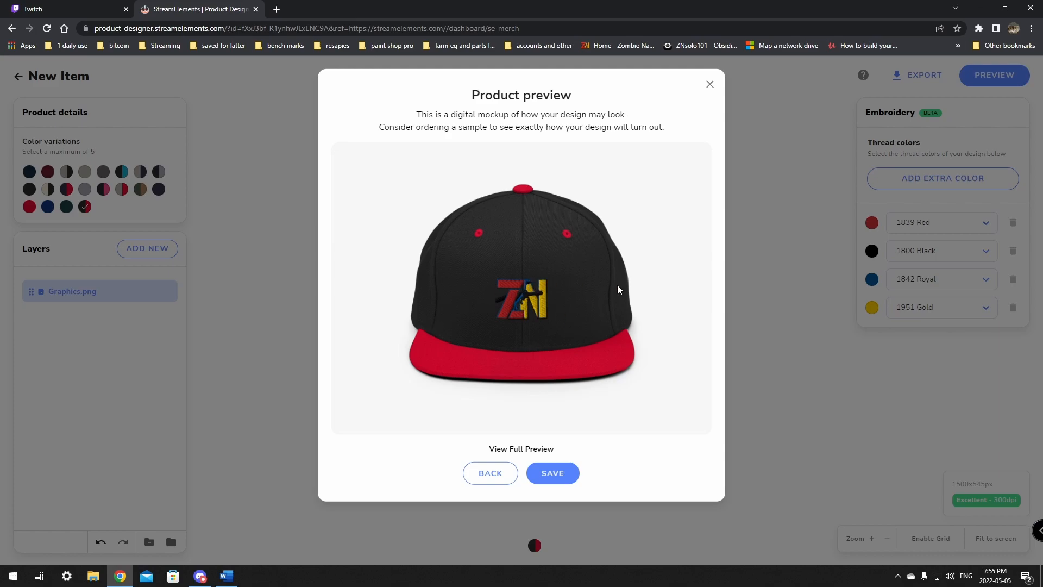
Save the cap design and add the creator note 'awesome' in product details.
{"action": "left_click", "coordinate": [551, 473]}
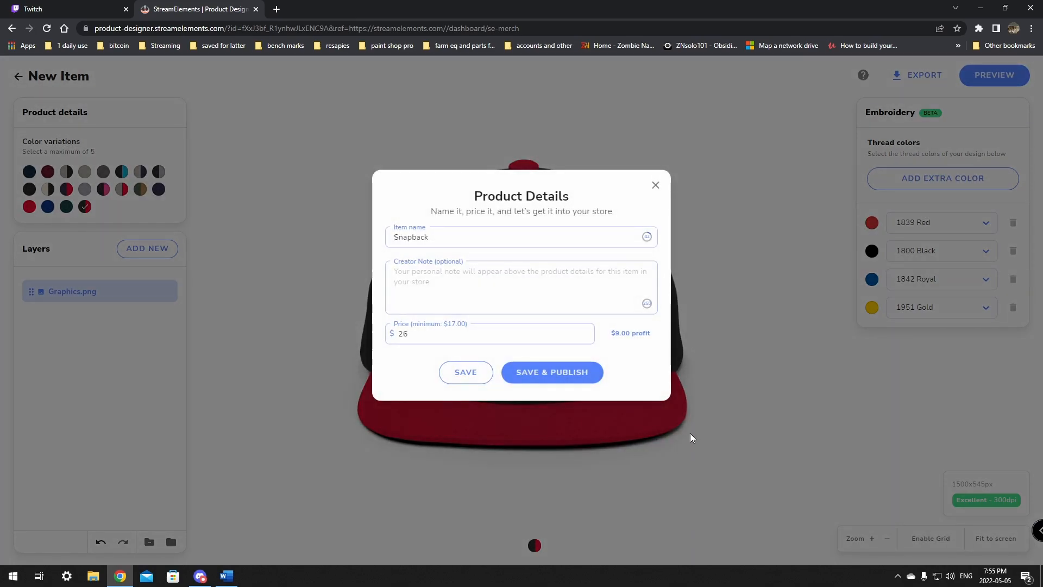
{"action": "left_click", "coordinate": [435, 237]}
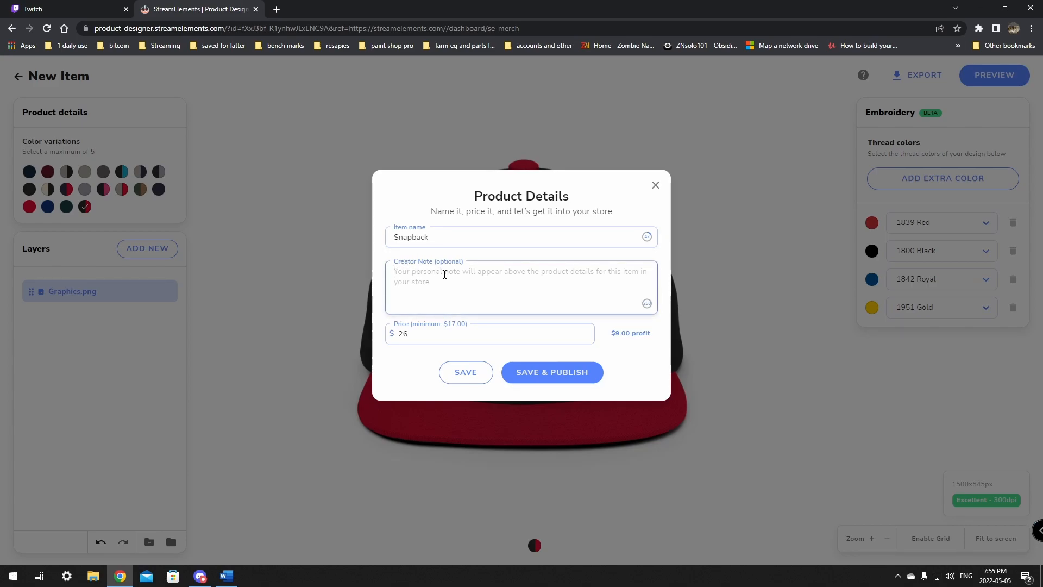
{"action": "type", "text": "awesome"}
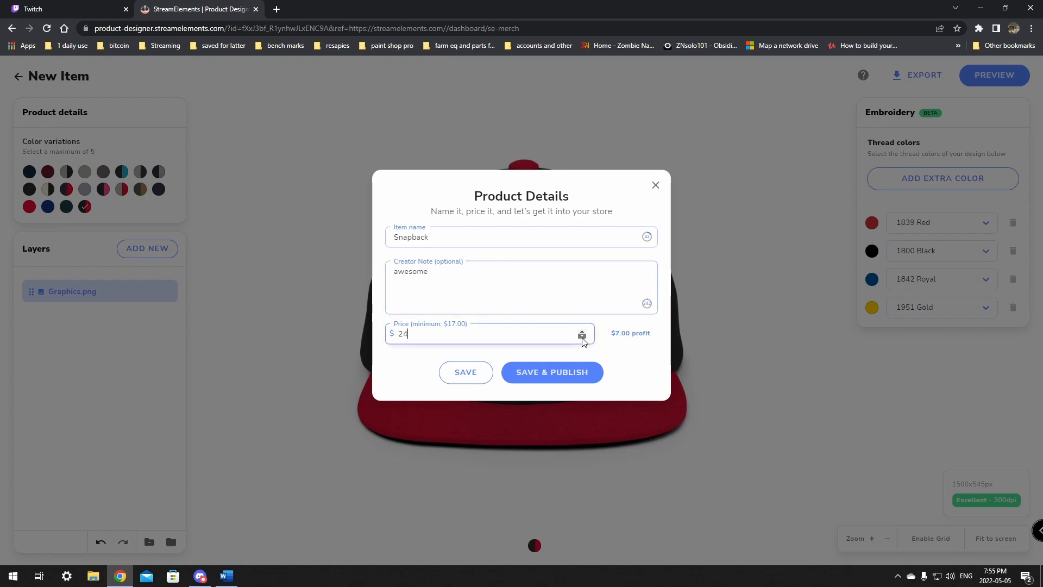
Lower the price to $18 and save and publish the Snapback cap to the store.
{"action": "left_click", "coordinate": [582, 338]}
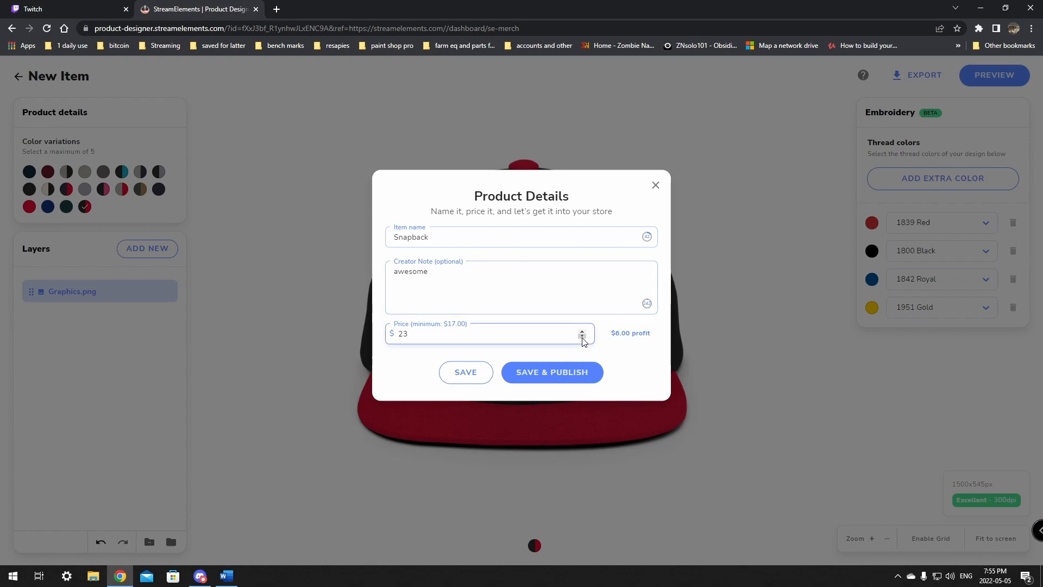
{"action": "left_click", "coordinate": [486, 333]}
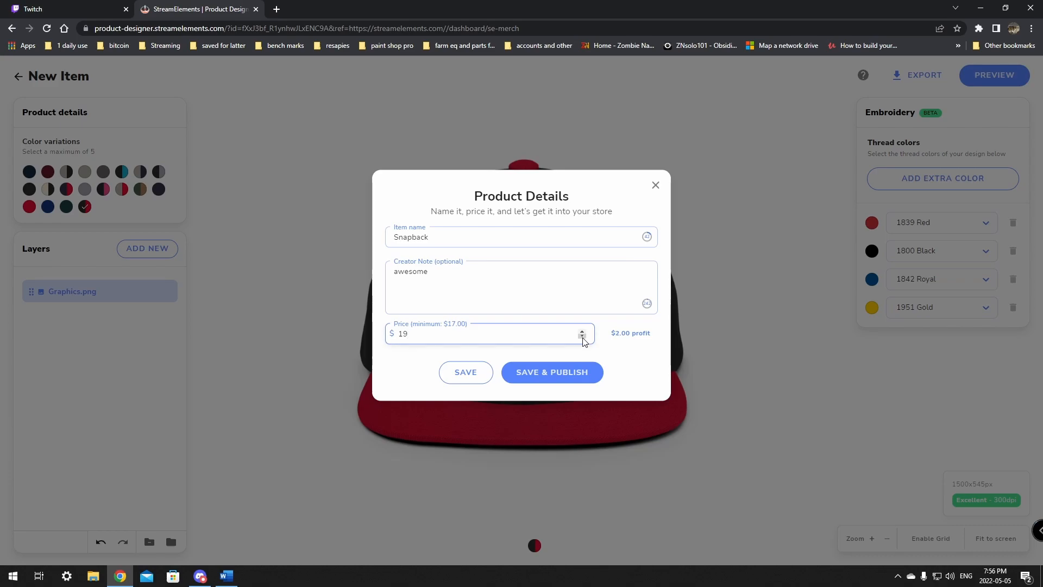
{"action": "left_click", "coordinate": [581, 337]}
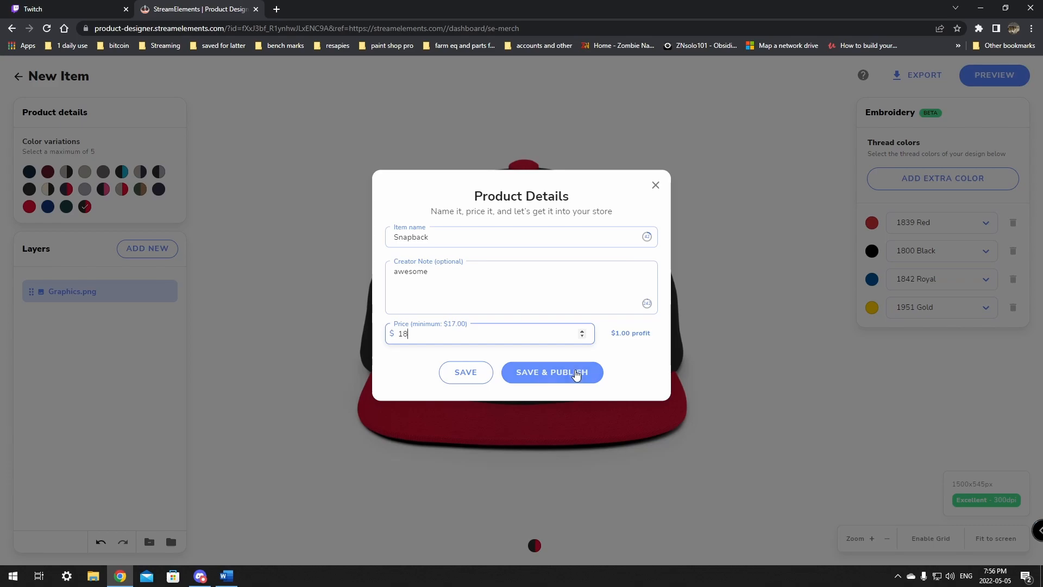
{"action": "left_click", "coordinate": [551, 372]}
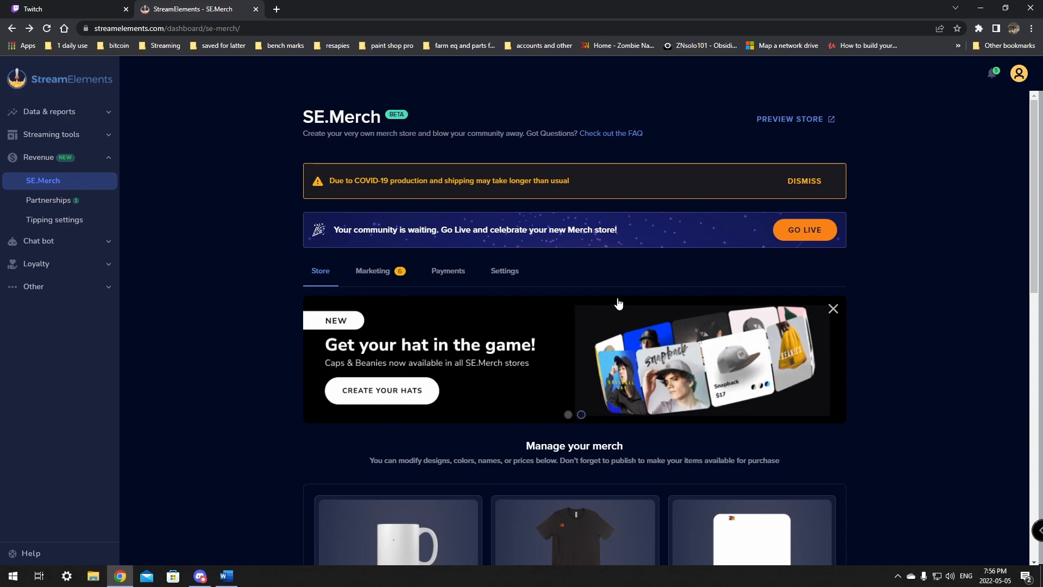
Browse the SE.Merch Store product list, then move to the Marketing section.
{"action": "left_click", "coordinate": [505, 270]}
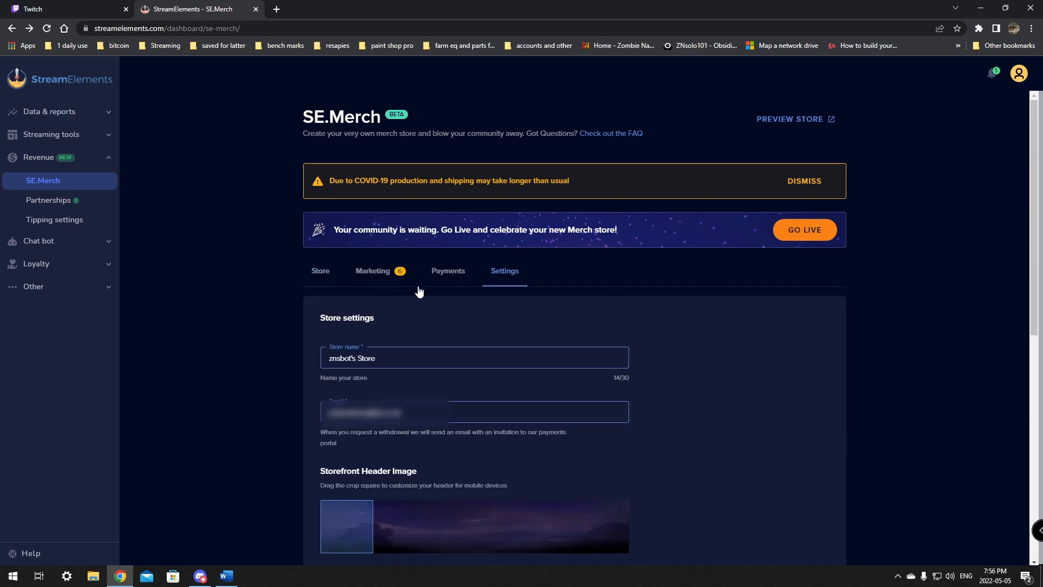
{"action": "mouse_move", "coordinate": [343, 276]}
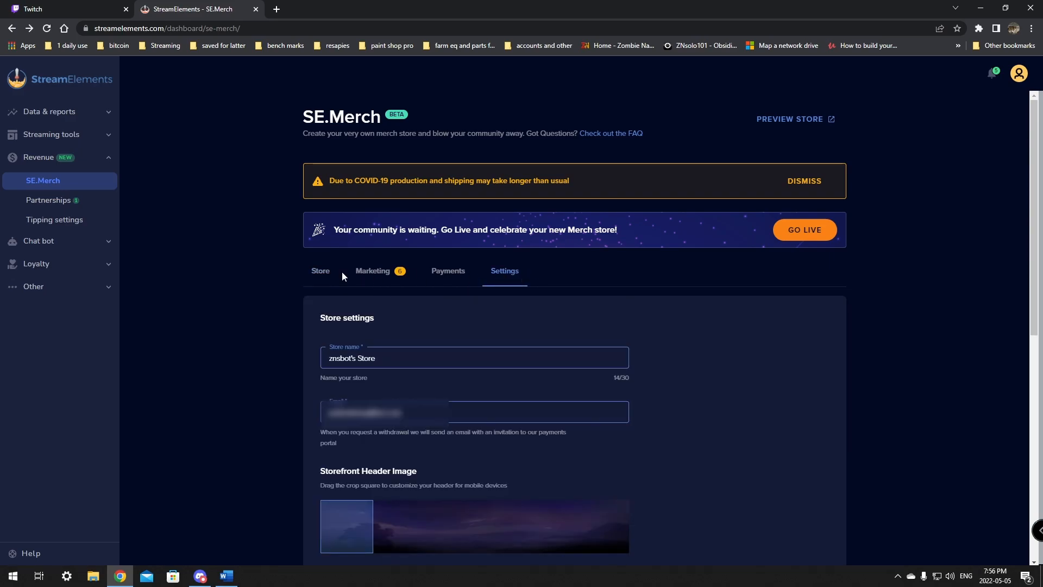
{"action": "left_click", "coordinate": [320, 273]}
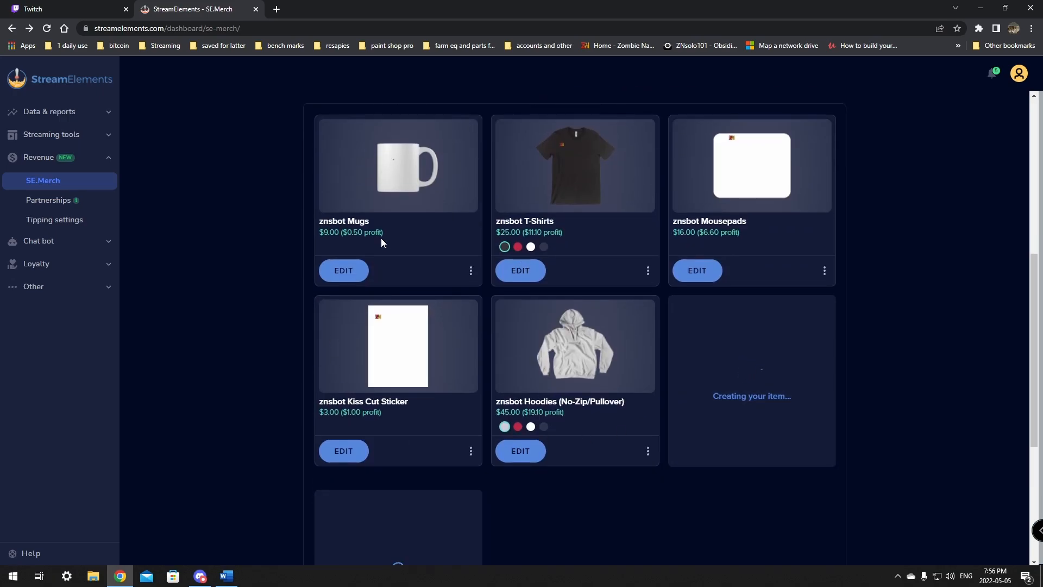
{"action": "scroll", "scroll_direction": "up", "scroll_amount": 3}
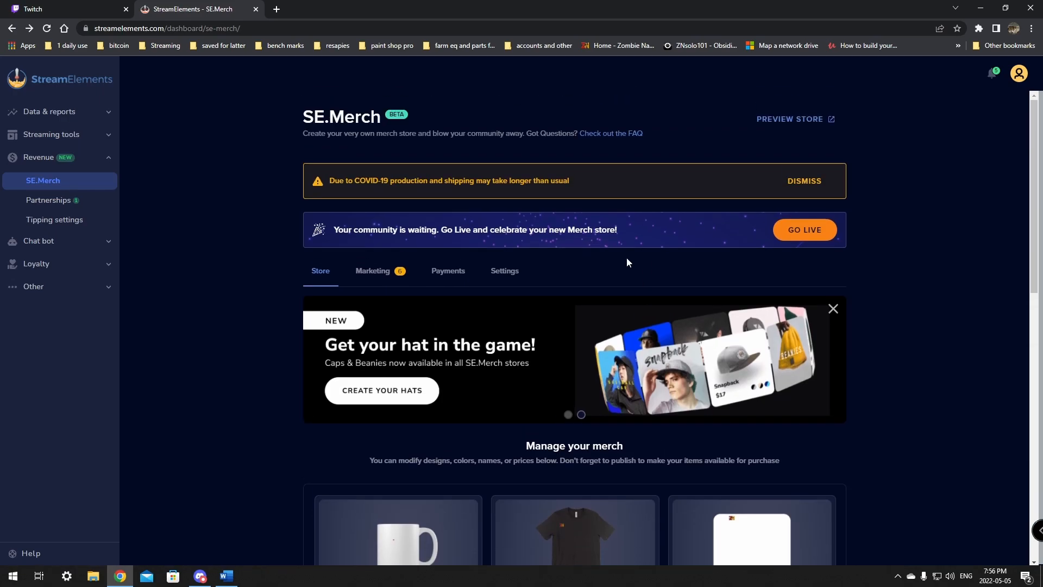
{"action": "scroll", "scroll_direction": "down", "scroll_amount": 3}
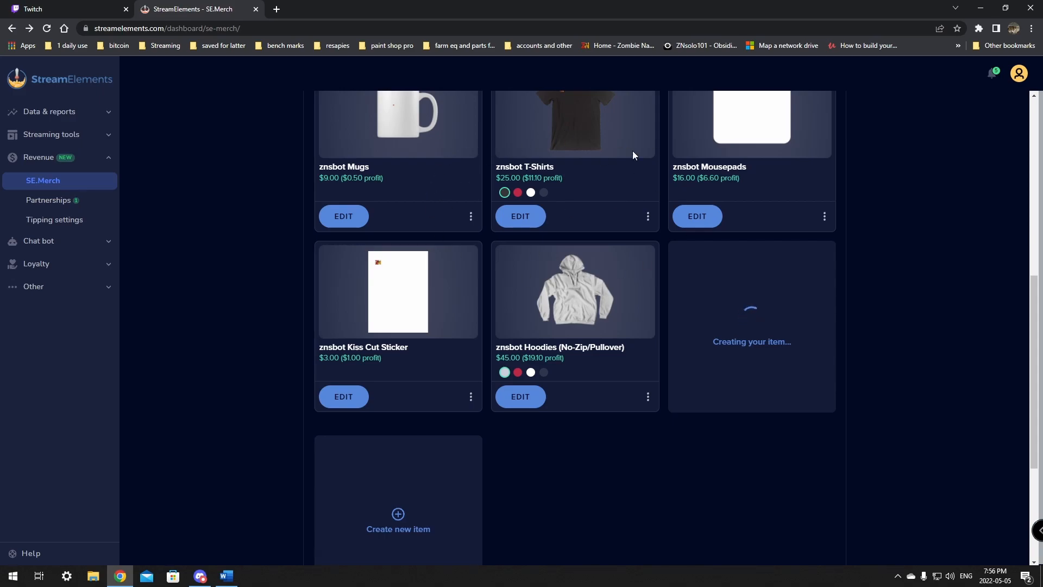
{"action": "scroll", "scroll_direction": "up", "scroll_amount": 3}
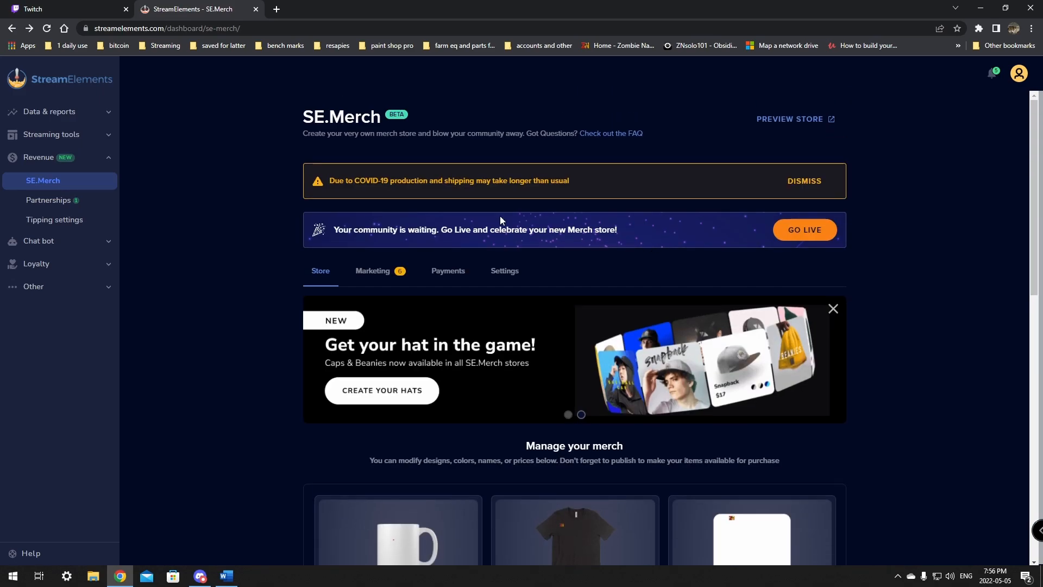
{"action": "left_click", "coordinate": [373, 271]}
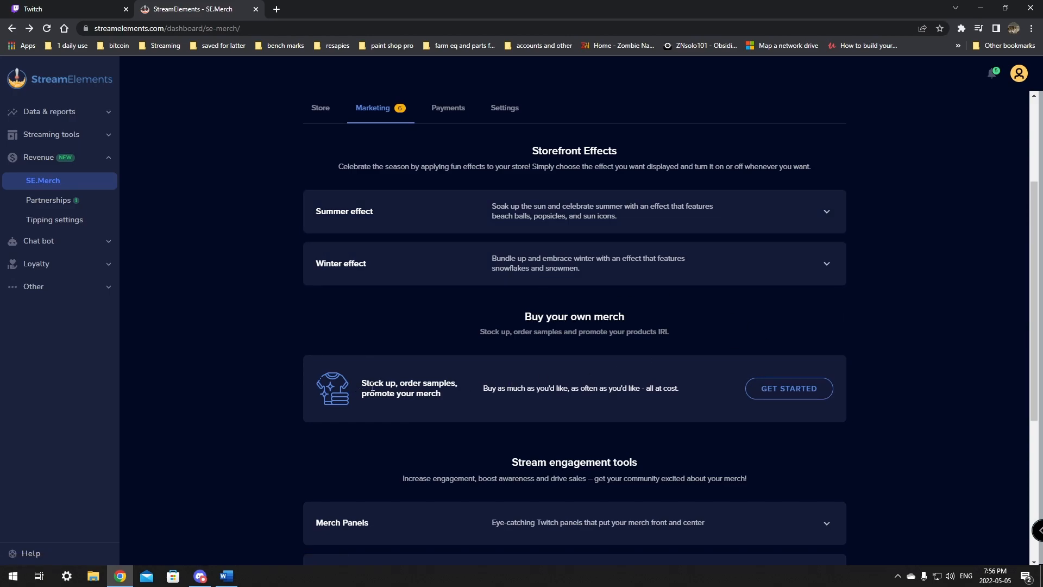
{"action": "mouse_move", "coordinate": [459, 397]}
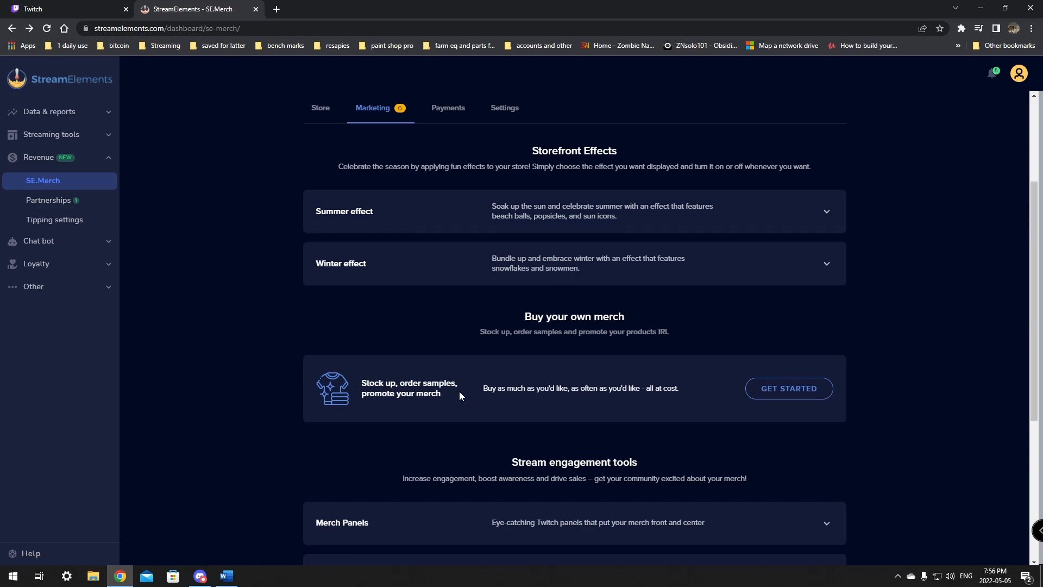
{"action": "mouse_move", "coordinate": [789, 388]}
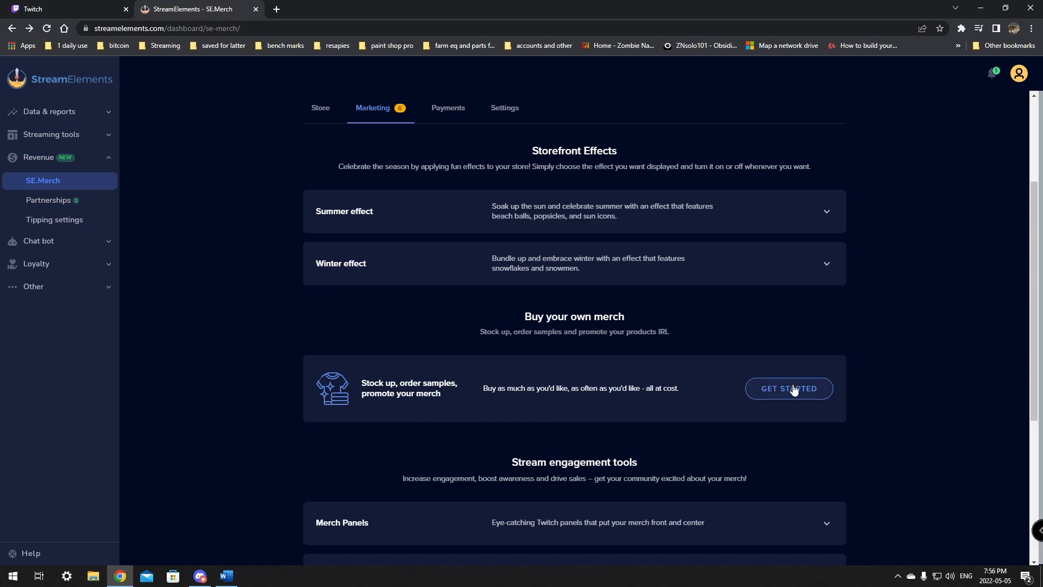
Under Stream engagement tools, add the !merch chatbot command and 30-minute merch timer.
{"action": "scroll", "scroll_direction": "down", "scroll_amount": 3}
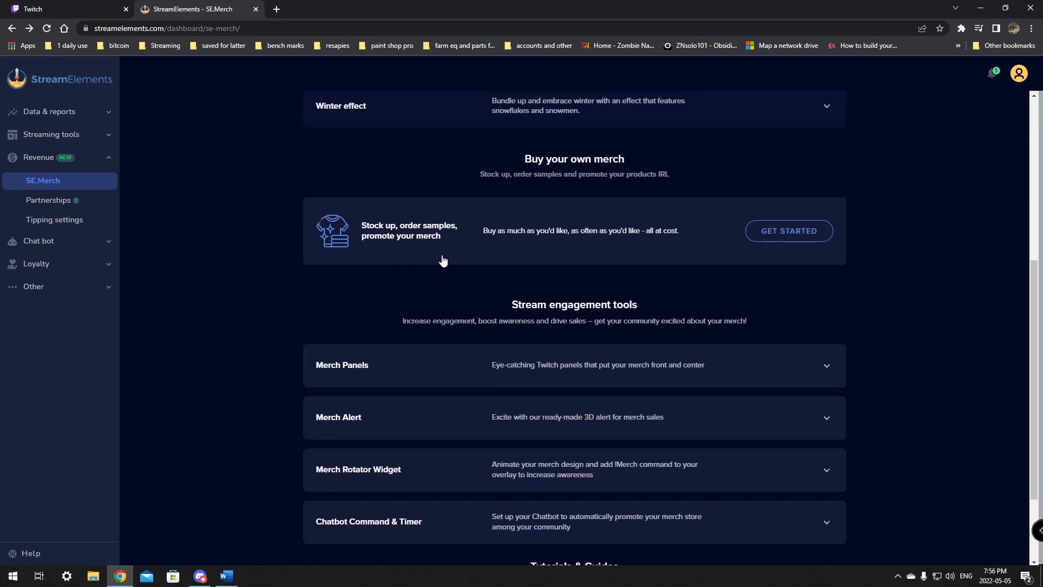
{"action": "scroll", "scroll_direction": "down", "scroll_amount": 3}
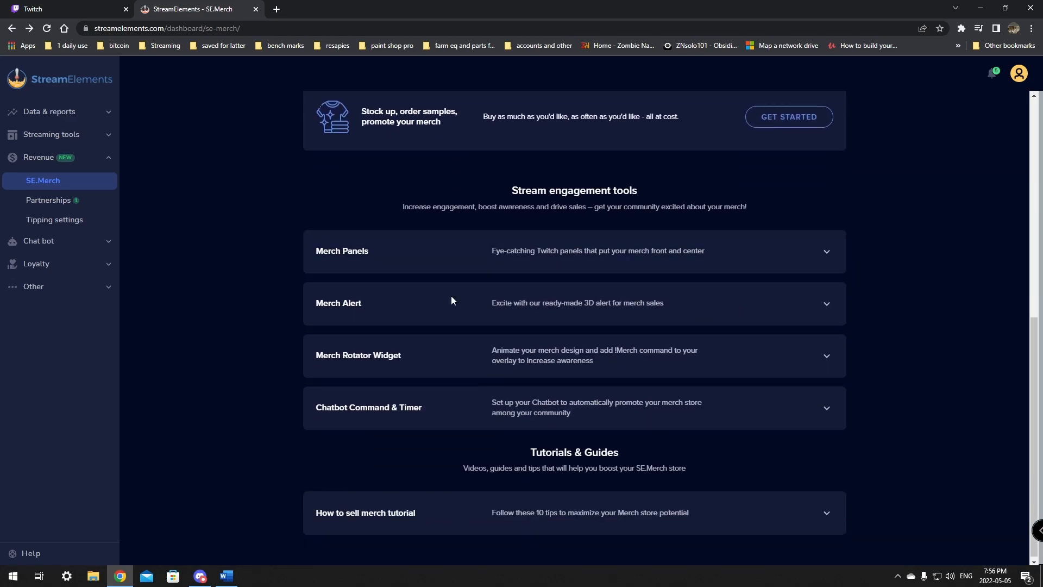
{"action": "mouse_move", "coordinate": [407, 261]}
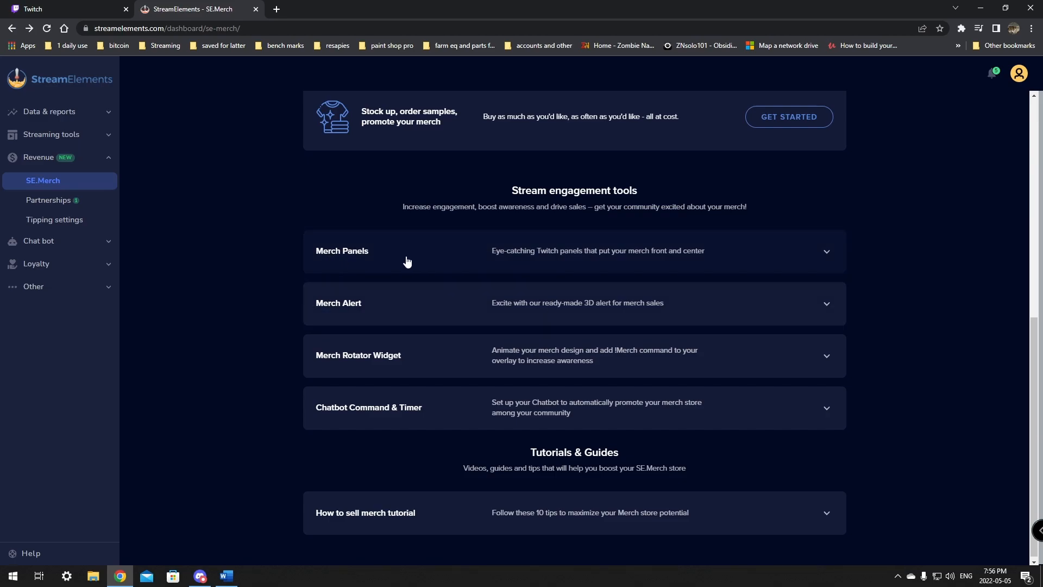
{"action": "mouse_move", "coordinate": [431, 309]}
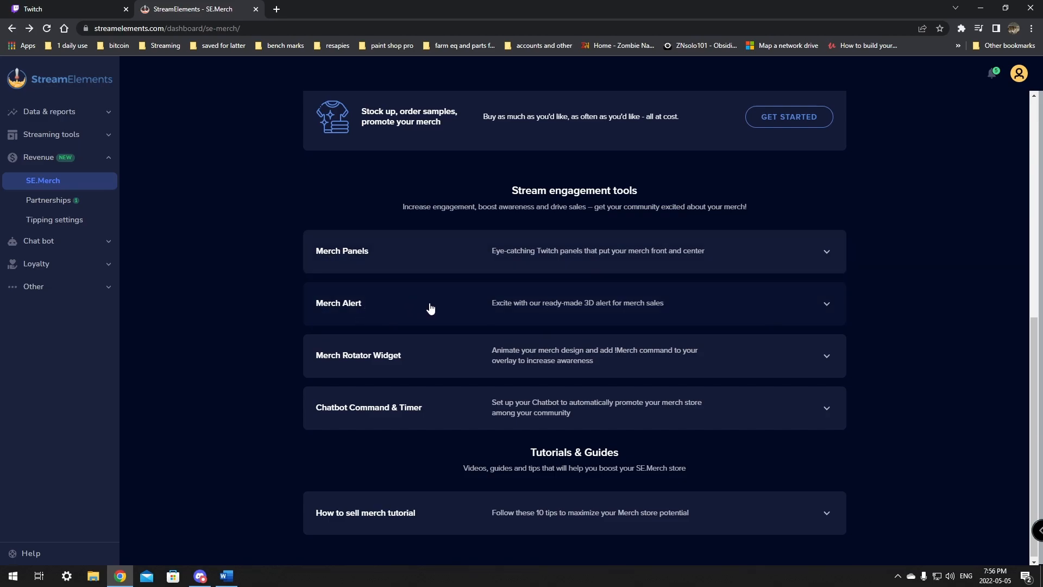
{"action": "mouse_move", "coordinate": [351, 415]}
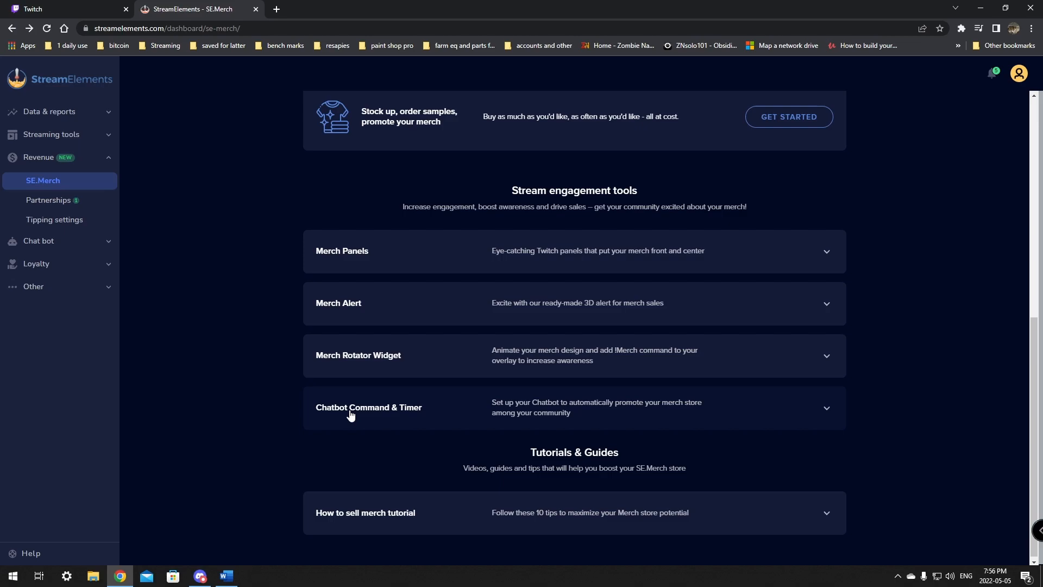
{"action": "left_click", "coordinate": [369, 408]}
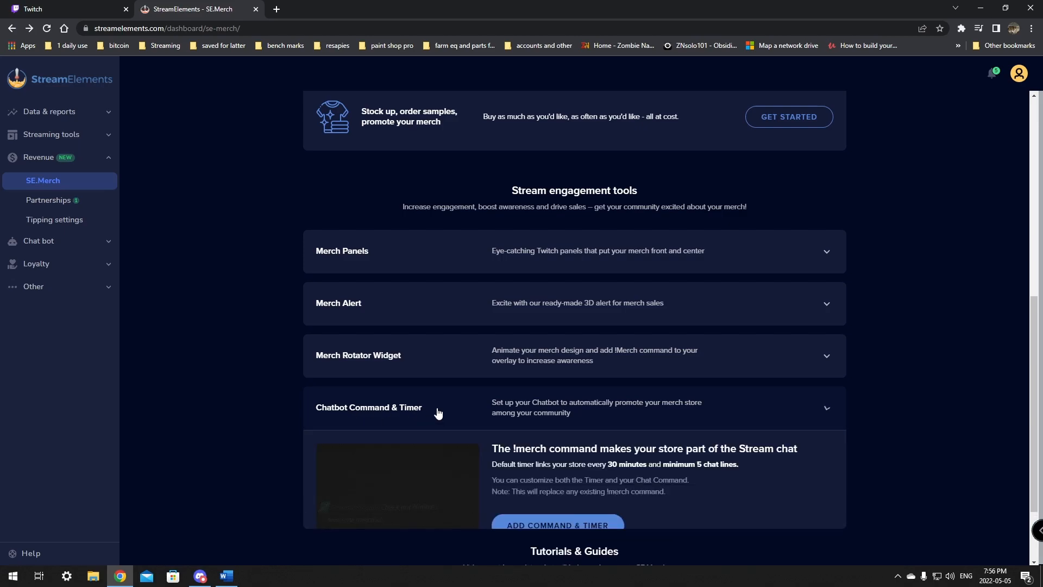
{"action": "scroll", "scroll_direction": "down", "scroll_amount": 3}
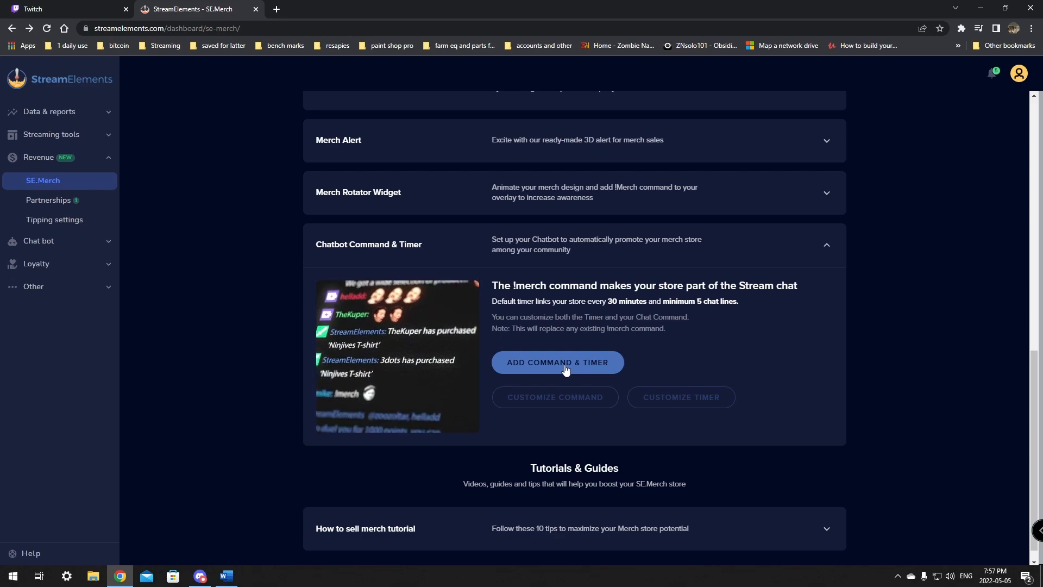
{"action": "left_click", "coordinate": [558, 362]}
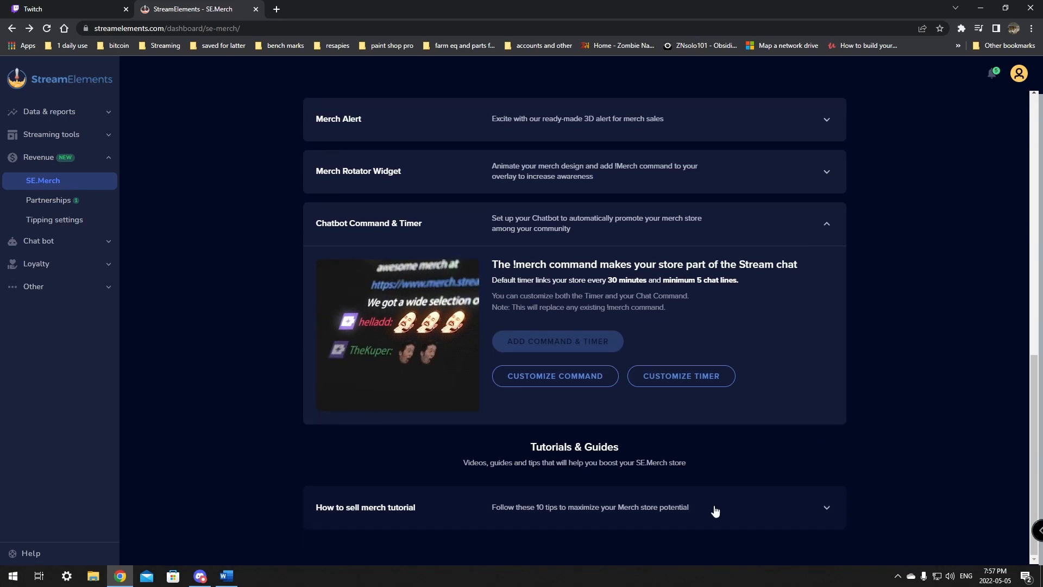
{"action": "scroll", "scroll_direction": "up", "scroll_amount": 3}
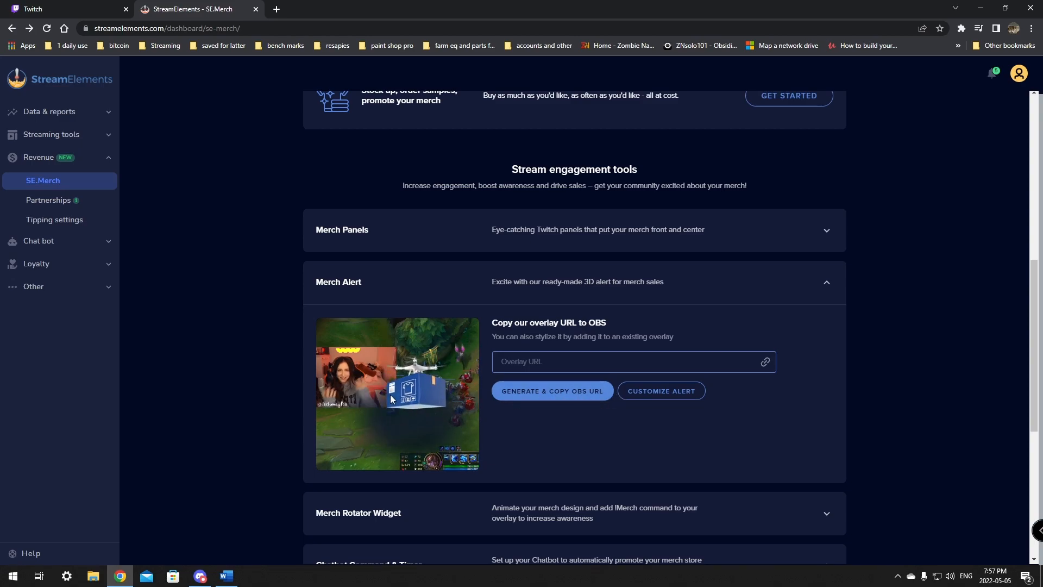
Generate and copy the Merch Alert overlay URL, then launch OBS Studio.
{"action": "left_click", "coordinate": [552, 390]}
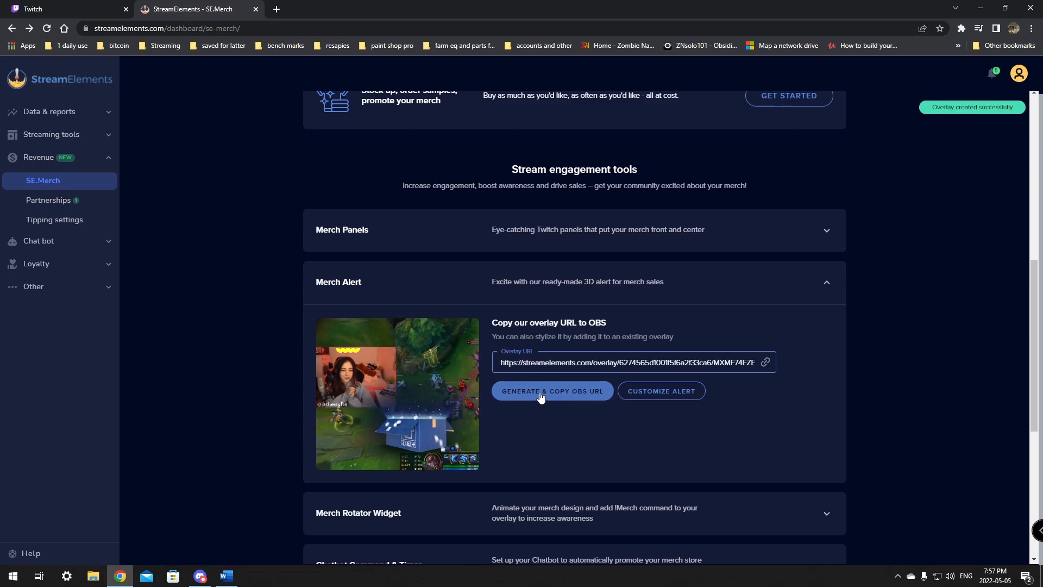
{"action": "left_click", "coordinate": [551, 391]}
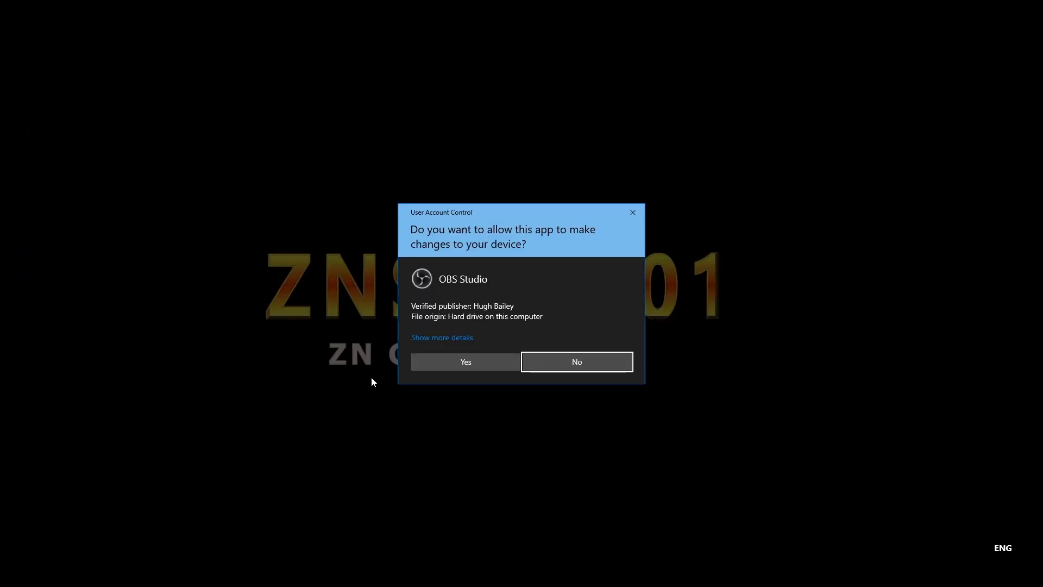
In OBS, create a 1920×1080 browser source named merch with the alert overlay URL.
{"action": "left_click", "coordinate": [465, 362]}
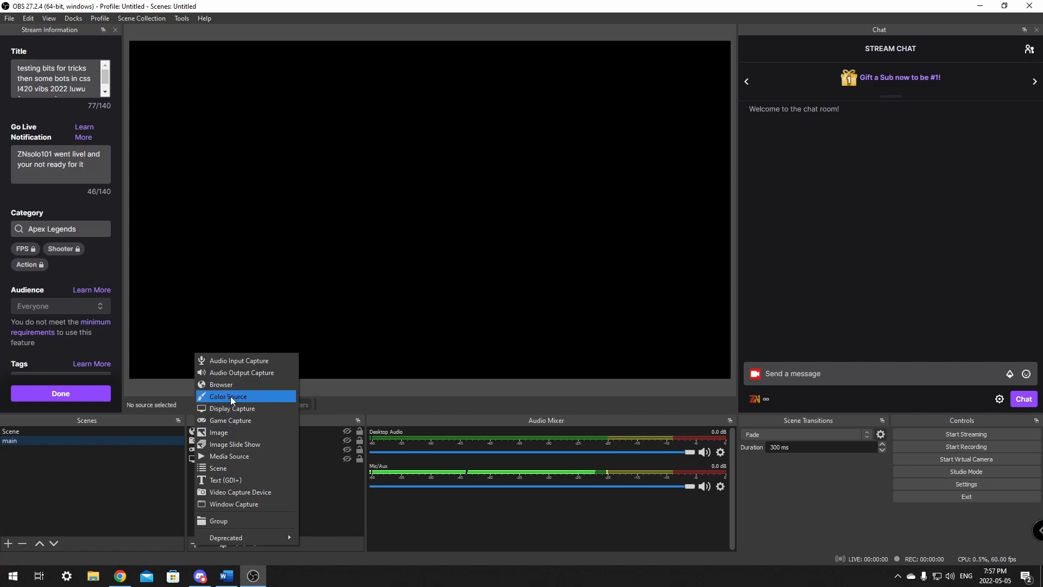
{"action": "left_click", "coordinate": [221, 384]}
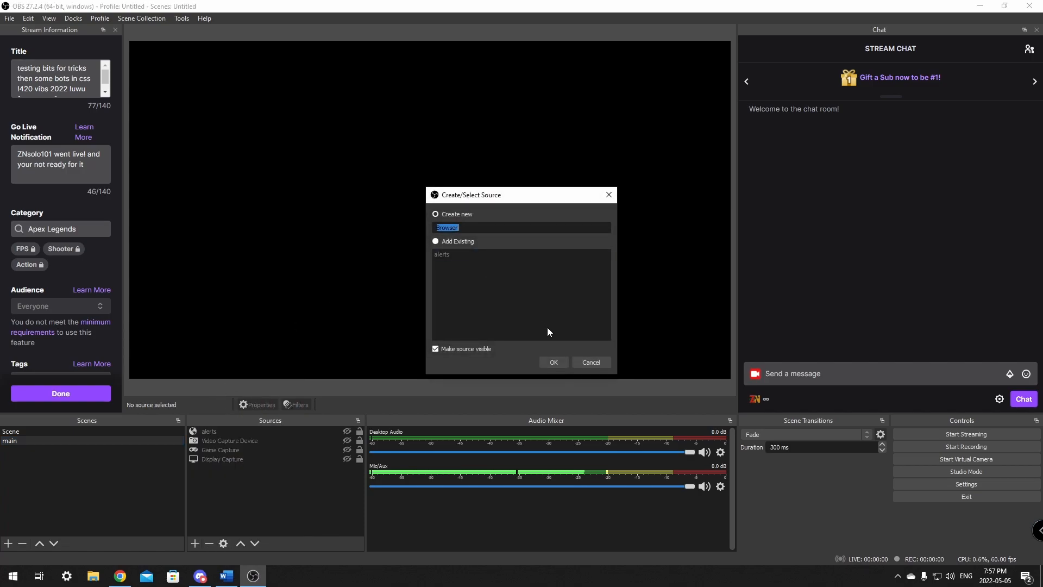
{"action": "left_click", "coordinate": [553, 362]}
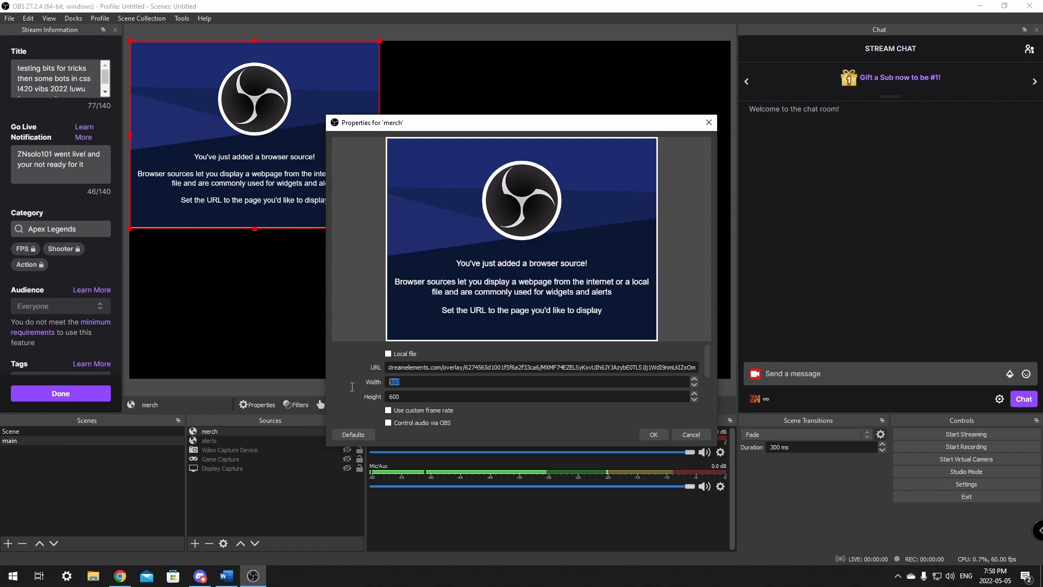
{"action": "type", "text": "1920"}
{"action": "left_click", "coordinate": [541, 396]}
{"action": "type", "text": "1080"}
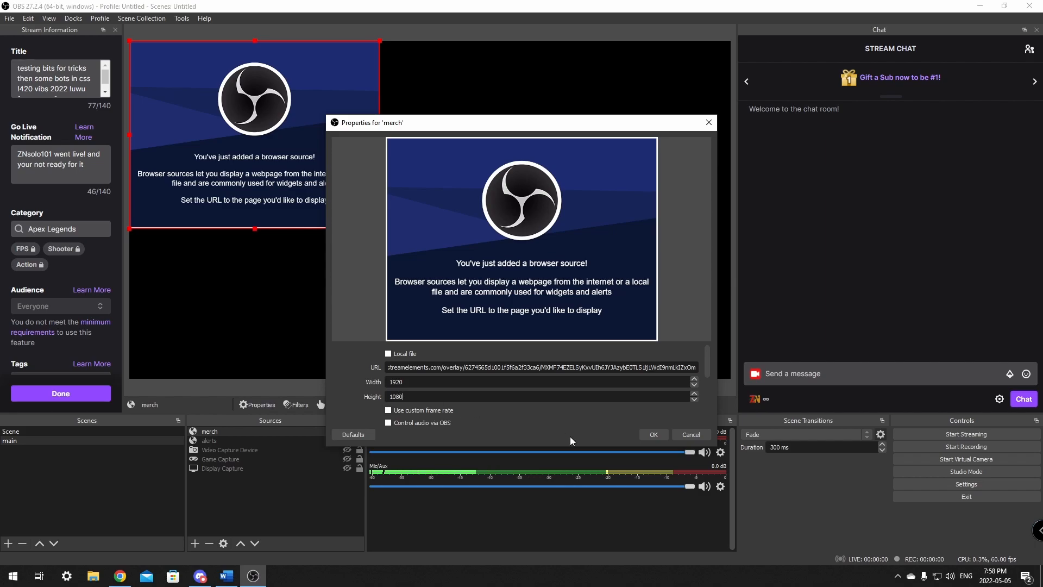
{"action": "left_click", "coordinate": [652, 434]}
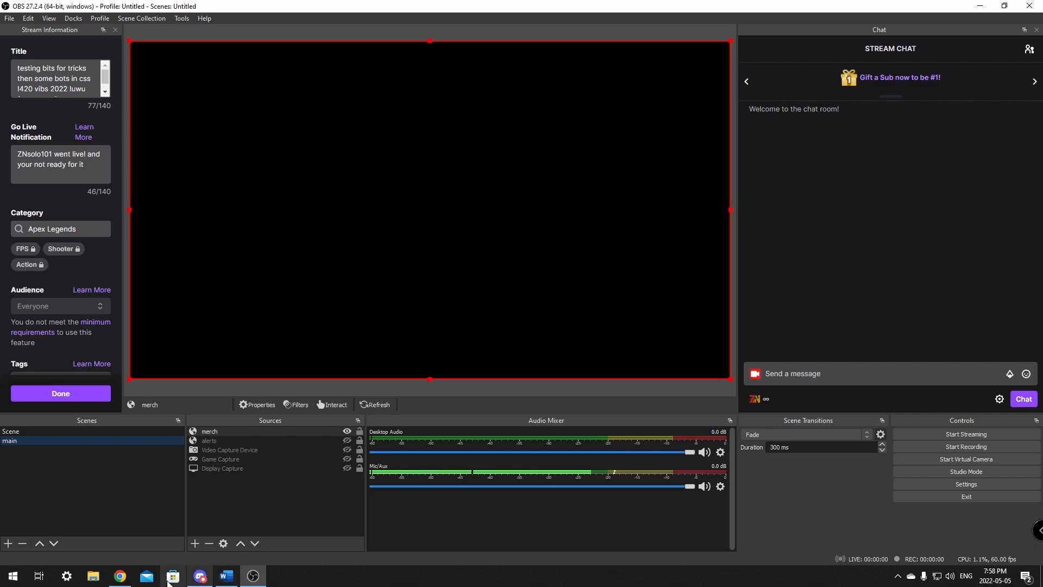
{"action": "left_click", "coordinate": [118, 576]}
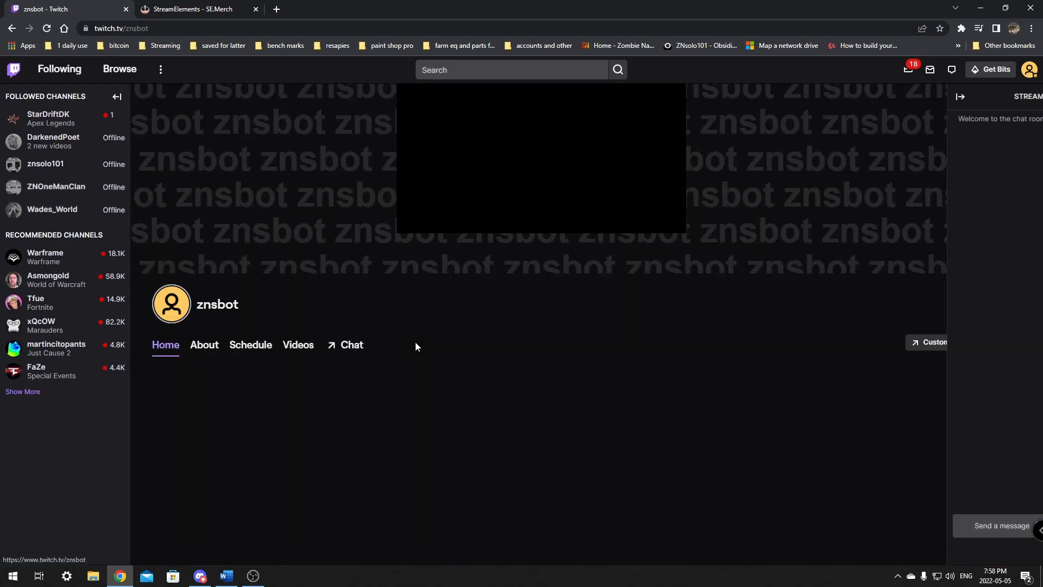
Scroll the znsbot Twitch channel down to its About section and panels.
{"action": "scroll", "scroll_direction": "down", "scroll_amount": 3}
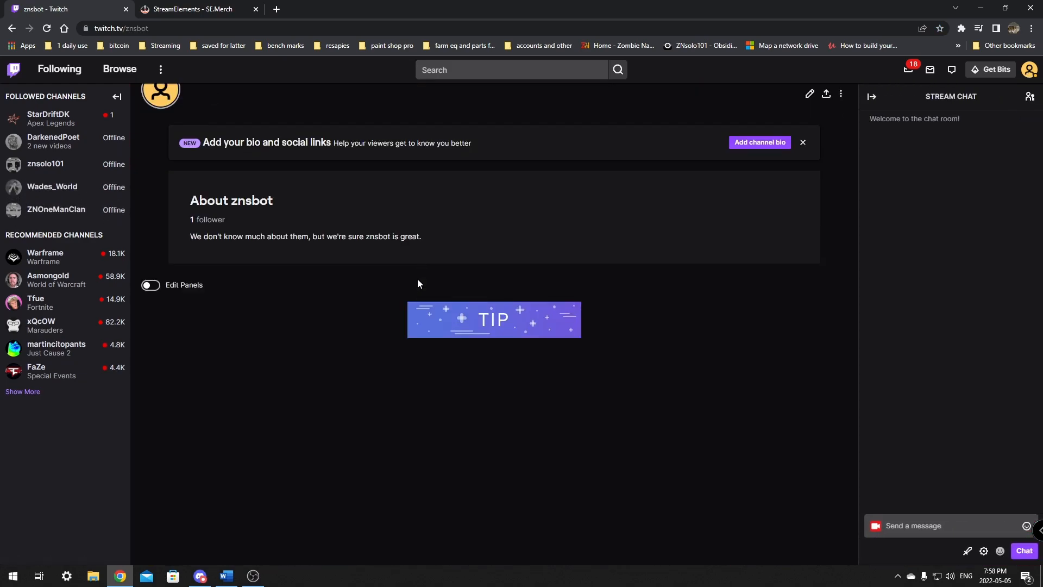
{"action": "mouse_move", "coordinate": [399, 342]}
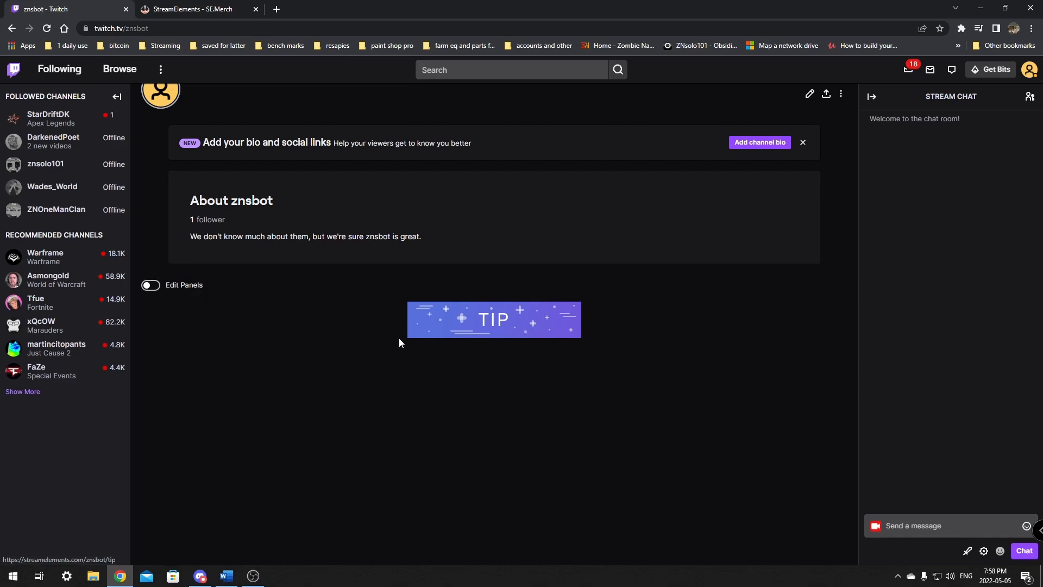
Back in SE.Merch, try blue and other panel colour schemes and settle on purple.
{"action": "left_click", "coordinate": [192, 9]}
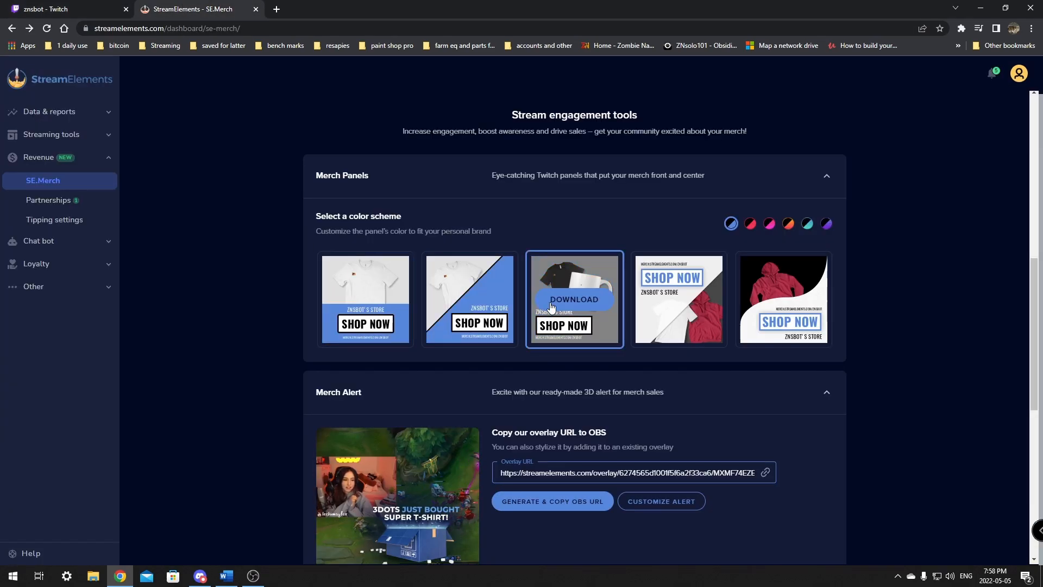
{"action": "scroll", "scroll_direction": "down", "scroll_amount": 3}
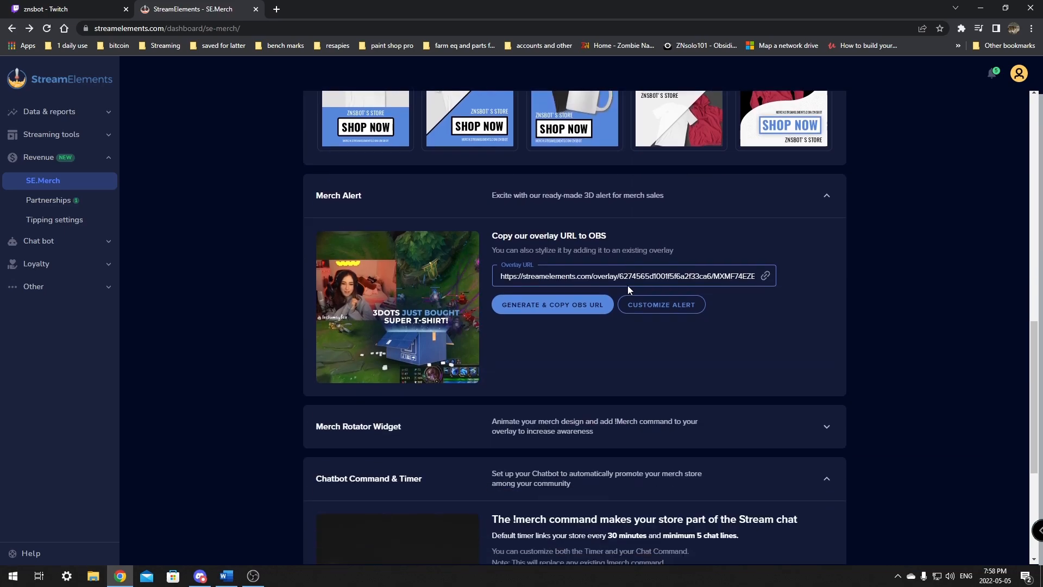
{"action": "scroll", "scroll_direction": "up", "scroll_amount": 3}
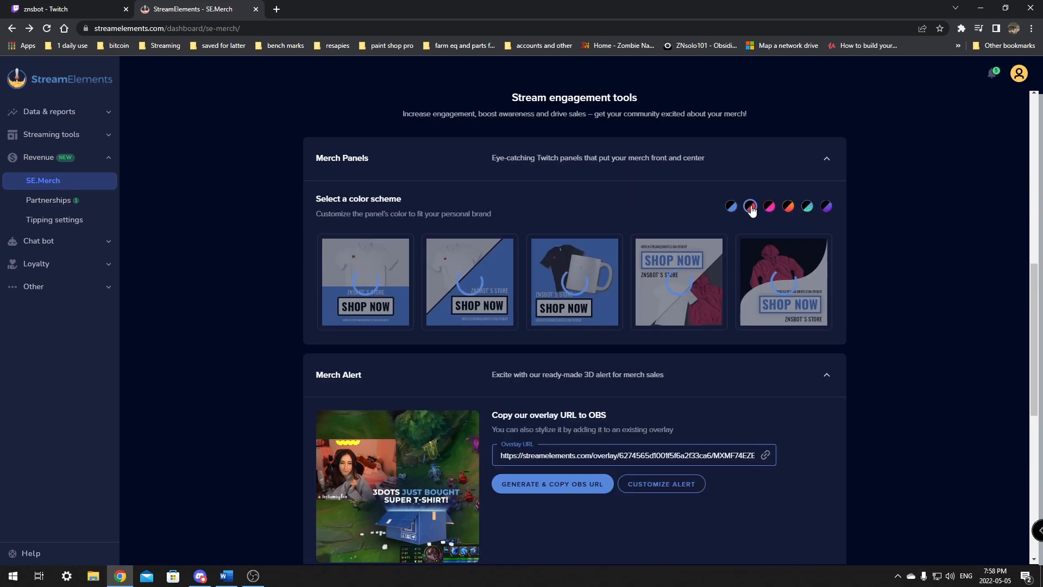
{"action": "left_click", "coordinate": [730, 207]}
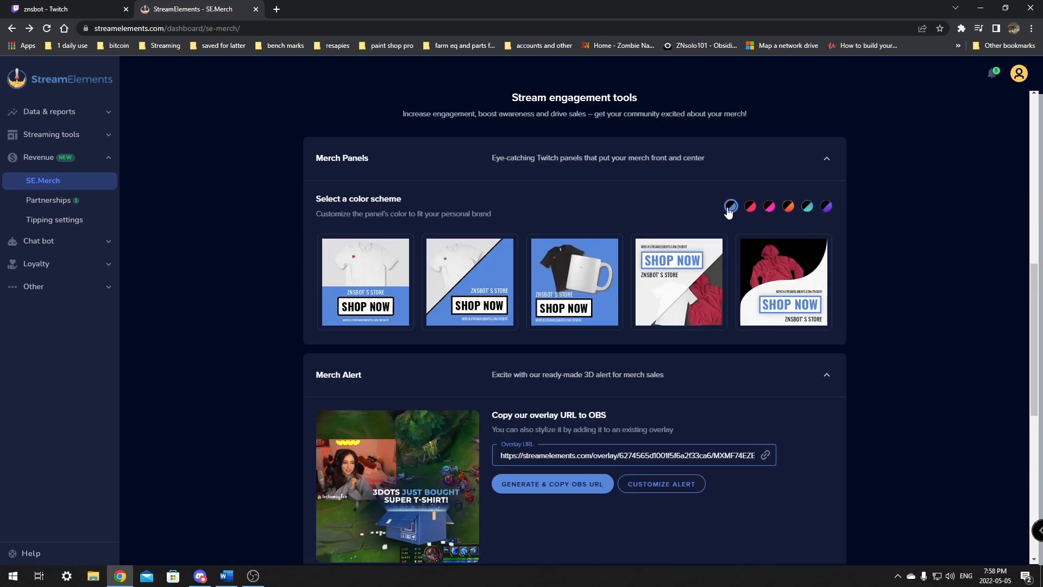
{"action": "left_click", "coordinate": [788, 206]}
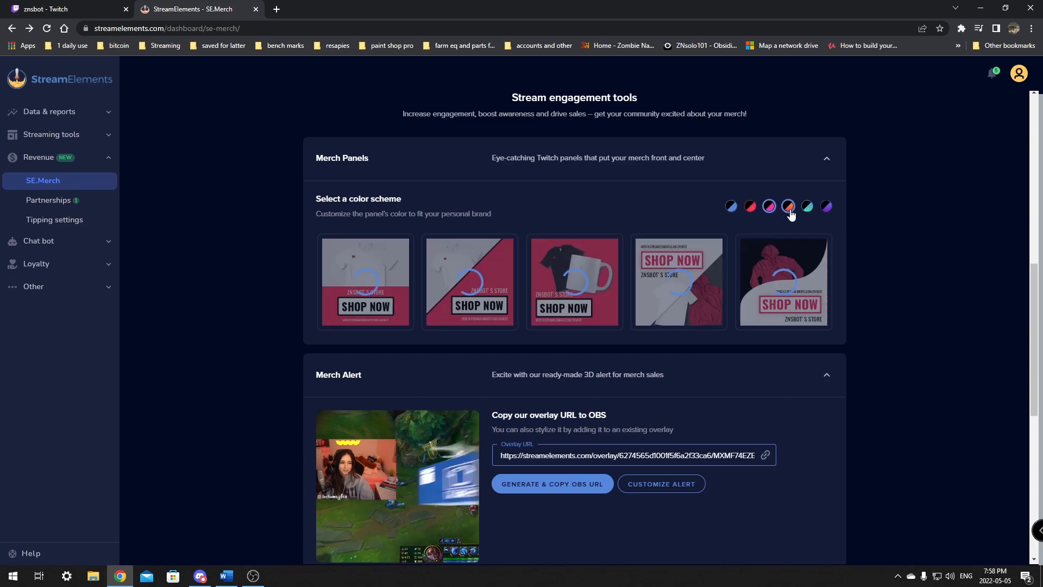
{"action": "left_click", "coordinate": [807, 207]}
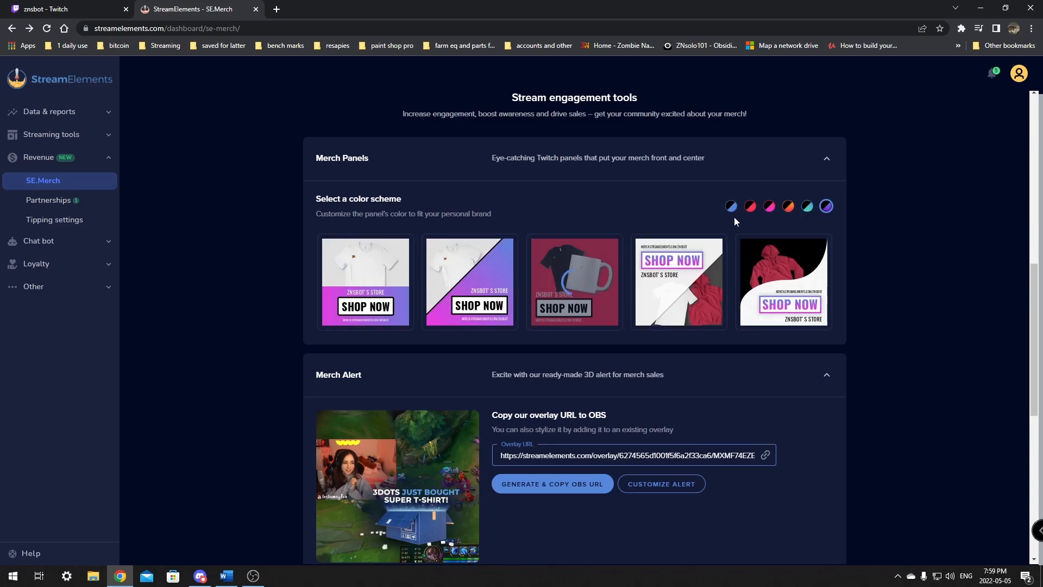
{"action": "scroll", "scroll_direction": "up", "scroll_amount": 3}
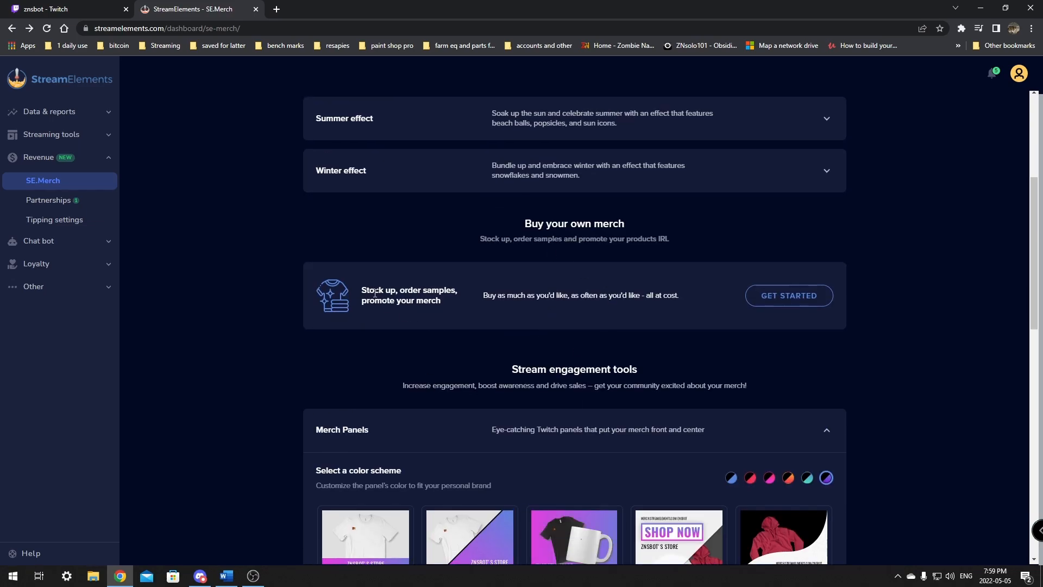
View Payments showing $0.00 balance and no orders, then the store Settings.
{"action": "scroll", "scroll_direction": "up", "scroll_amount": 3}
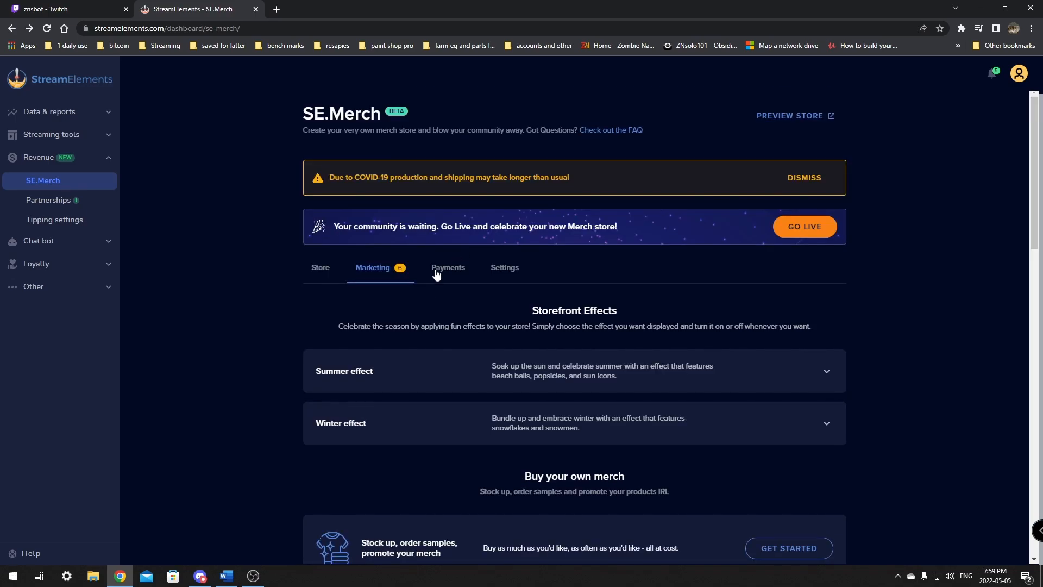
{"action": "left_click", "coordinate": [448, 267]}
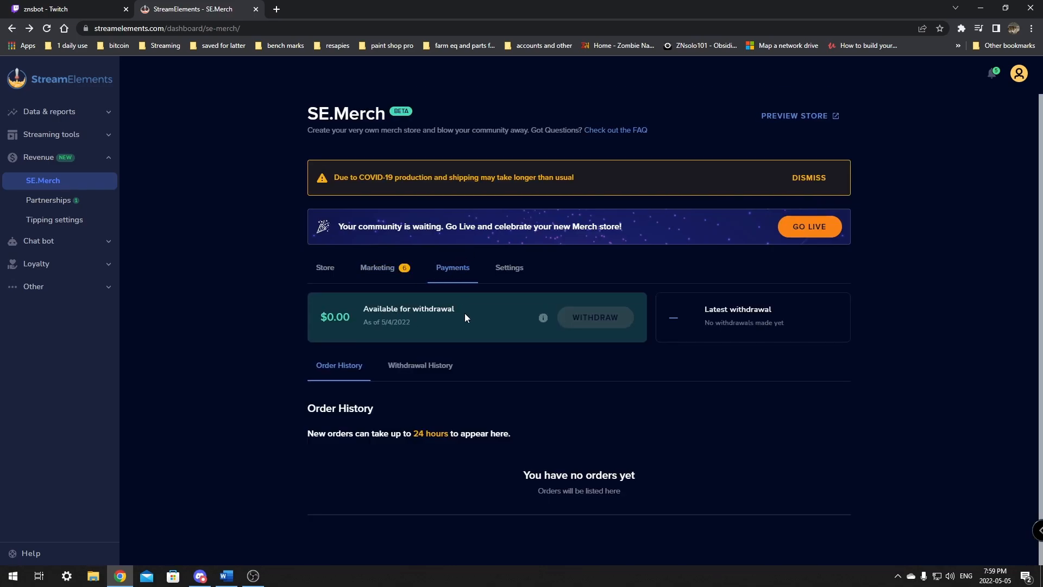
{"action": "mouse_move", "coordinate": [426, 373]}
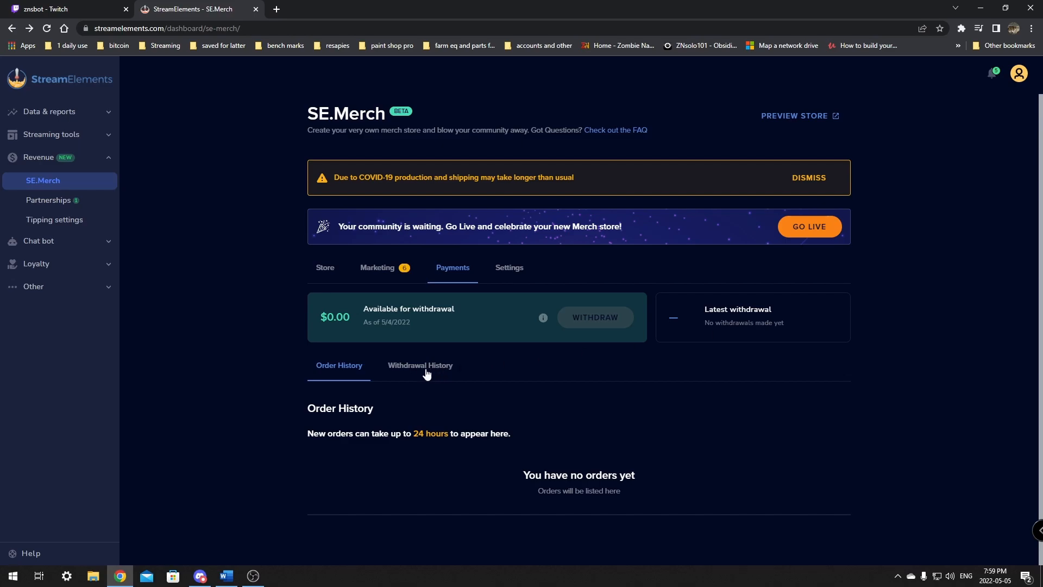
{"action": "left_click", "coordinate": [504, 268]}
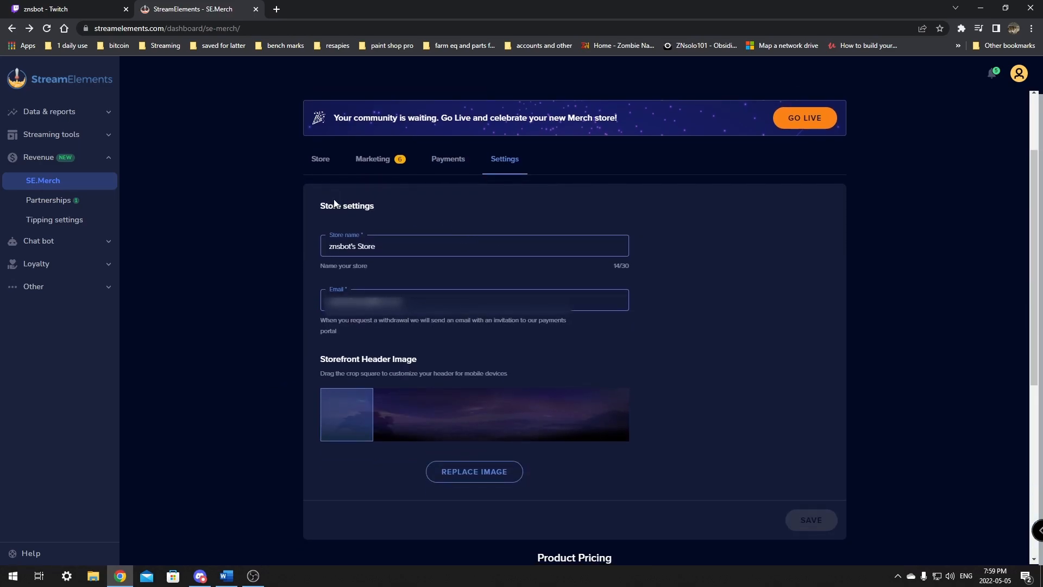
{"action": "double_click", "coordinate": [346, 206]}
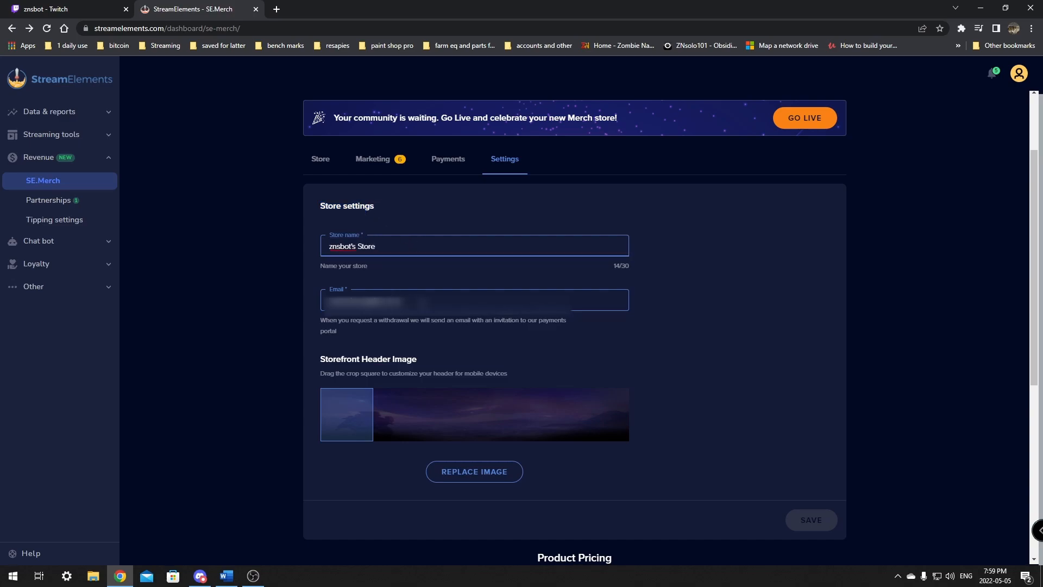
{"action": "mouse_move", "coordinate": [474, 472]}
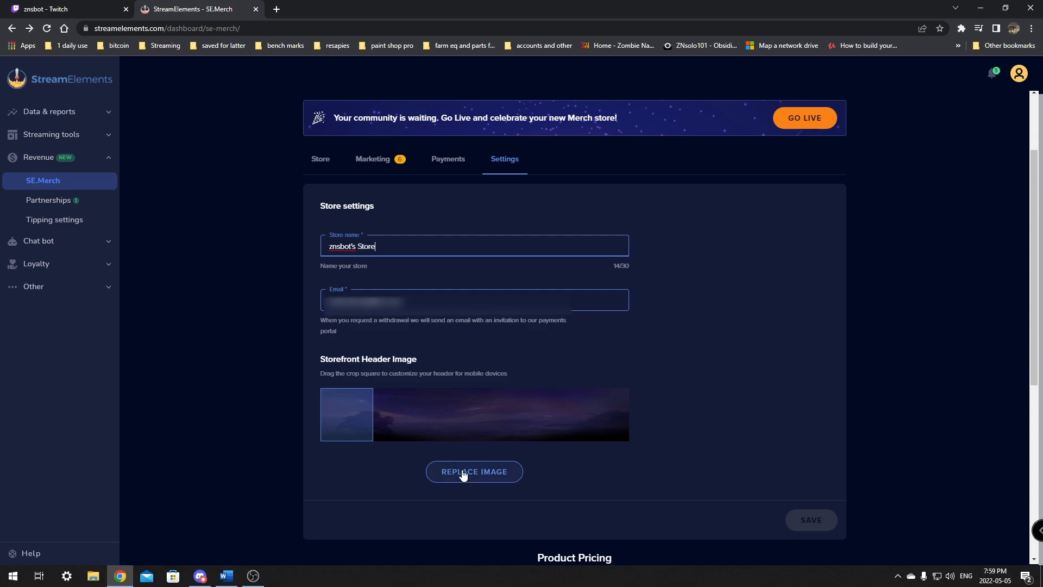
{"action": "mouse_move", "coordinate": [509, 395]}
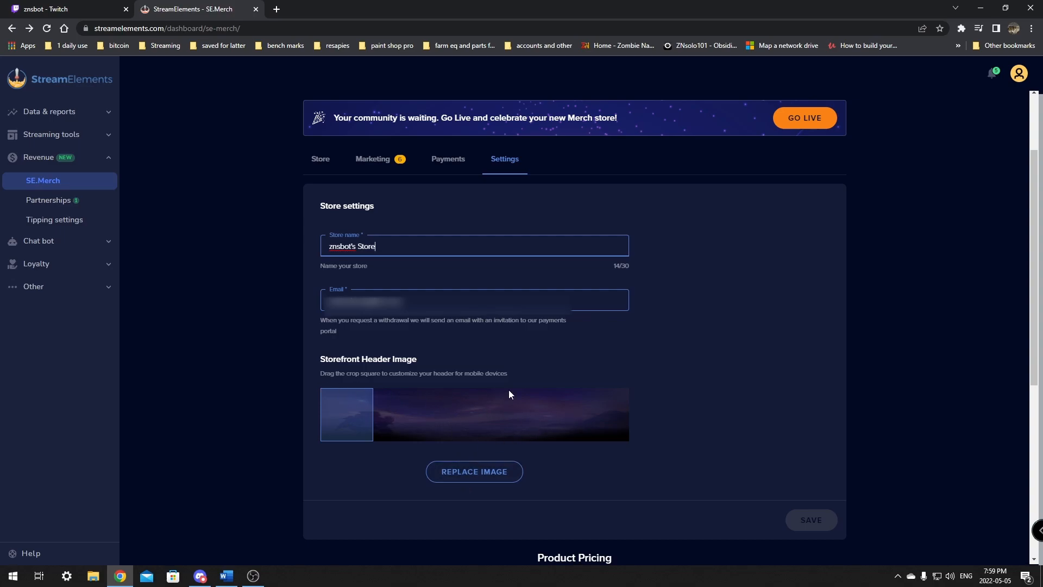
{"action": "mouse_move", "coordinate": [484, 423]}
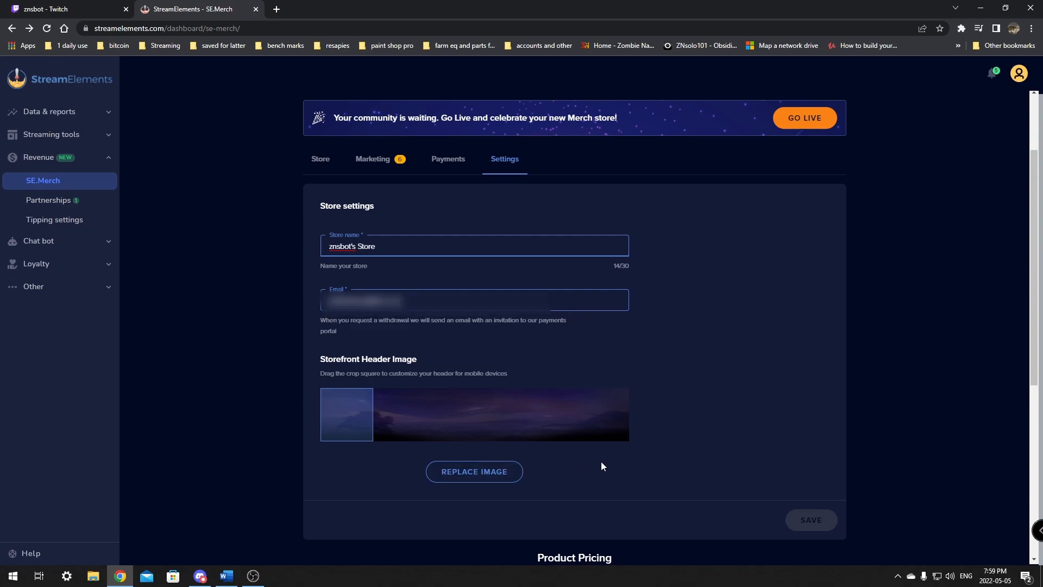
{"action": "scroll", "scroll_direction": "down", "scroll_amount": 3}
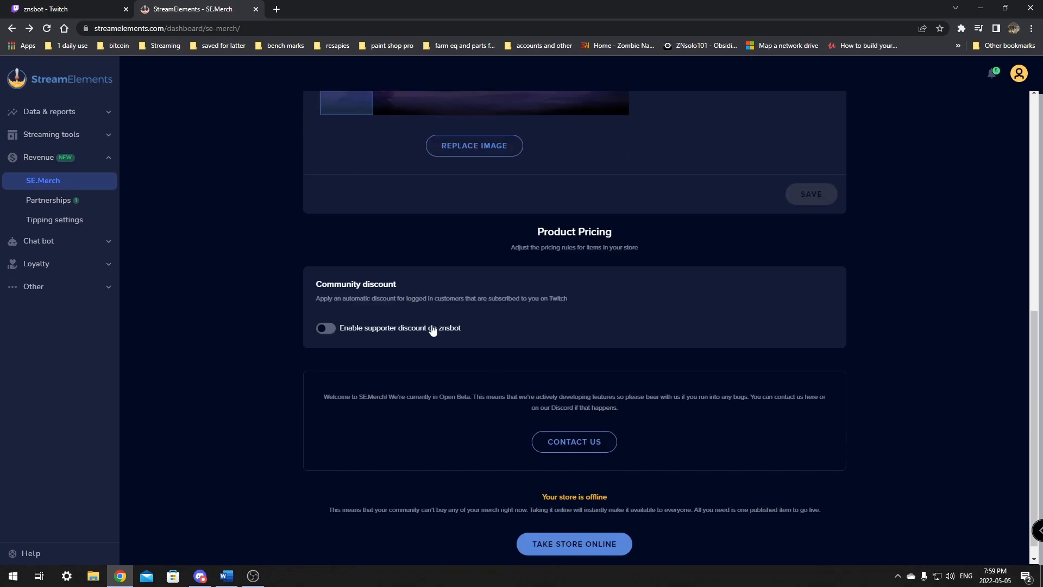
{"action": "double_click", "coordinate": [356, 284]}
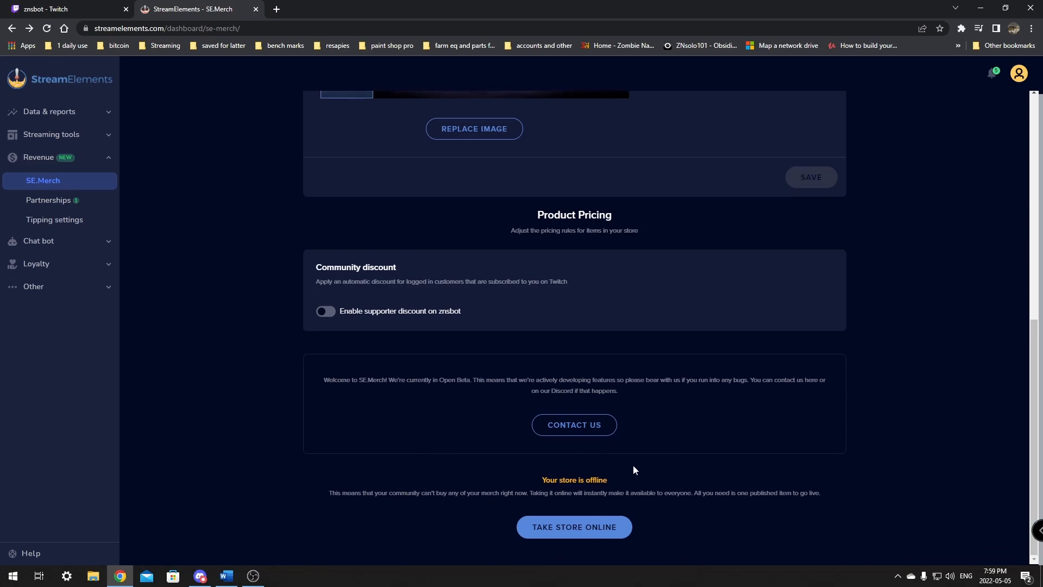
{"action": "mouse_move", "coordinate": [776, 433]}
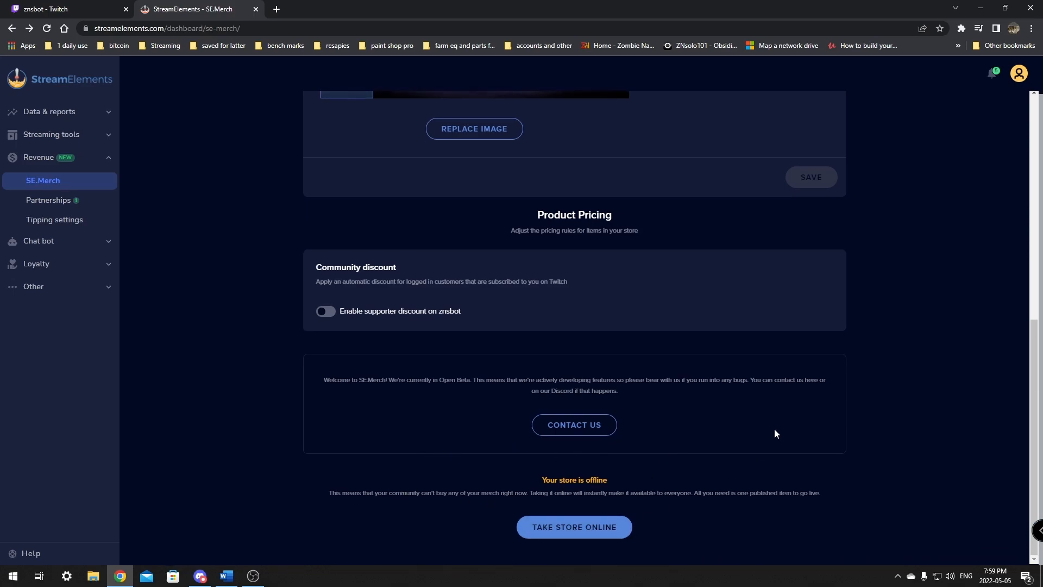
{"action": "scroll", "scroll_direction": "up", "scroll_amount": 3}
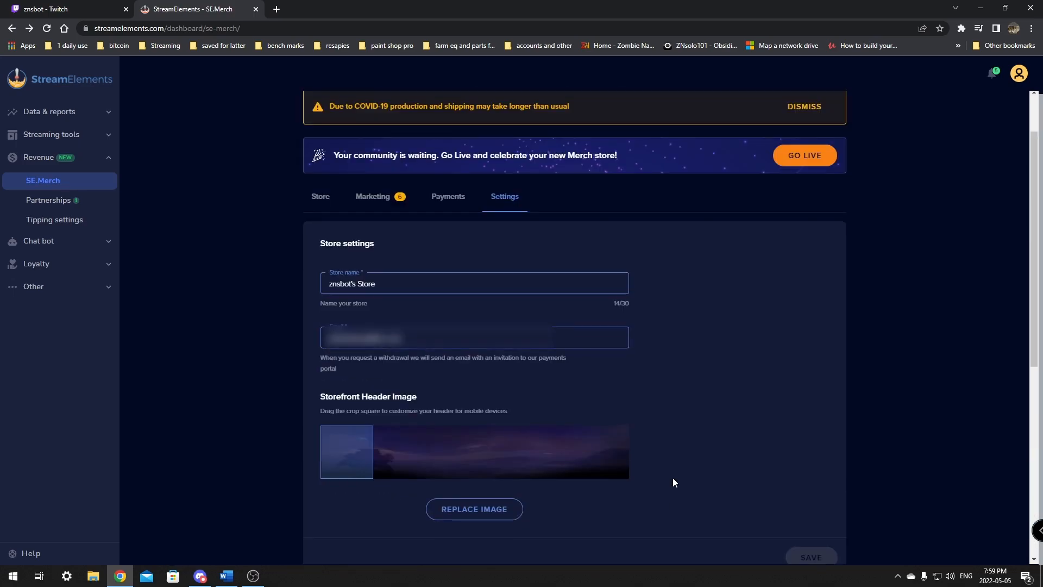
{"action": "scroll", "scroll_direction": "up", "scroll_amount": 3}
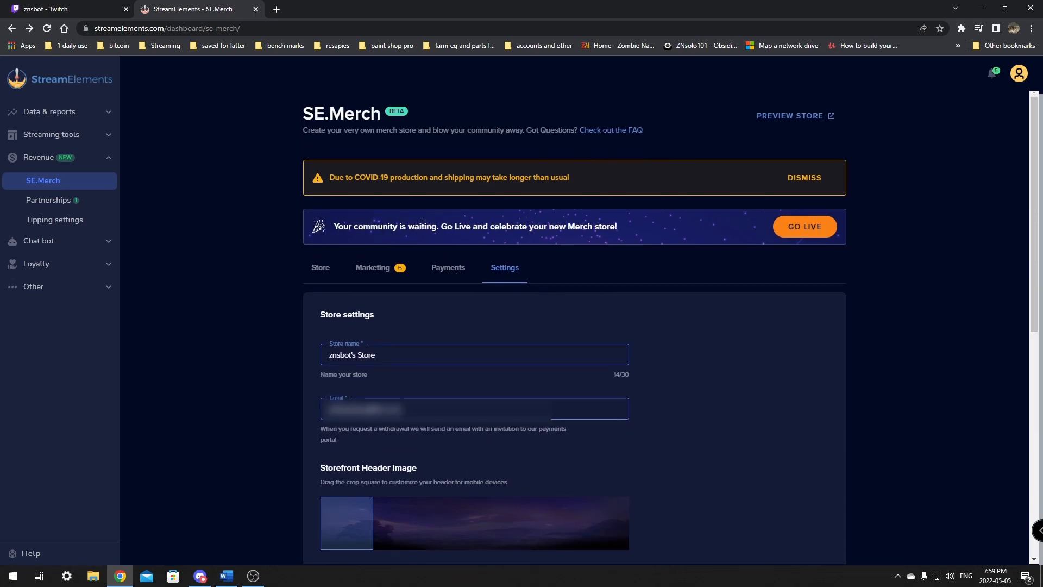
{"action": "mouse_move", "coordinate": [586, 259]}
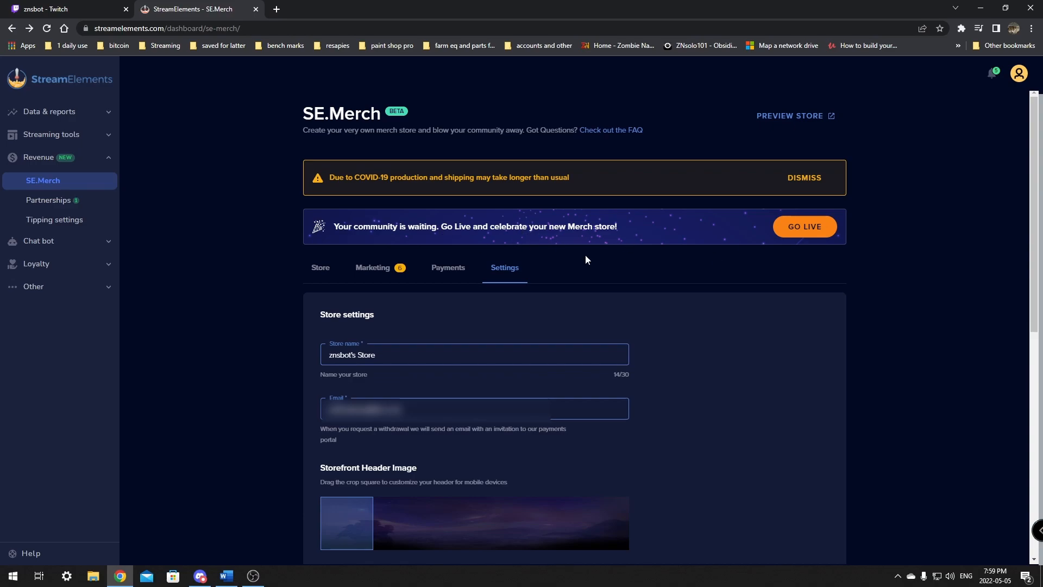
{"action": "mouse_move", "coordinate": [822, 228]}
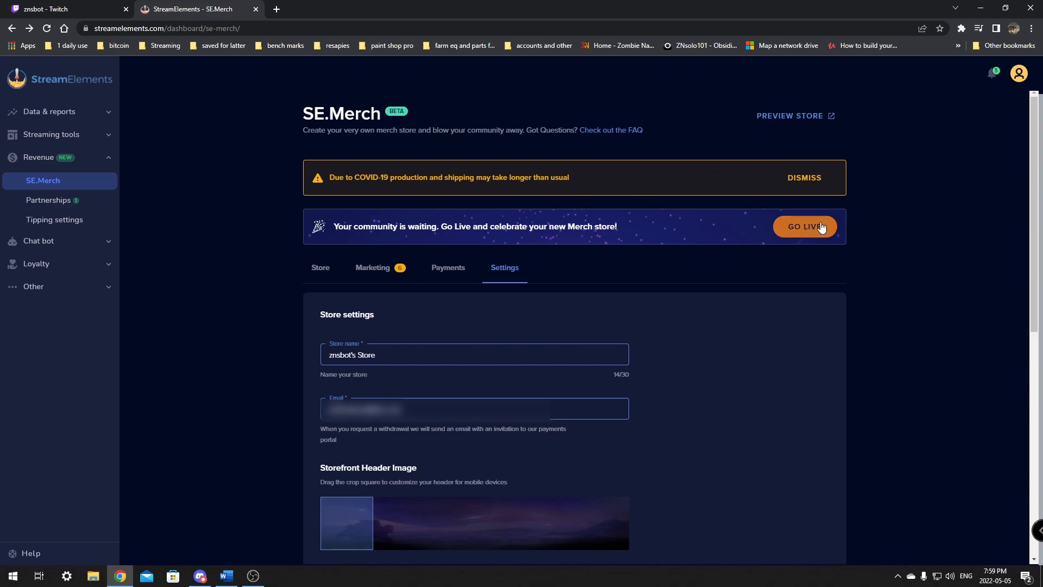
Go live with the store and browse znsbot's Store storefront listing six products.
{"action": "left_click", "coordinate": [804, 226]}
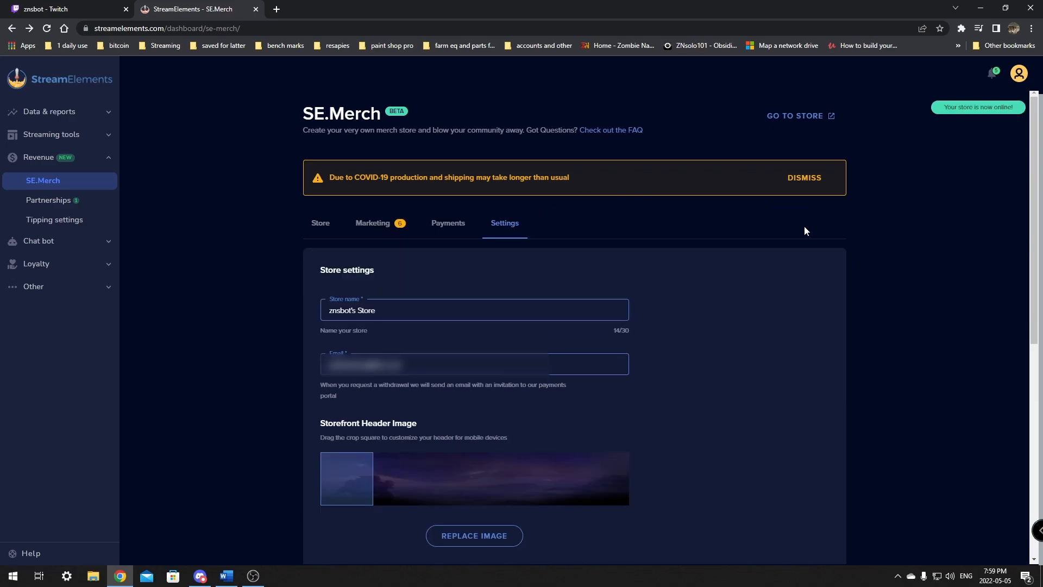
{"action": "mouse_move", "coordinate": [945, 109]}
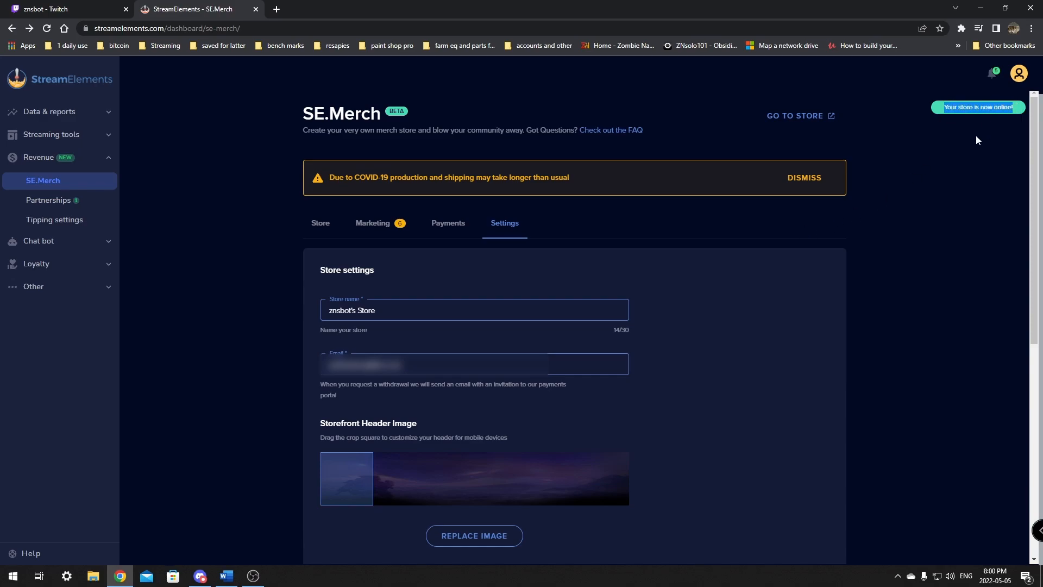
{"action": "mouse_move", "coordinate": [789, 120]}
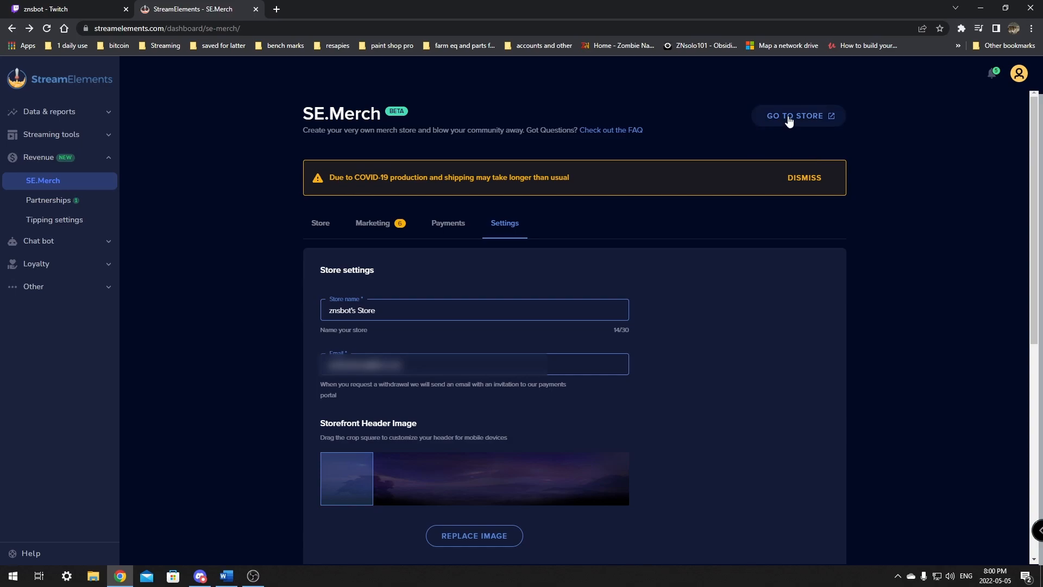
{"action": "left_click", "coordinate": [798, 116]}
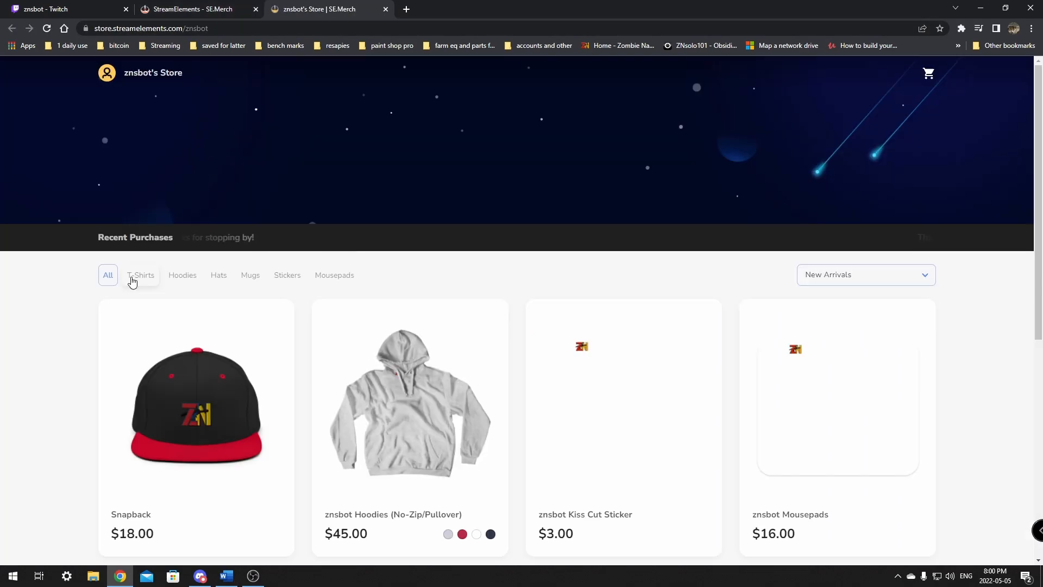
{"action": "scroll", "scroll_direction": "down", "scroll_amount": 3}
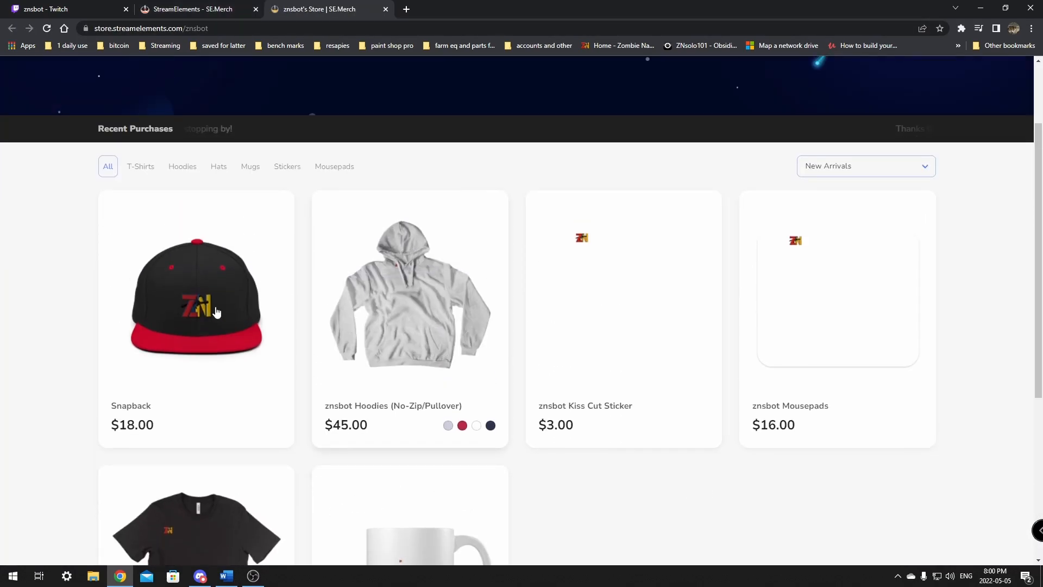
{"action": "scroll", "scroll_direction": "down", "scroll_amount": 3}
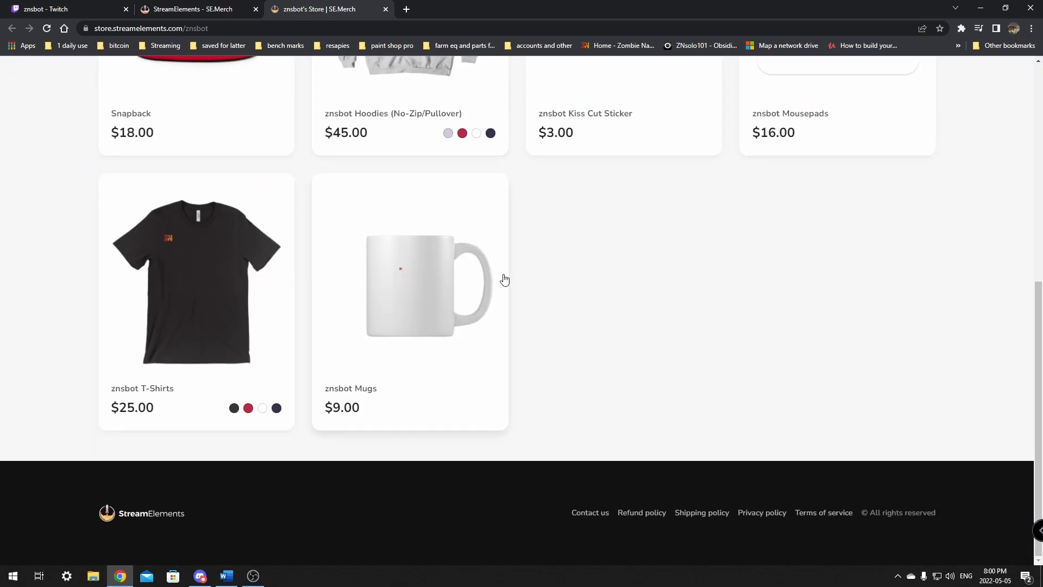
{"action": "scroll", "scroll_direction": "up", "scroll_amount": 3}
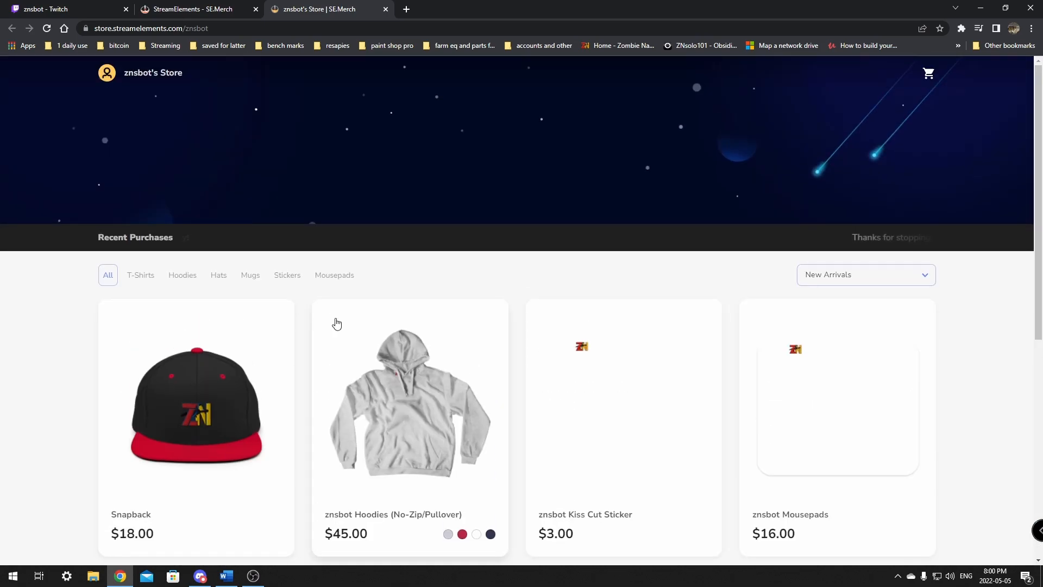
{"action": "scroll", "scroll_direction": "down", "scroll_amount": 3}
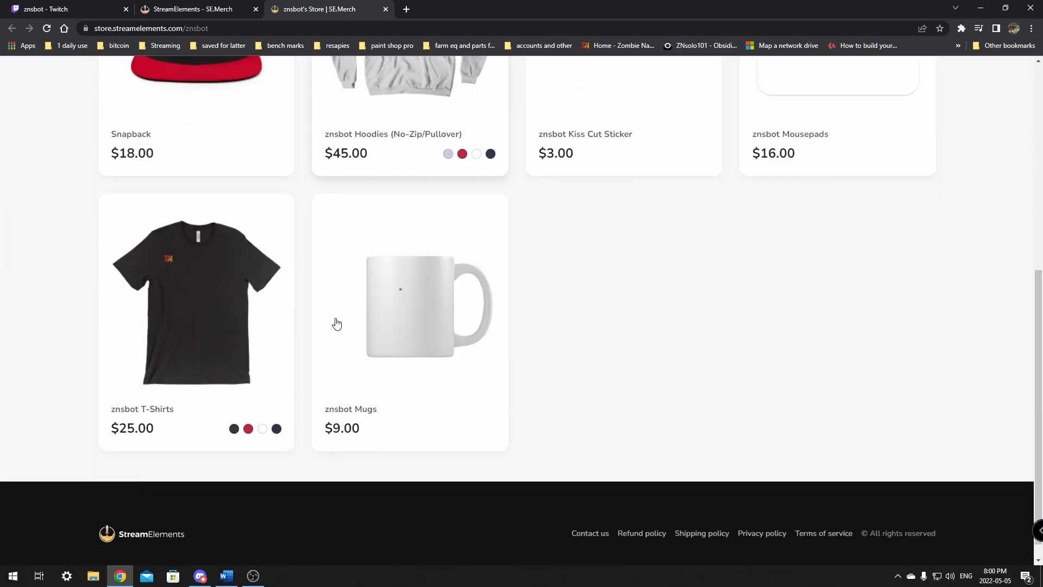
{"action": "right_click", "coordinate": [146, 28]}
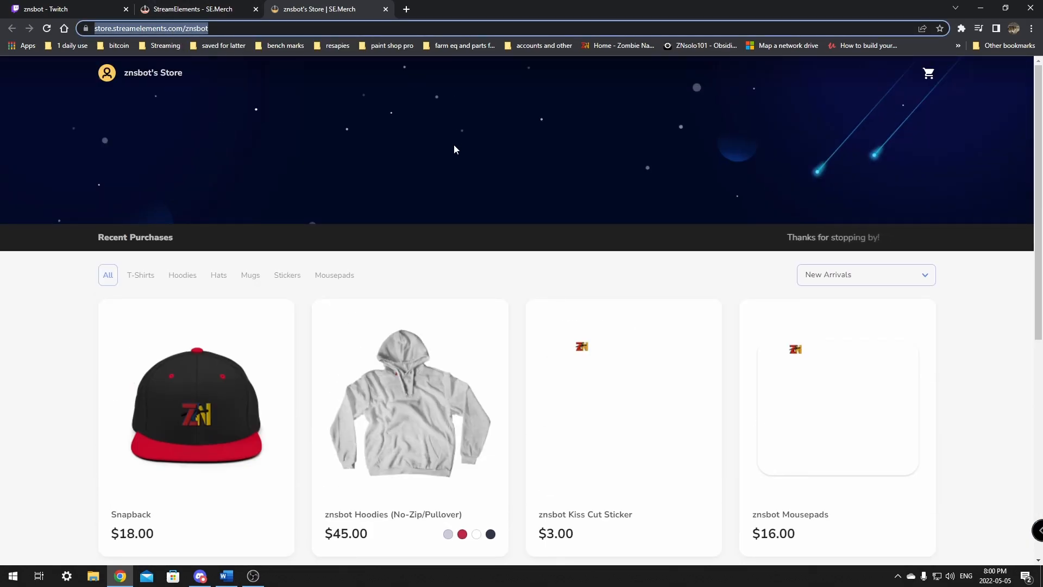
From SE.Merch Marketing, download the blue shirt-and-mug merch panel image for Twitch.
{"action": "left_click", "coordinate": [47, 8]}
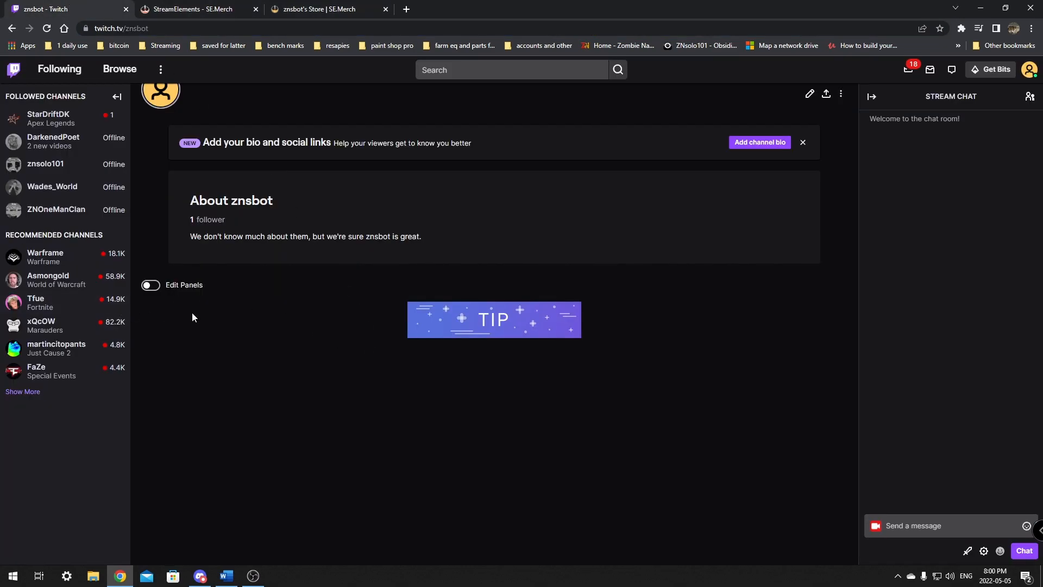
{"action": "left_click", "coordinate": [193, 8]}
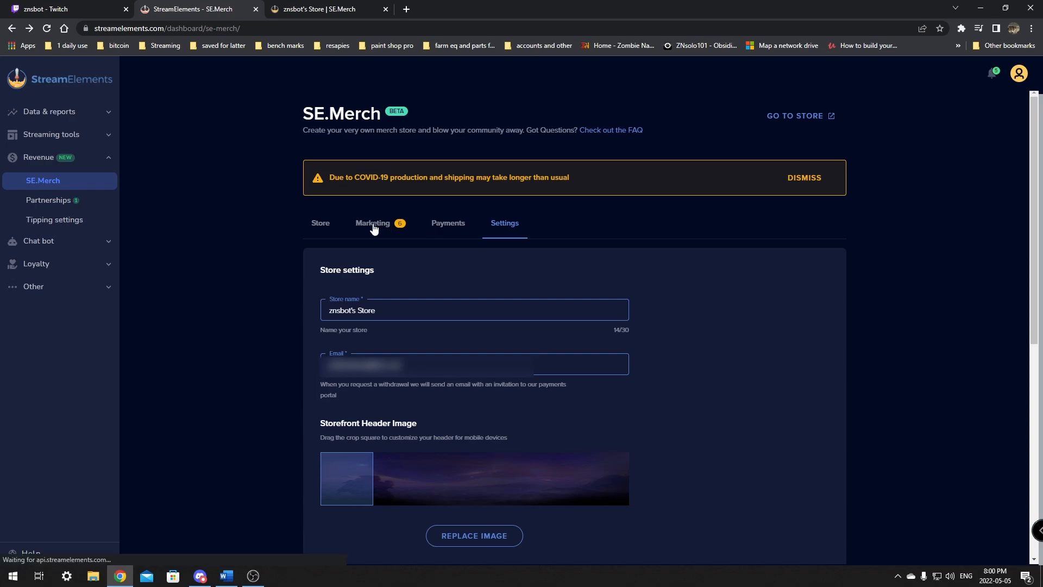
{"action": "left_click", "coordinate": [373, 222]}
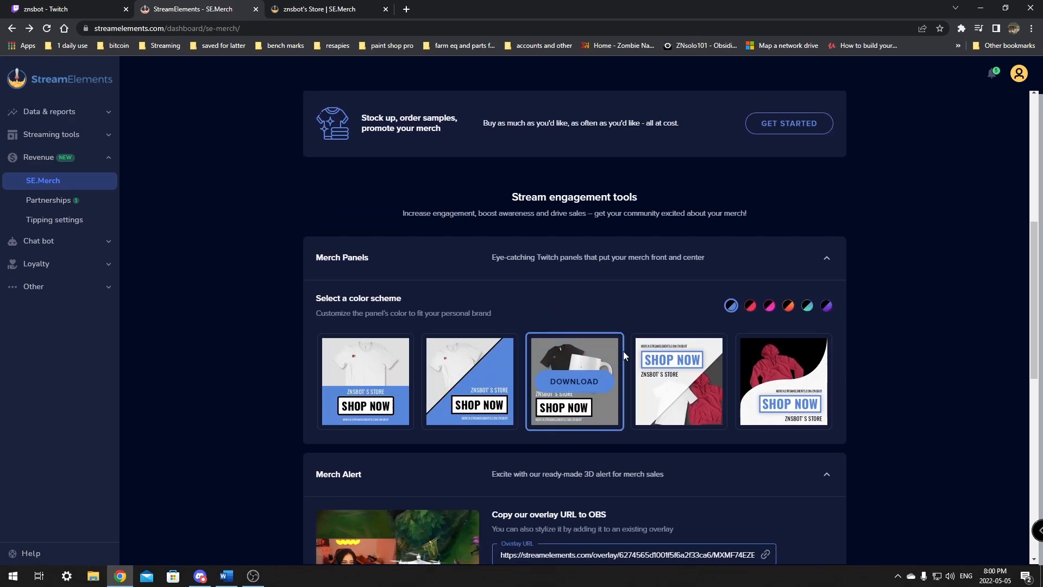
{"action": "left_click", "coordinate": [574, 381]}
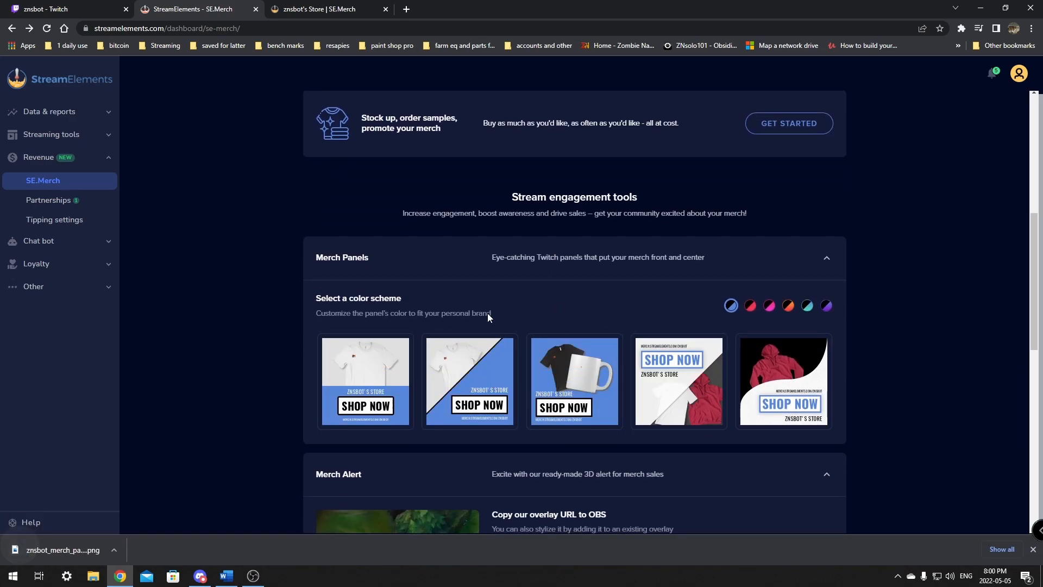
{"action": "left_click", "coordinate": [67, 9]}
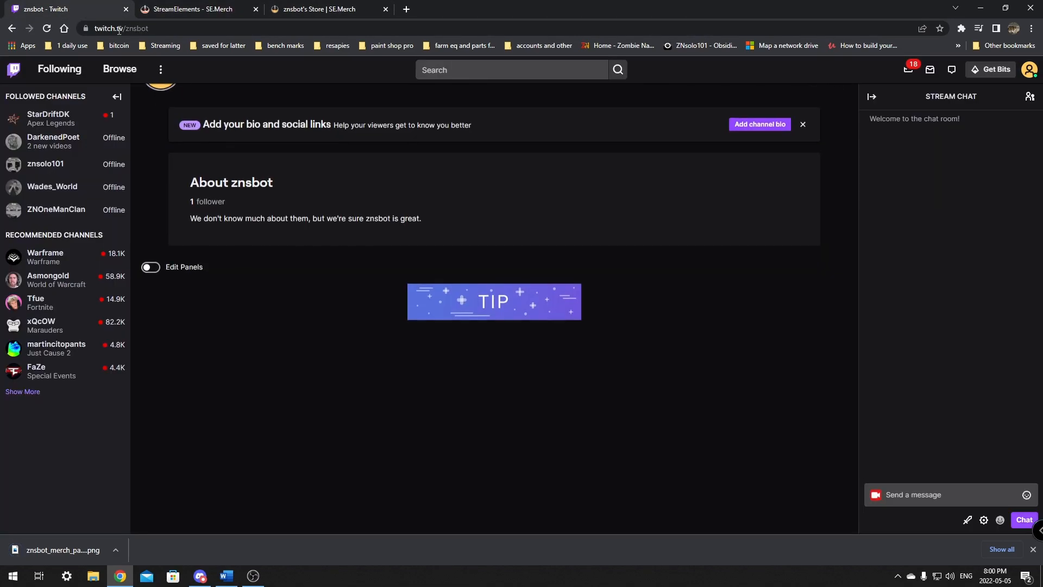
Begin a new Text or Image panel while editing the channel panels.
{"action": "left_click", "coordinate": [151, 267]}
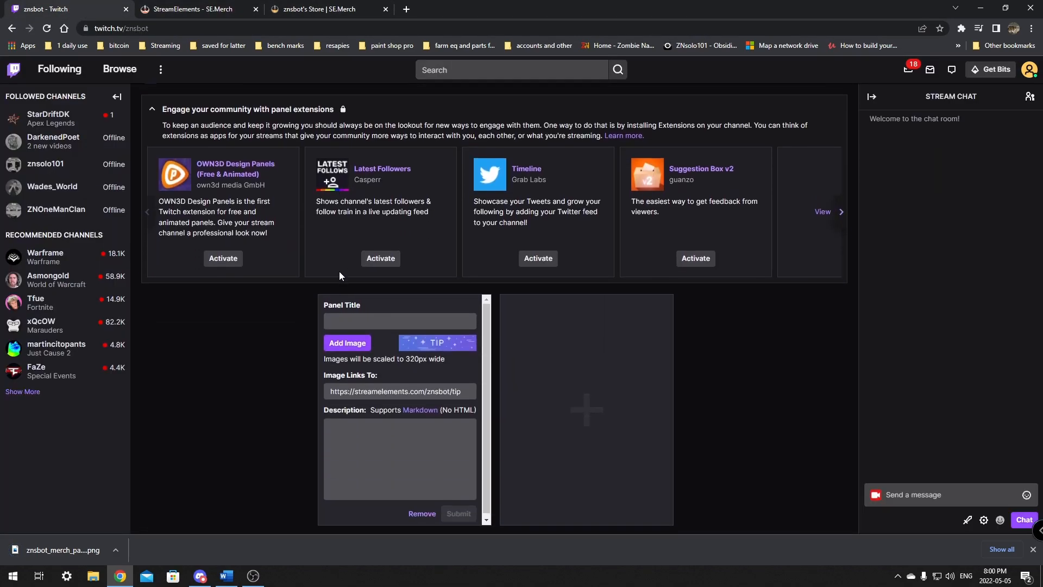
{"action": "left_click", "coordinate": [586, 409]}
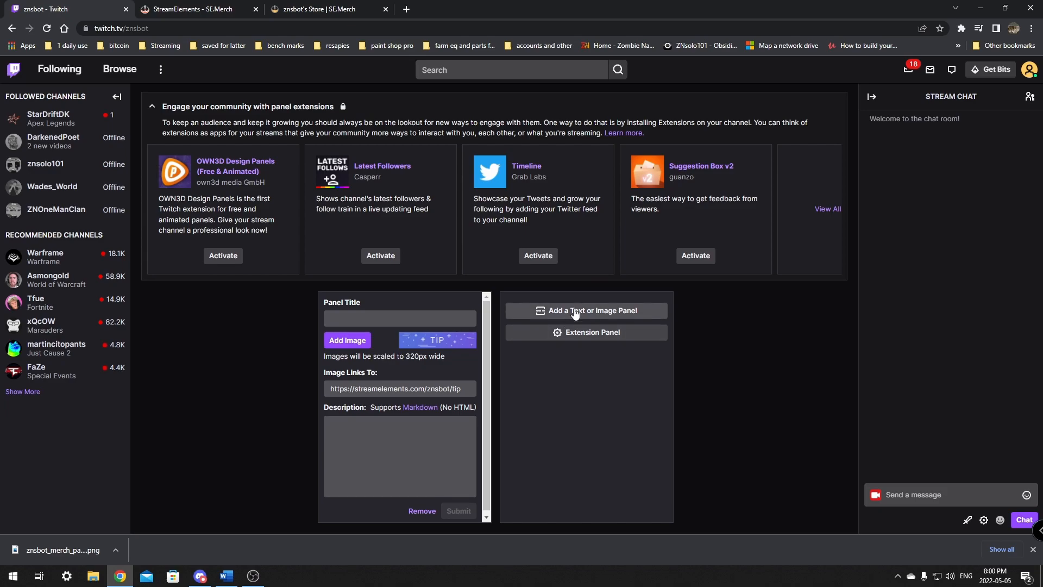
{"action": "left_click", "coordinate": [587, 311]}
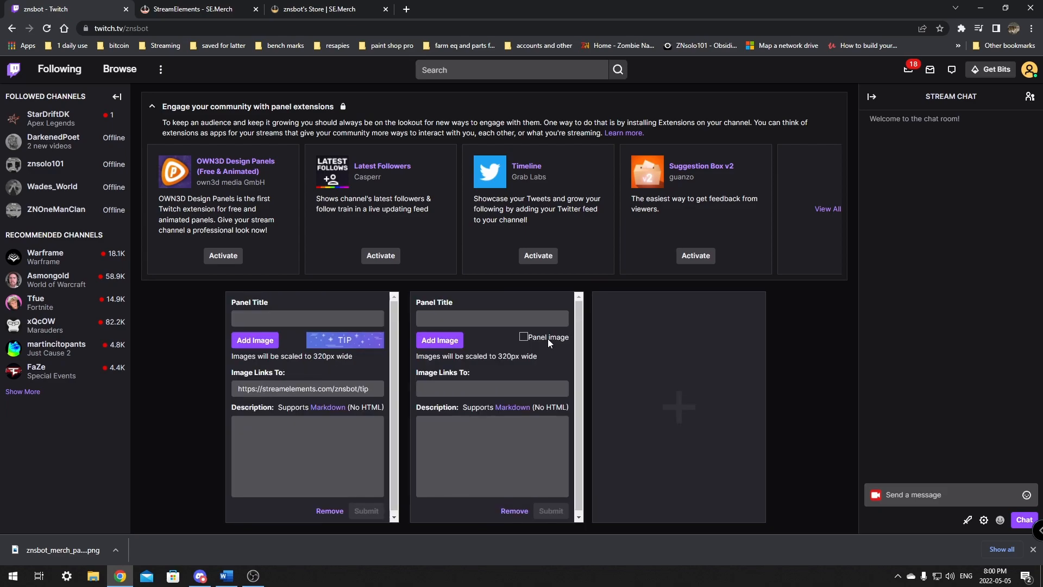
Use the znsbot_merch_panel image from Downloads as the panel picture.
{"action": "left_click", "coordinate": [439, 340]}
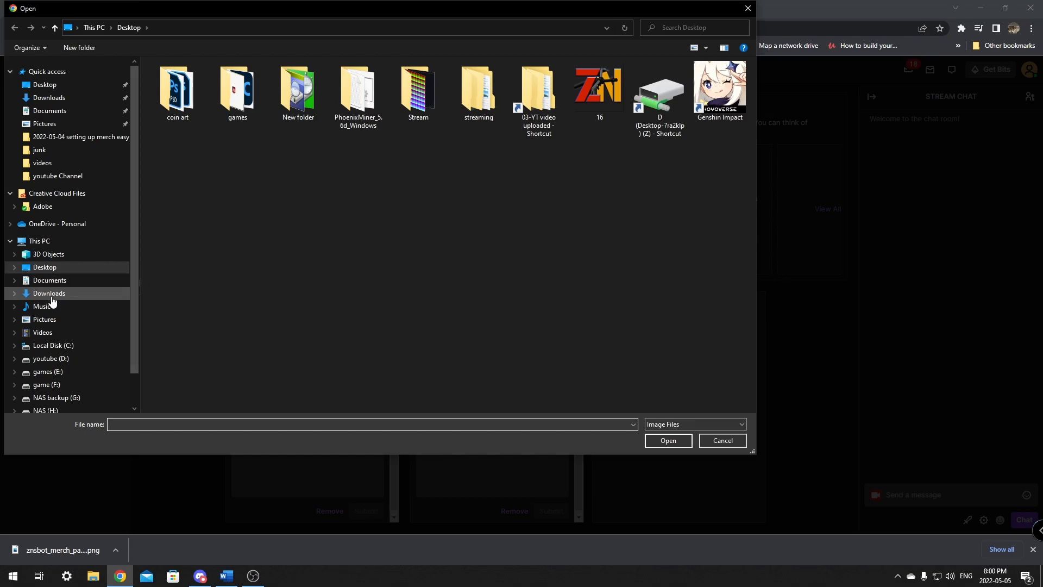
{"action": "left_click", "coordinate": [50, 293]}
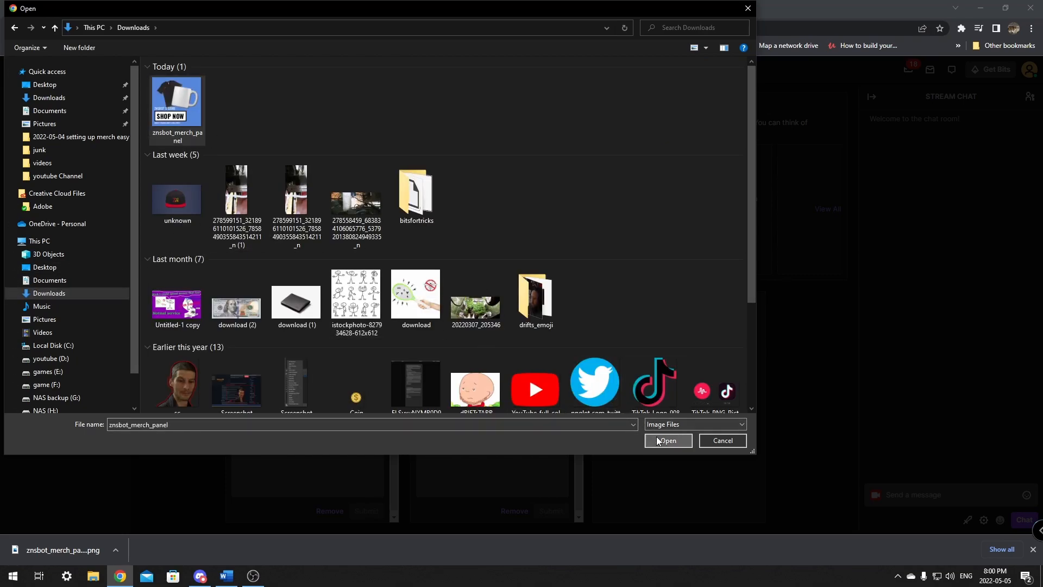
{"action": "left_click", "coordinate": [668, 441]}
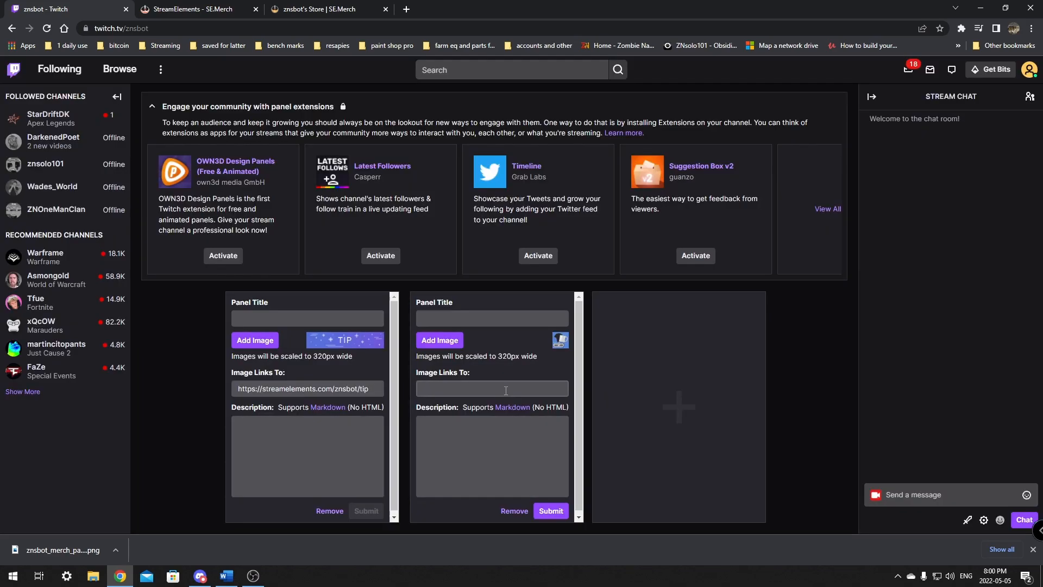
{"action": "left_click", "coordinate": [491, 389]}
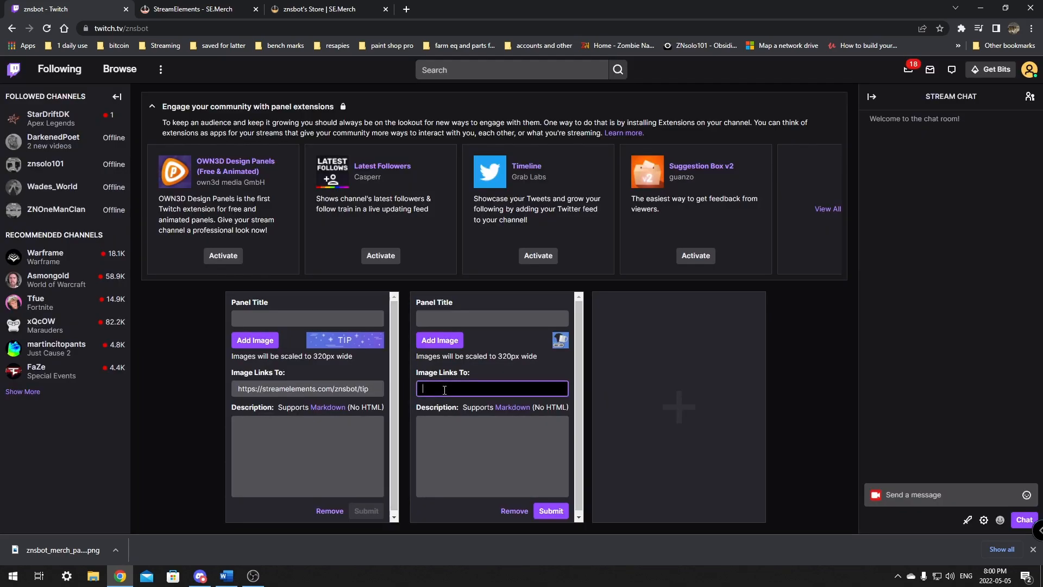
{"action": "type", "text": "https://store.streamelements.com/znsbot"}
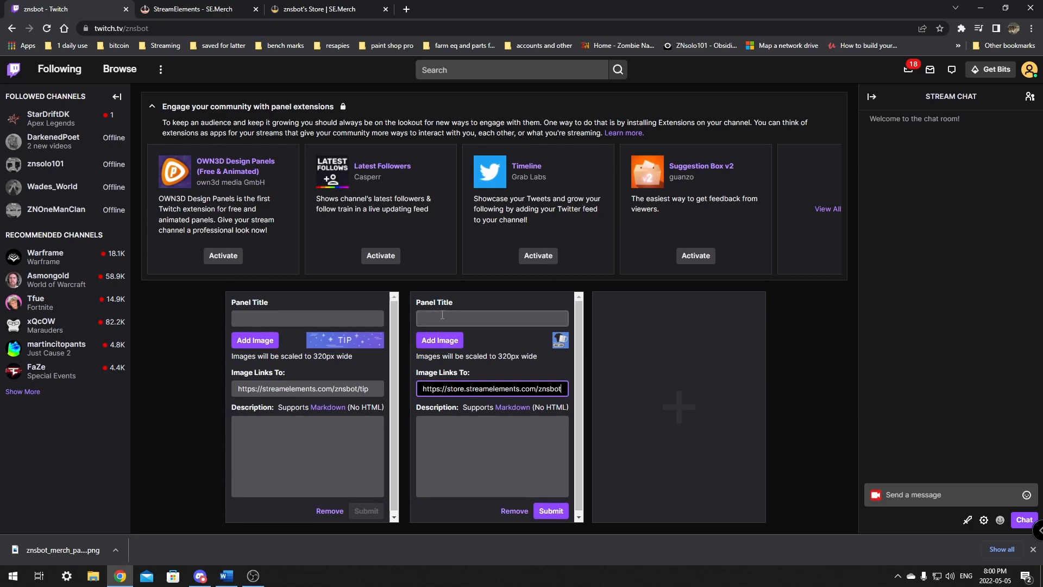
{"action": "left_click", "coordinate": [551, 510]}
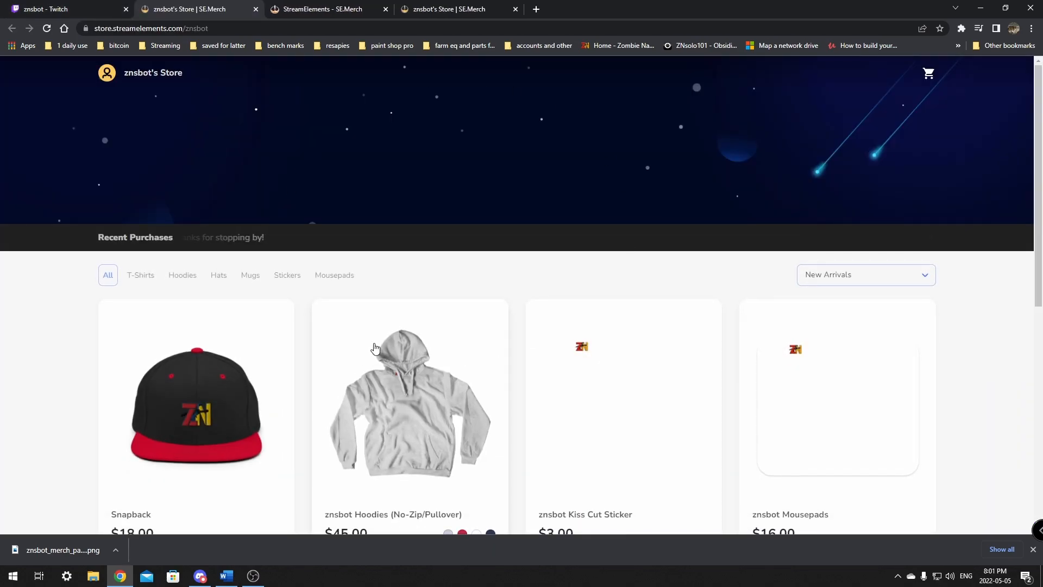
Close the duplicate store page and scroll through the live znsbot storefront.
{"action": "left_click", "coordinate": [60, 9]}
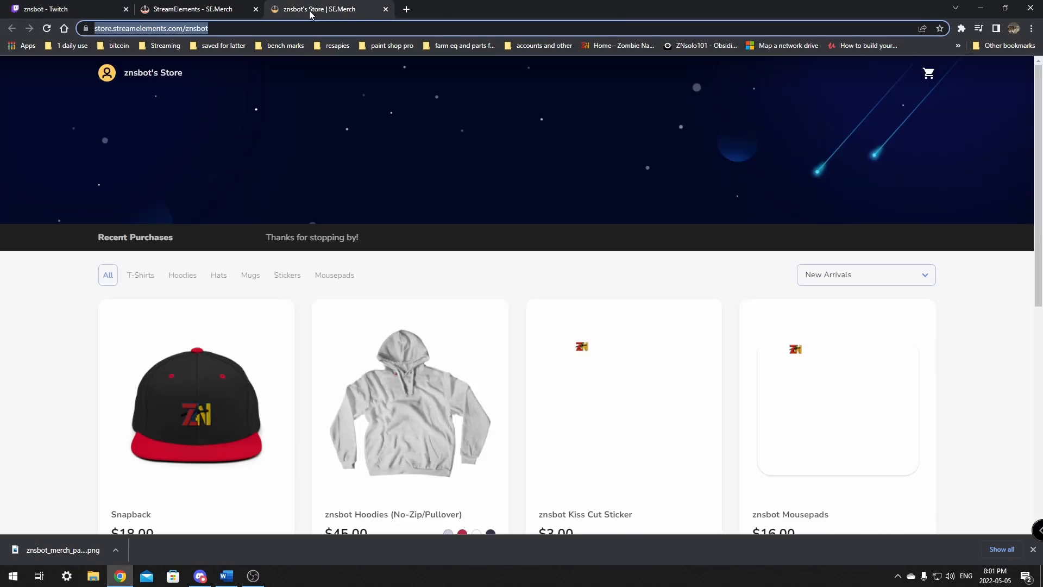
{"action": "scroll", "scroll_direction": "down", "scroll_amount": 3}
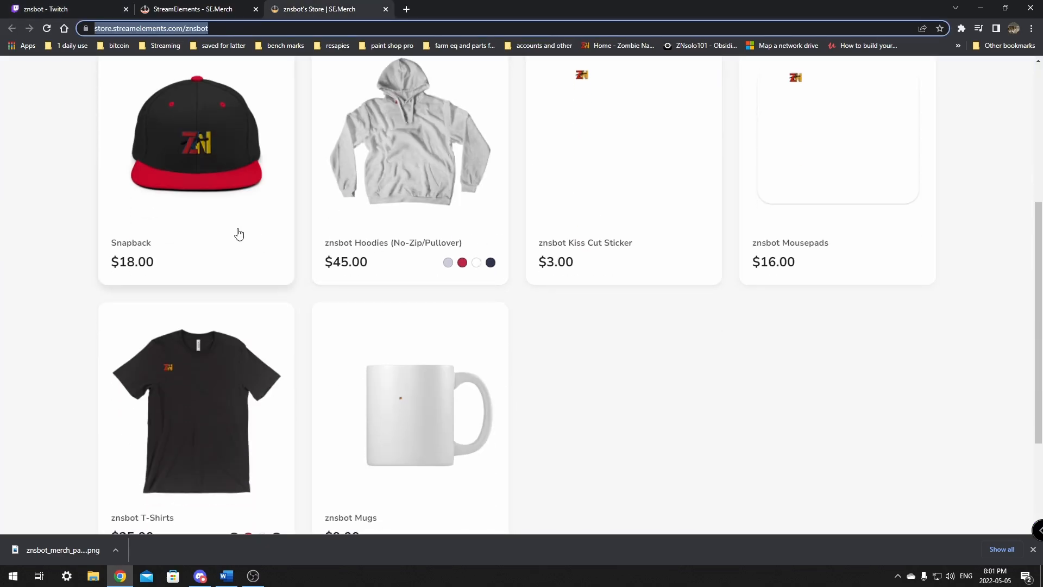
{"action": "mouse_move", "coordinate": [321, 220]}
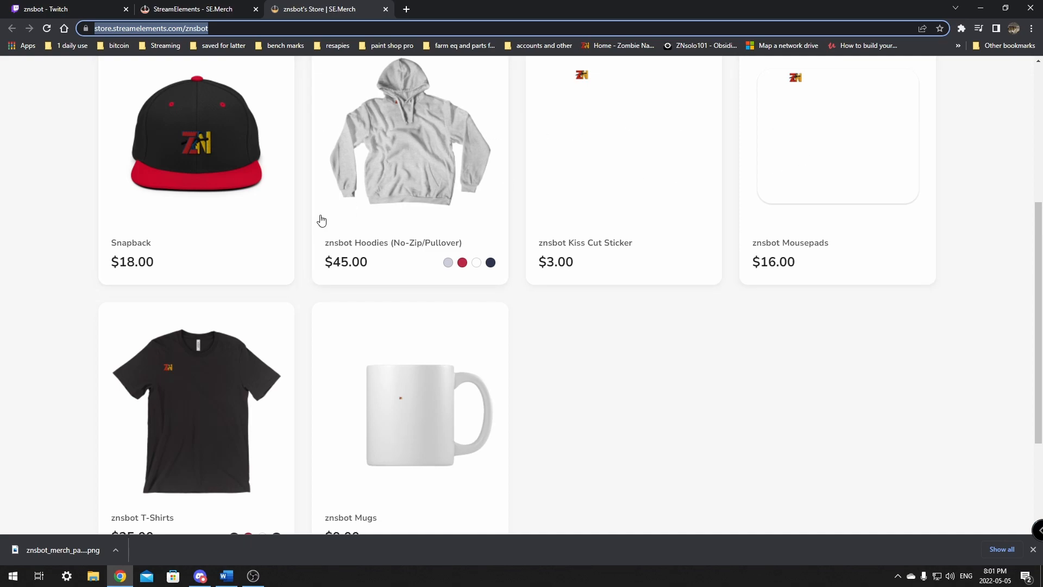
{"action": "scroll", "scroll_direction": "up", "scroll_amount": 3}
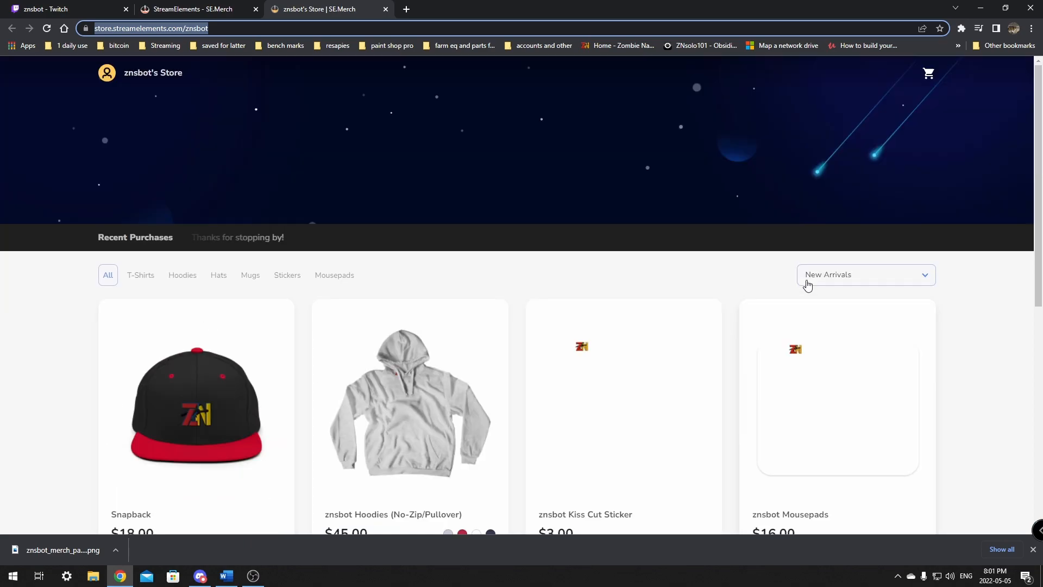
{"action": "scroll", "scroll_direction": "down", "scroll_amount": 3}
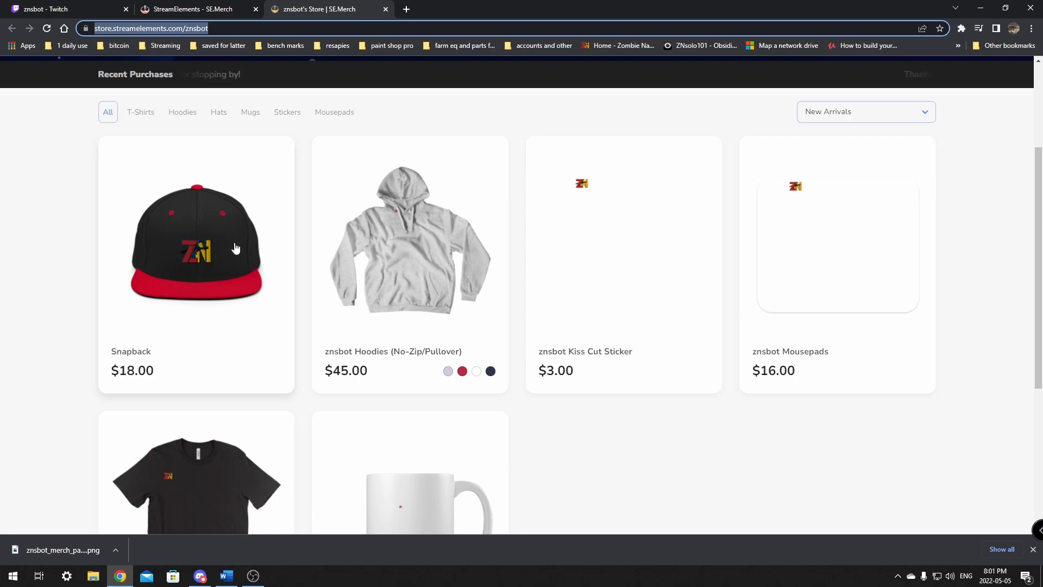
{"action": "mouse_move", "coordinate": [635, 192]}
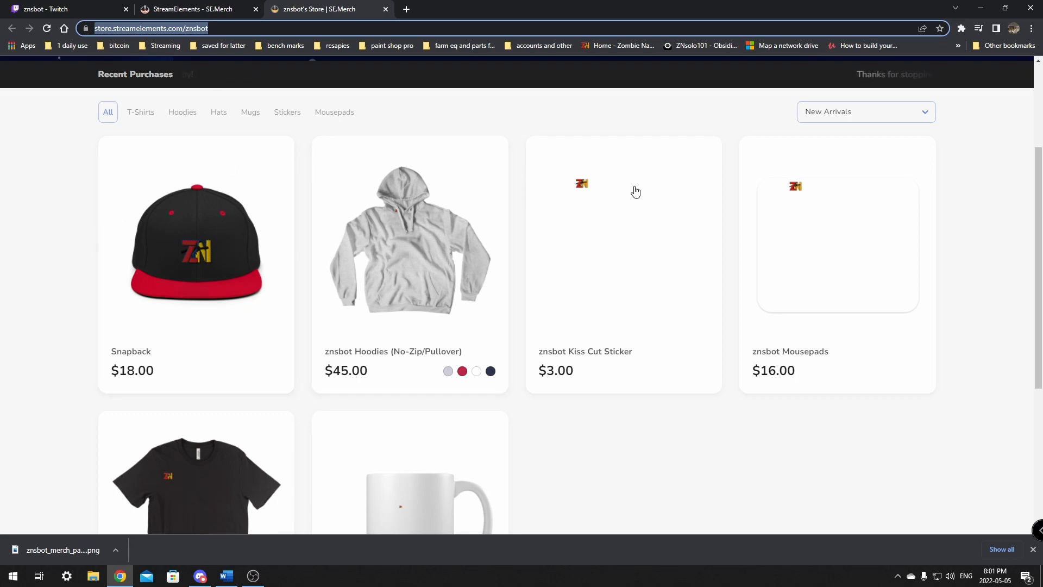
{"action": "mouse_move", "coordinate": [747, 210]}
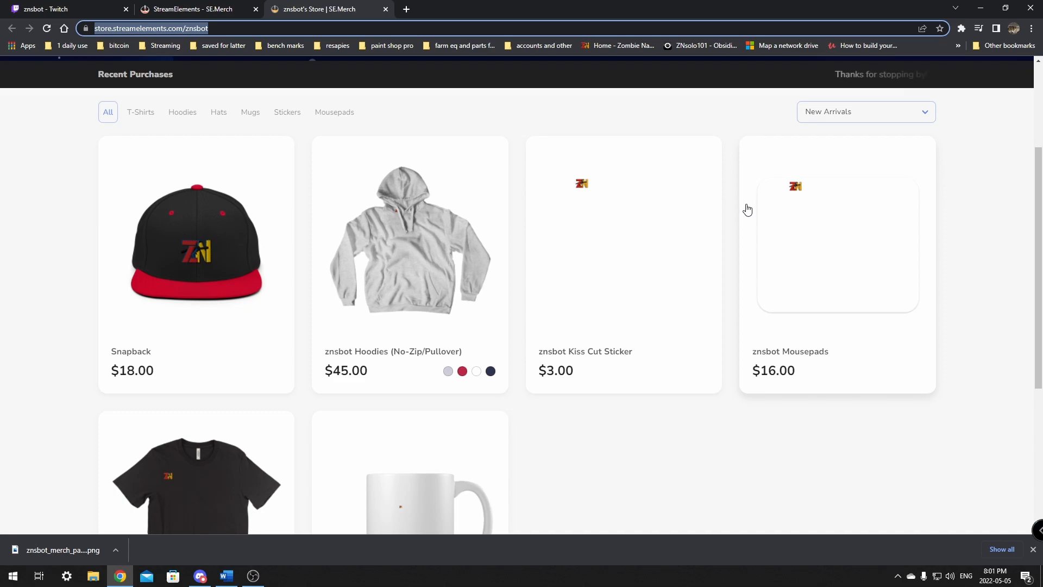
{"action": "mouse_move", "coordinate": [561, 141]}
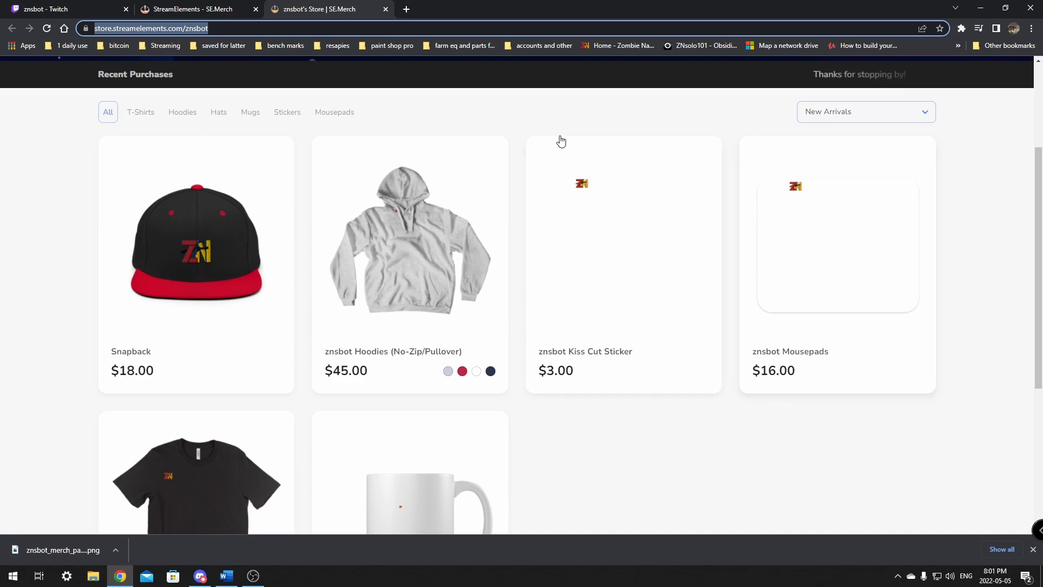
{"action": "mouse_move", "coordinate": [429, 105]}
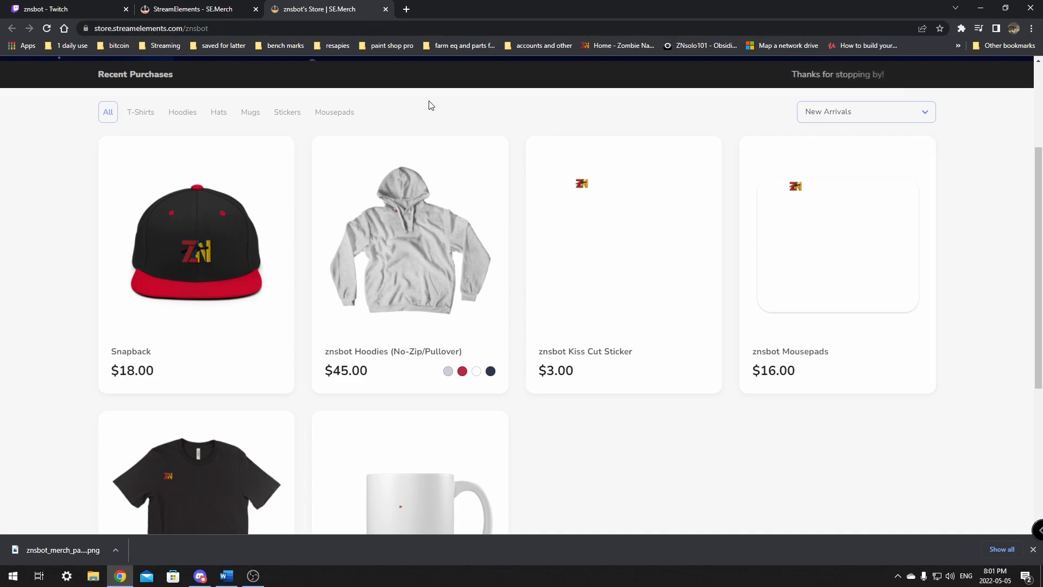
{"action": "mouse_move", "coordinate": [465, 249]}
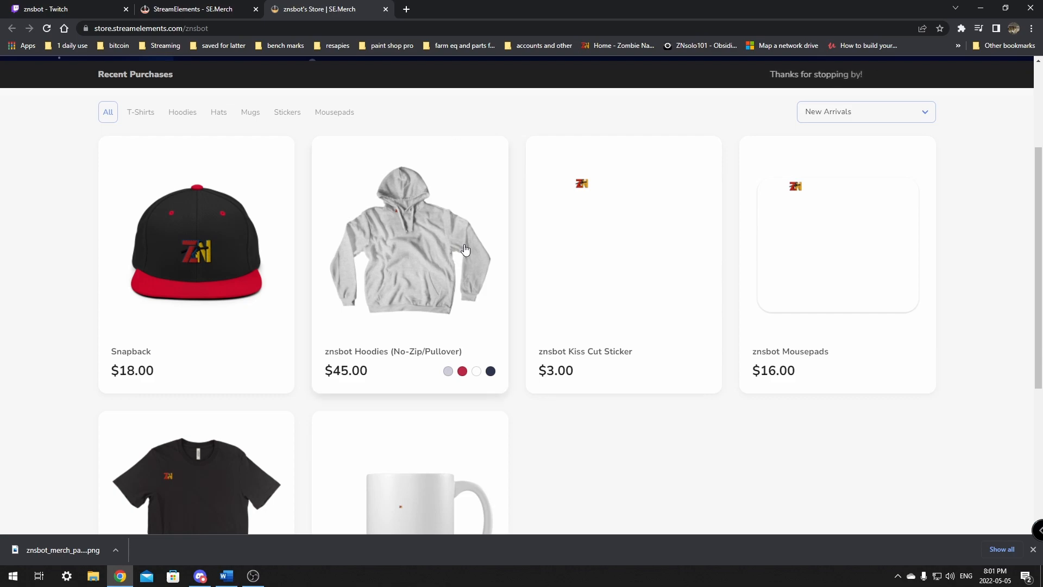
{"action": "scroll", "scroll_direction": "up", "scroll_amount": 3}
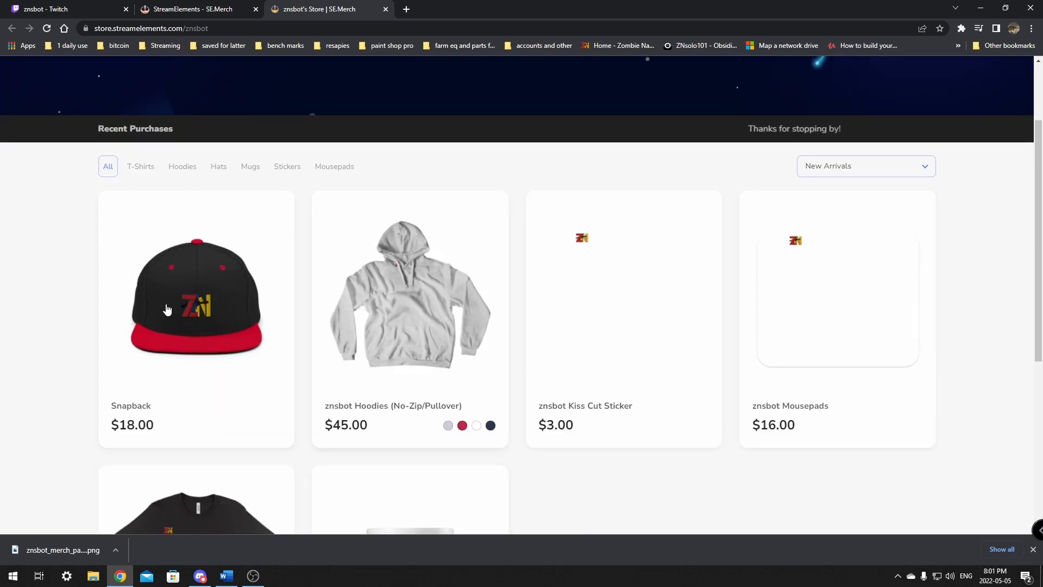
{"action": "mouse_move", "coordinate": [336, 256]}
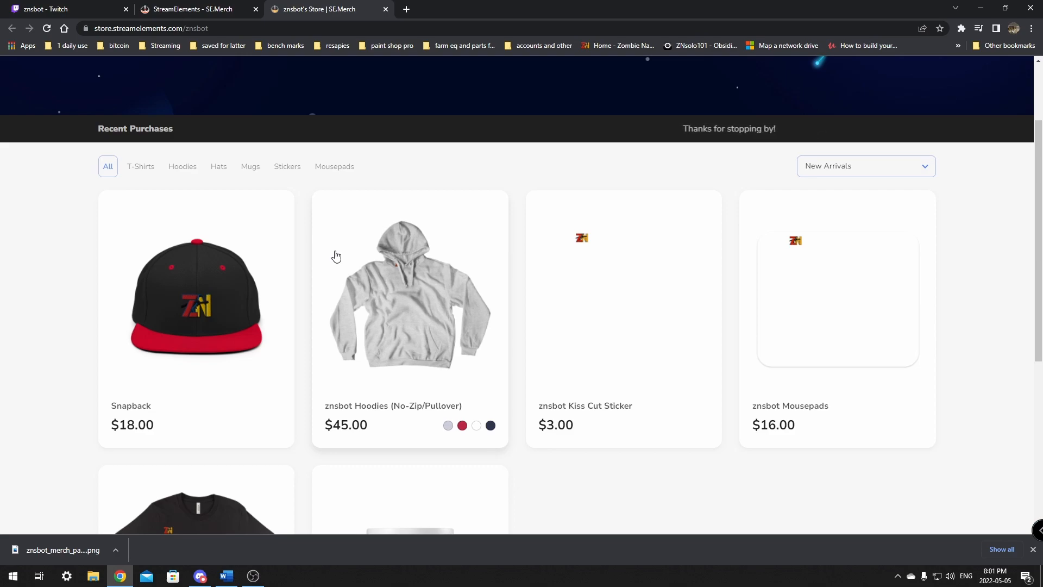
{"action": "mouse_move", "coordinate": [223, 258]}
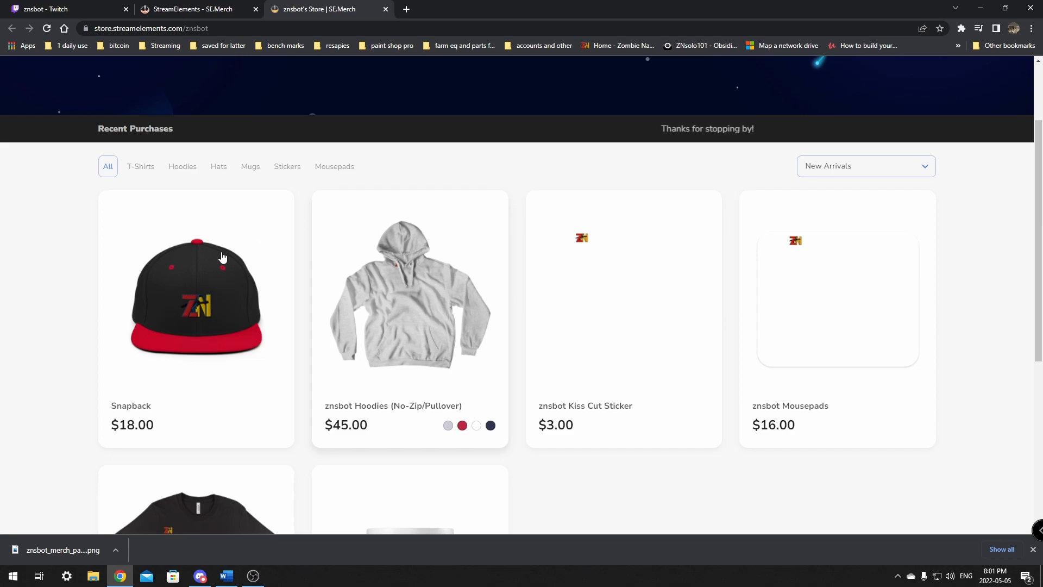
{"action": "mouse_move", "coordinate": [227, 258]}
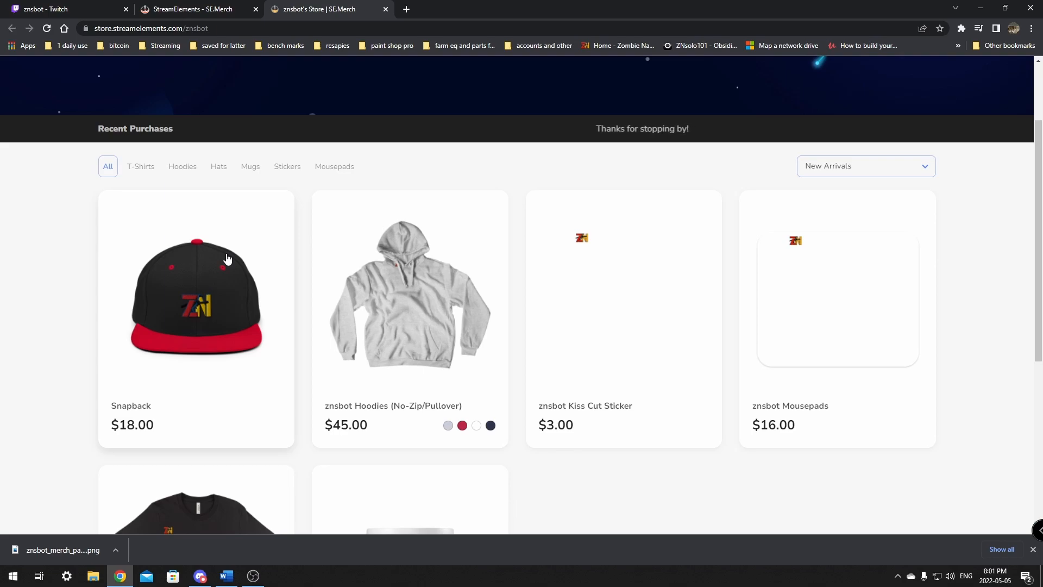
{"action": "scroll", "scroll_direction": "down", "scroll_amount": 3}
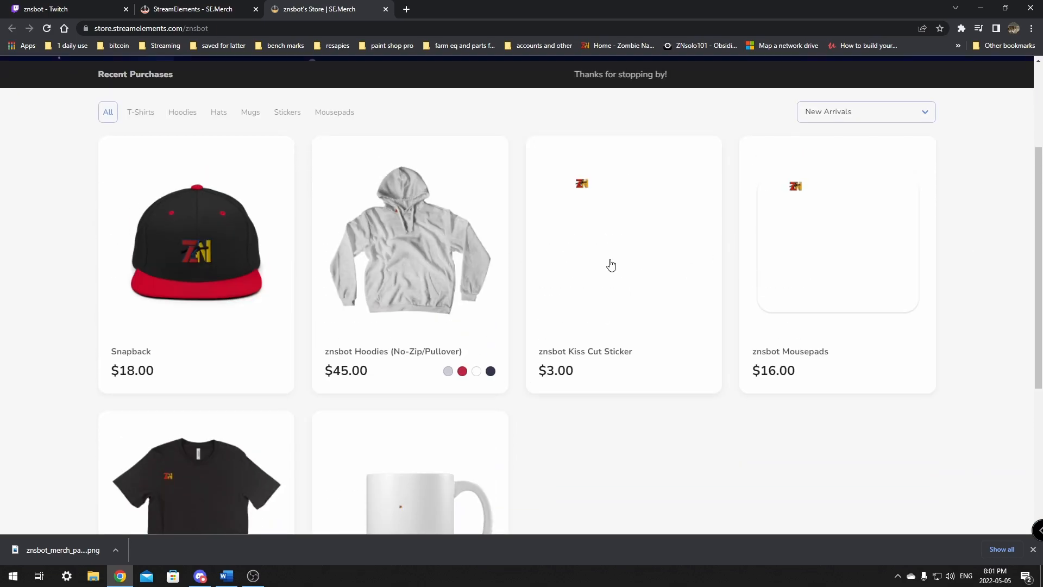
{"action": "scroll", "scroll_direction": "up", "scroll_amount": 3}
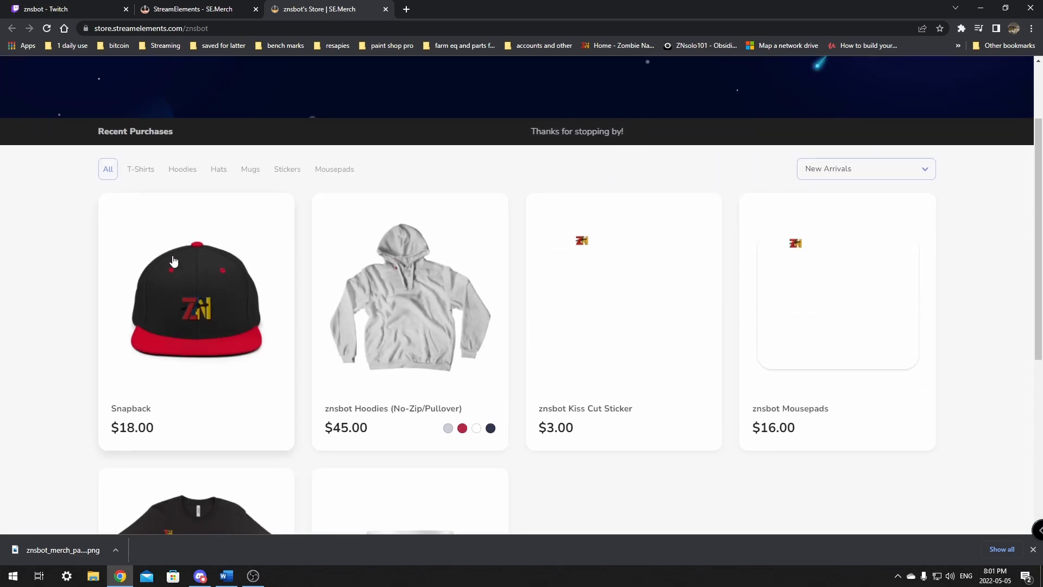
{"action": "mouse_move", "coordinate": [383, 264]}
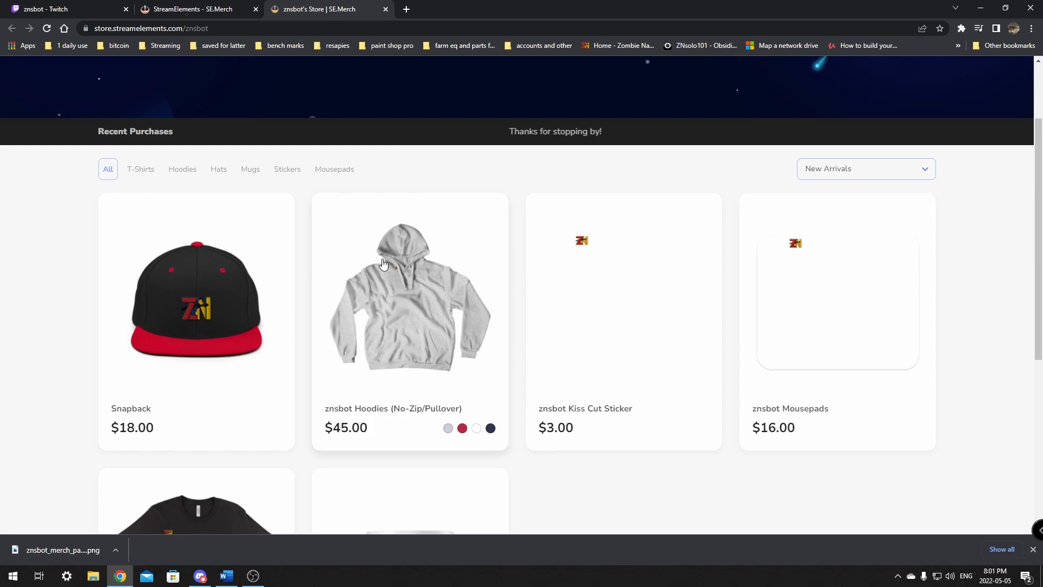
Check the Twitch channel panels, then return to the SE.Merch dashboard.
{"action": "left_click", "coordinate": [63, 8]}
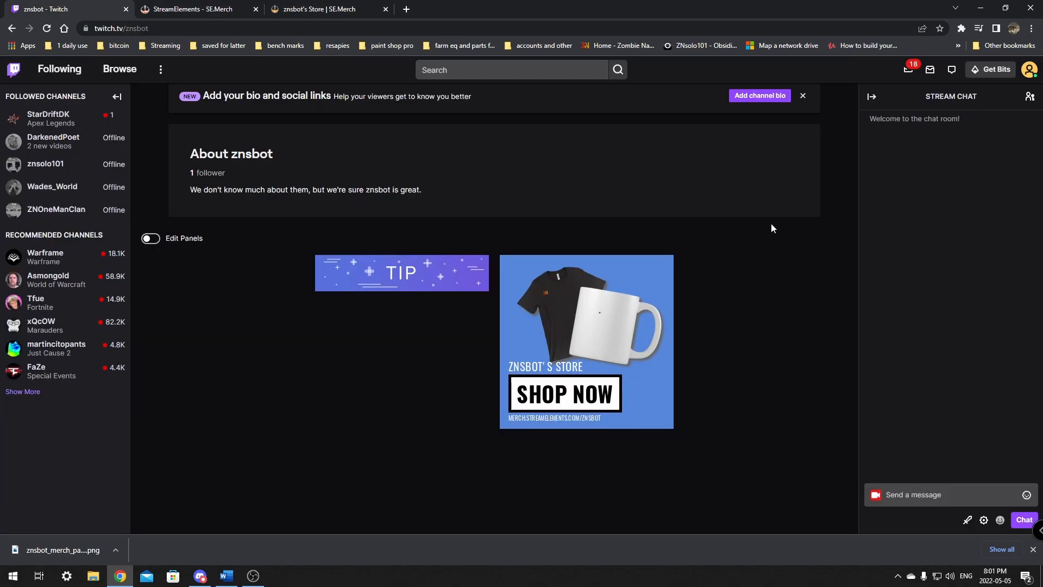
{"action": "mouse_move", "coordinate": [556, 256]}
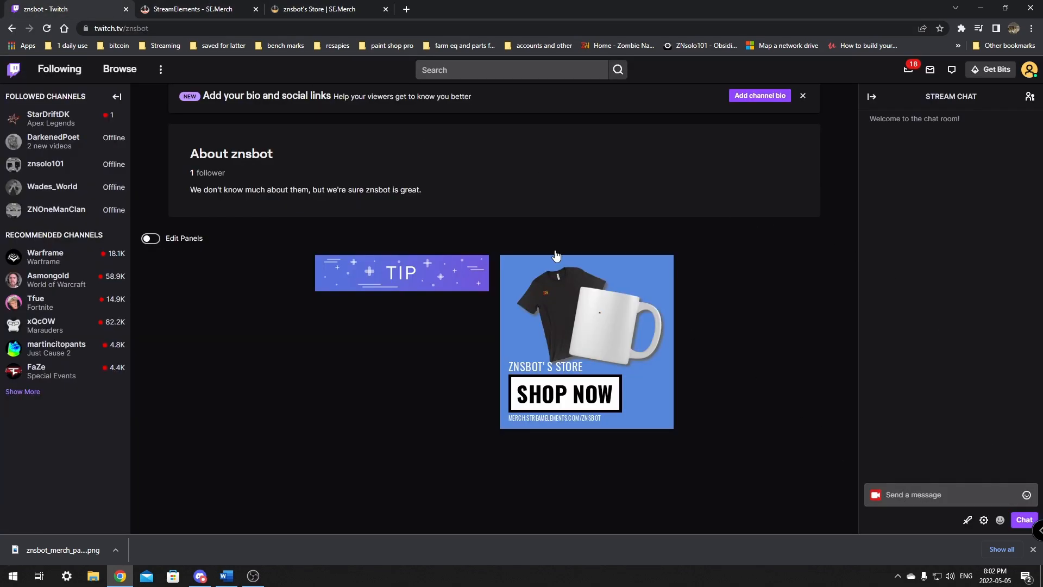
{"action": "left_click", "coordinate": [193, 9]}
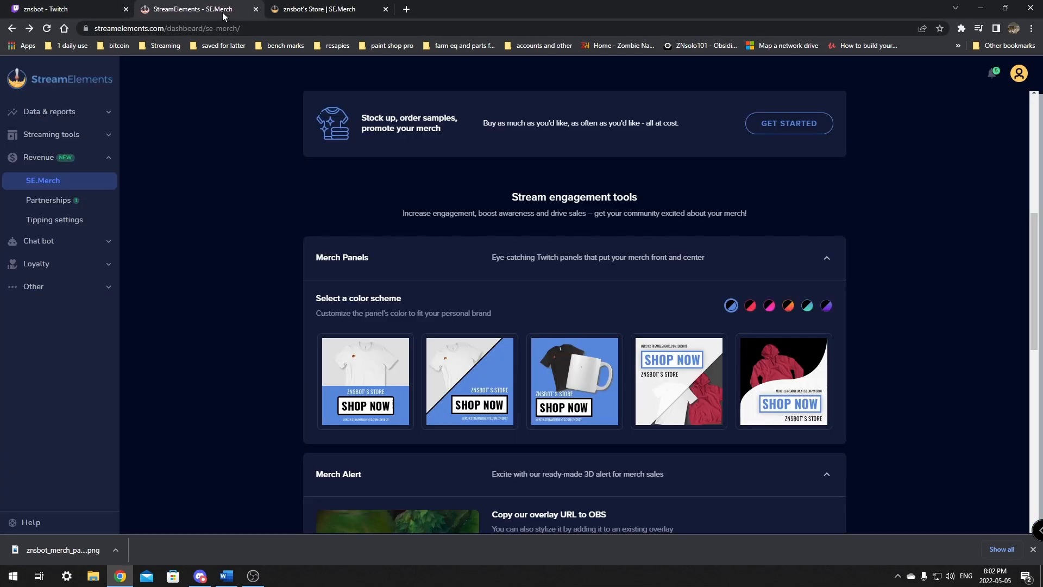
Show the Chat bot's custom commands list containing the !merch store-link command.
{"action": "left_click", "coordinate": [39, 241]}
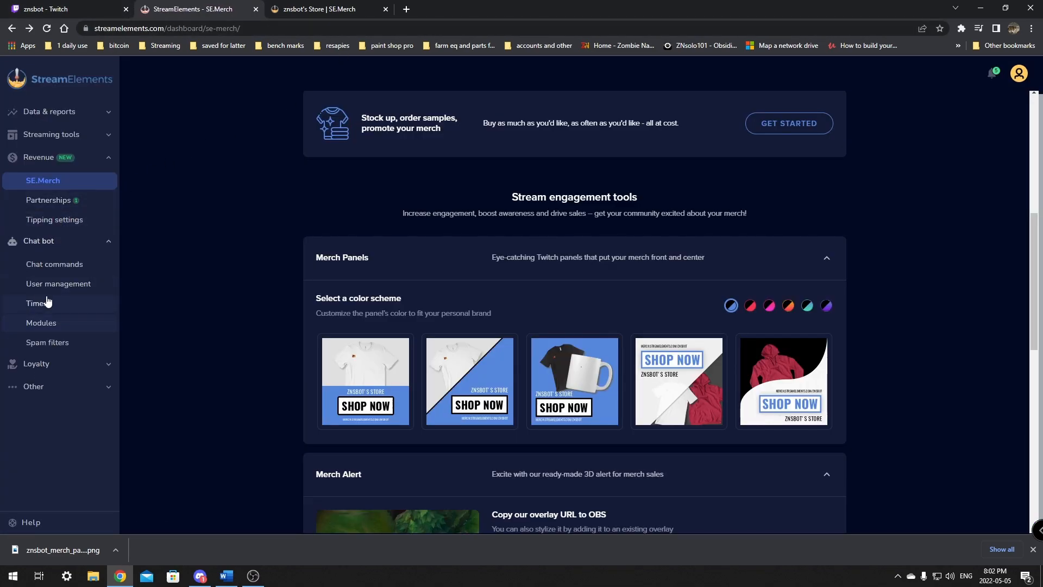
{"action": "left_click", "coordinate": [54, 264]}
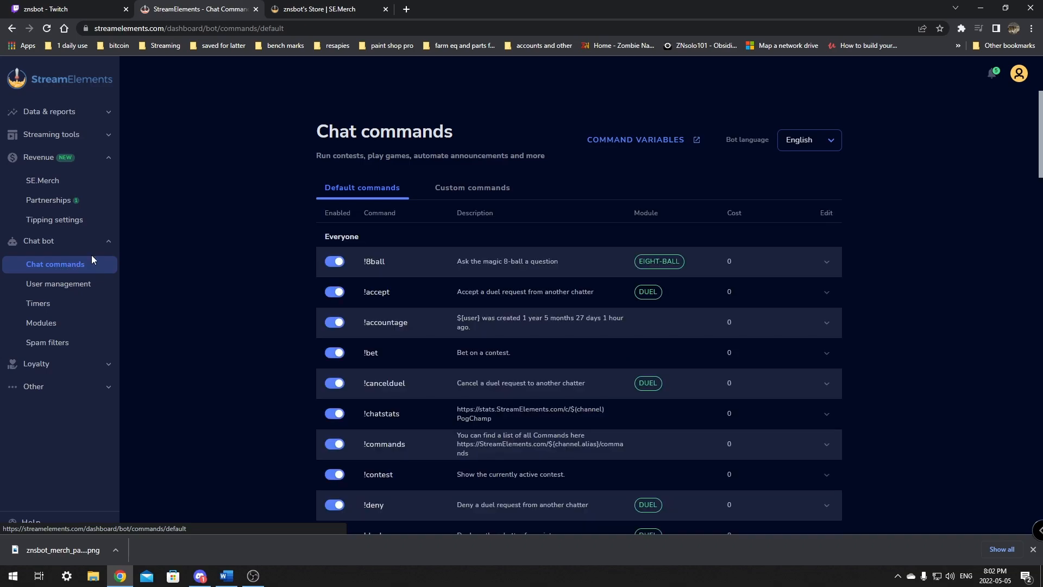
{"action": "left_click", "coordinate": [471, 188]}
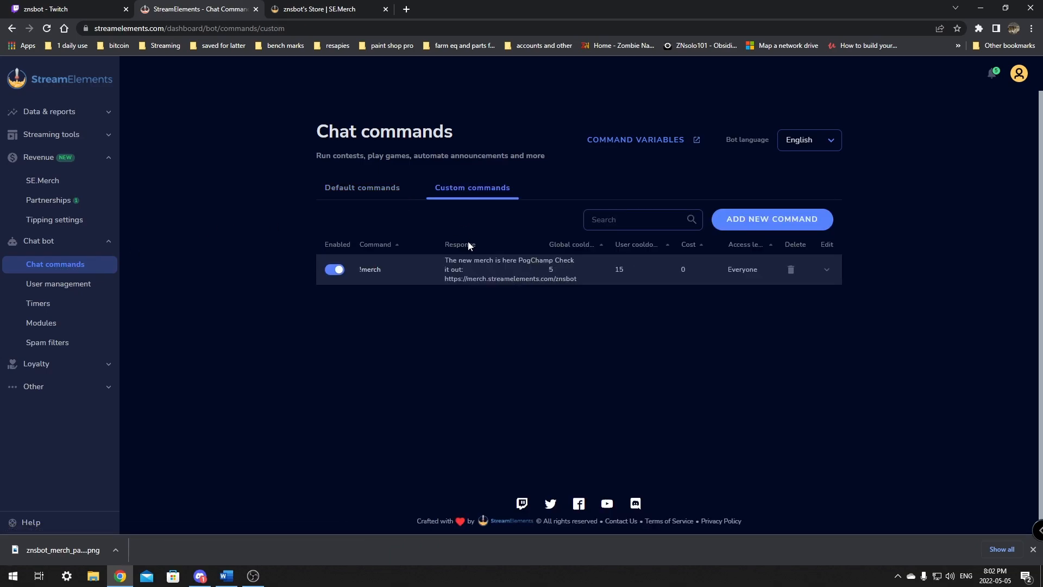
{"action": "mouse_move", "coordinate": [533, 272]}
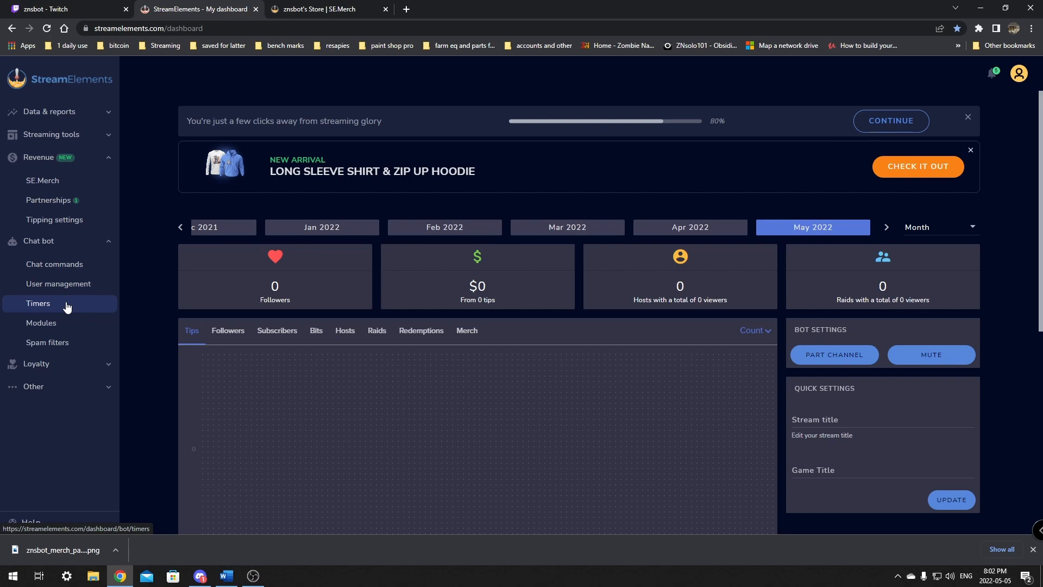
View the Bot Timers list with the enabled merch timer, glancing at the Twitch page.
{"action": "left_click", "coordinate": [38, 303]}
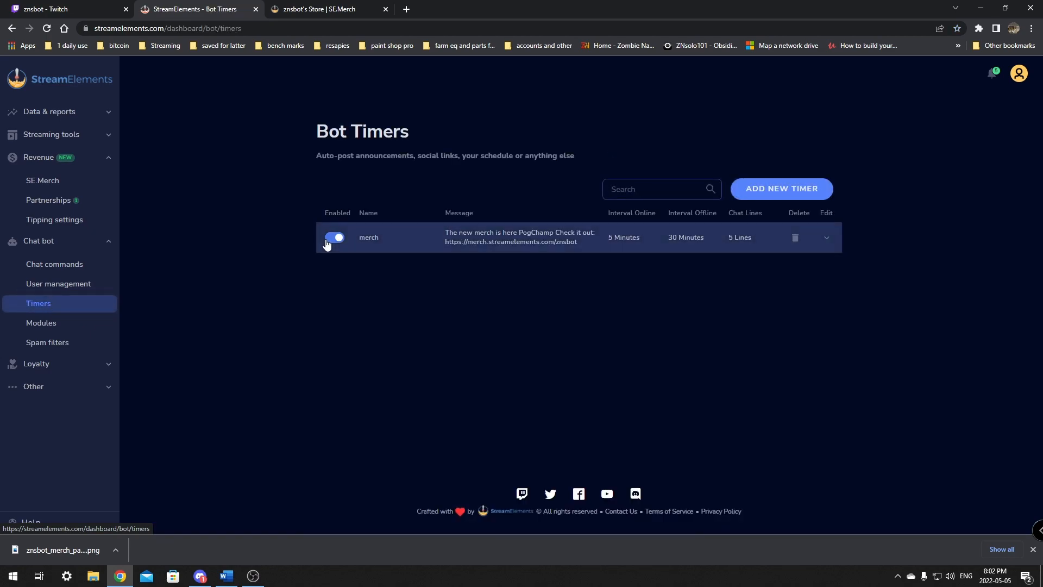
{"action": "mouse_move", "coordinate": [395, 224]}
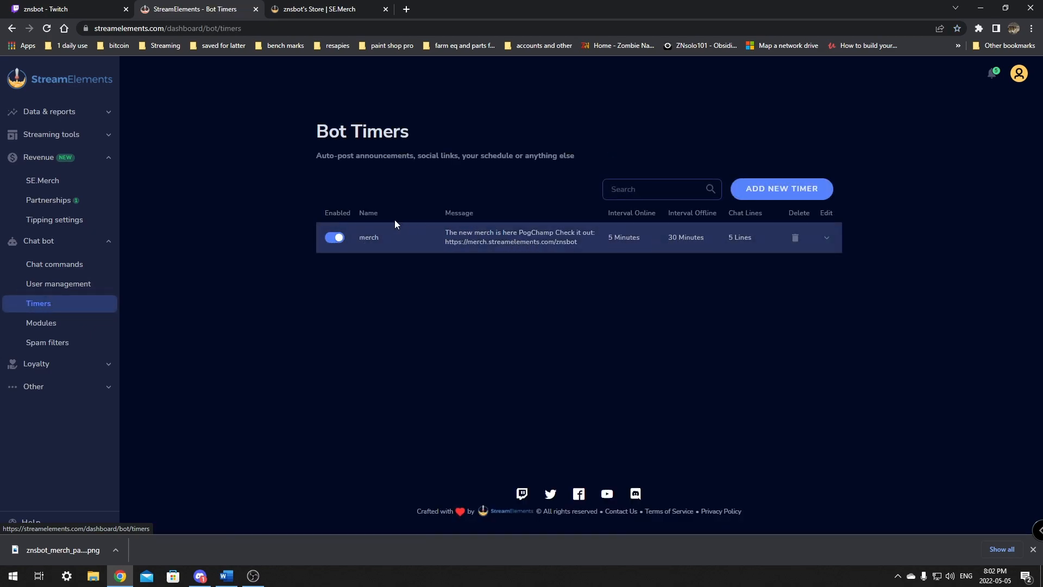
{"action": "left_click", "coordinate": [63, 9]}
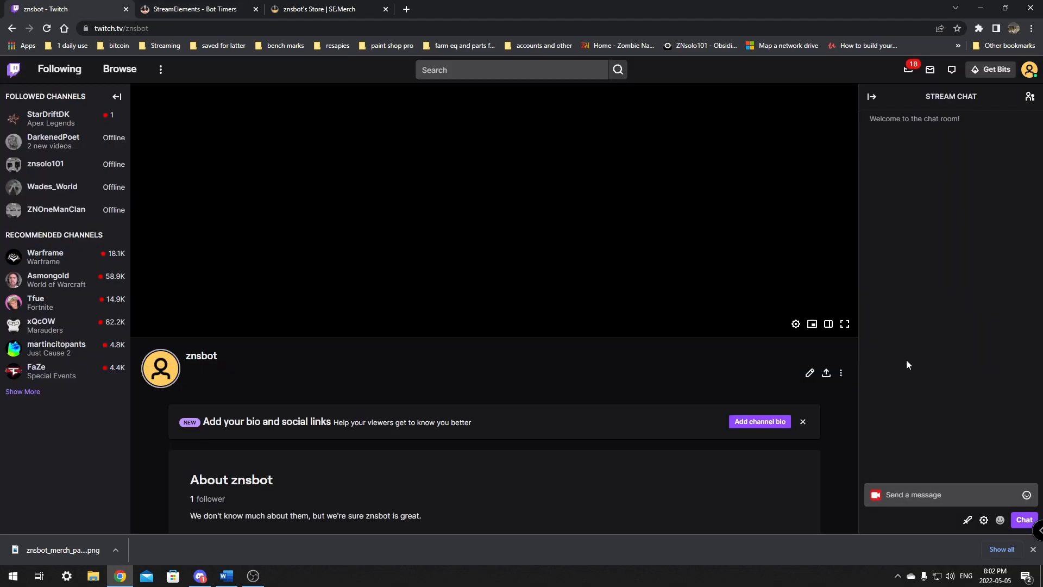
{"action": "left_click", "coordinate": [193, 9]}
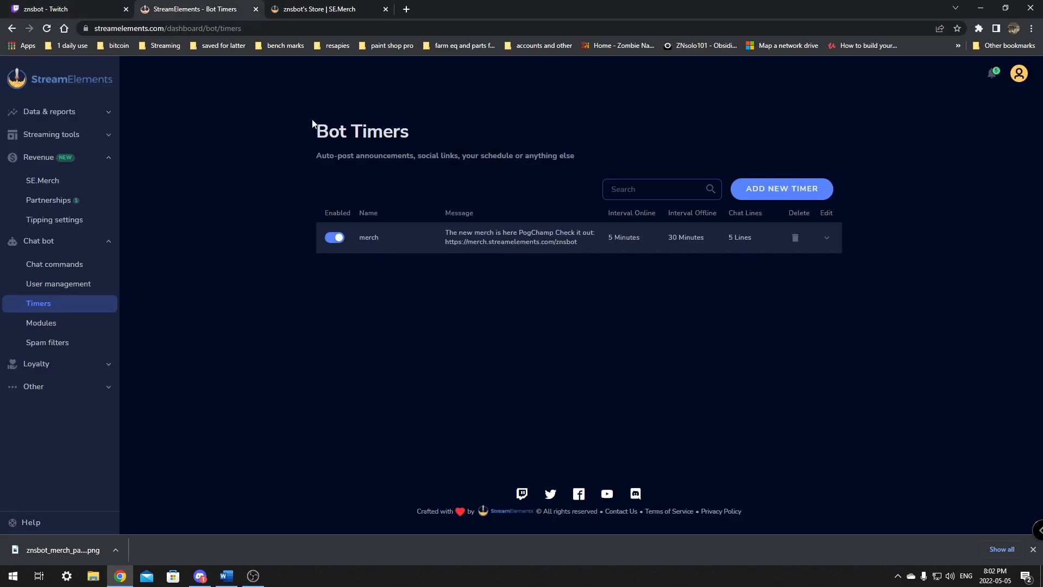
{"action": "mouse_move", "coordinate": [319, 5]}
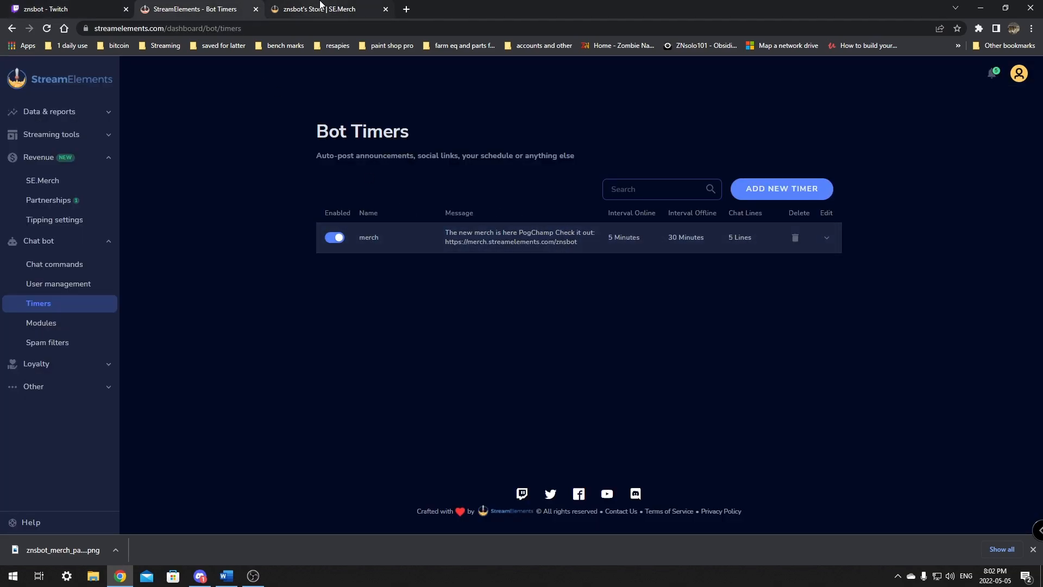
{"action": "mouse_move", "coordinate": [326, 8]}
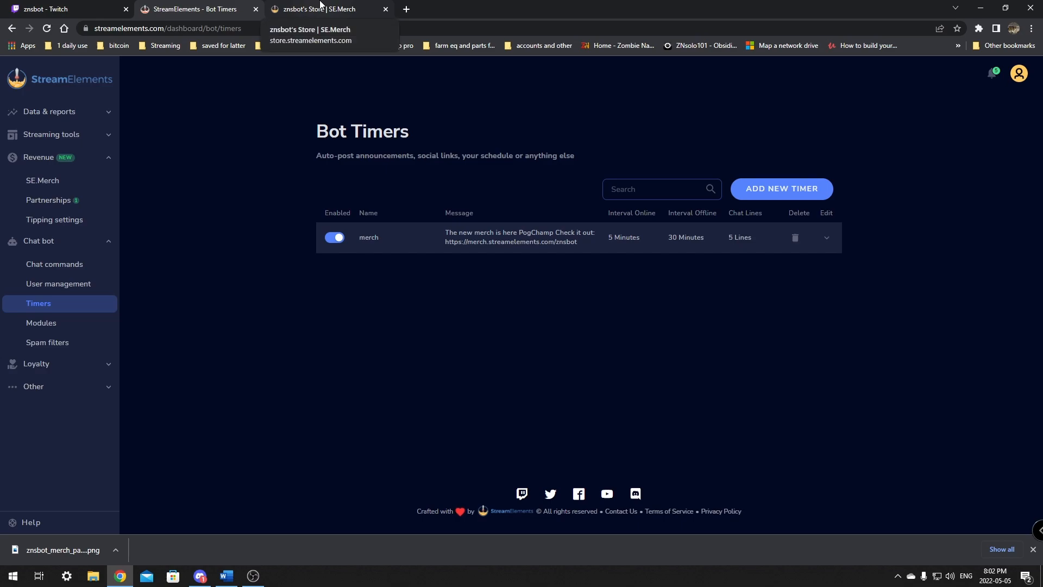
{"action": "mouse_move", "coordinate": [308, 276]}
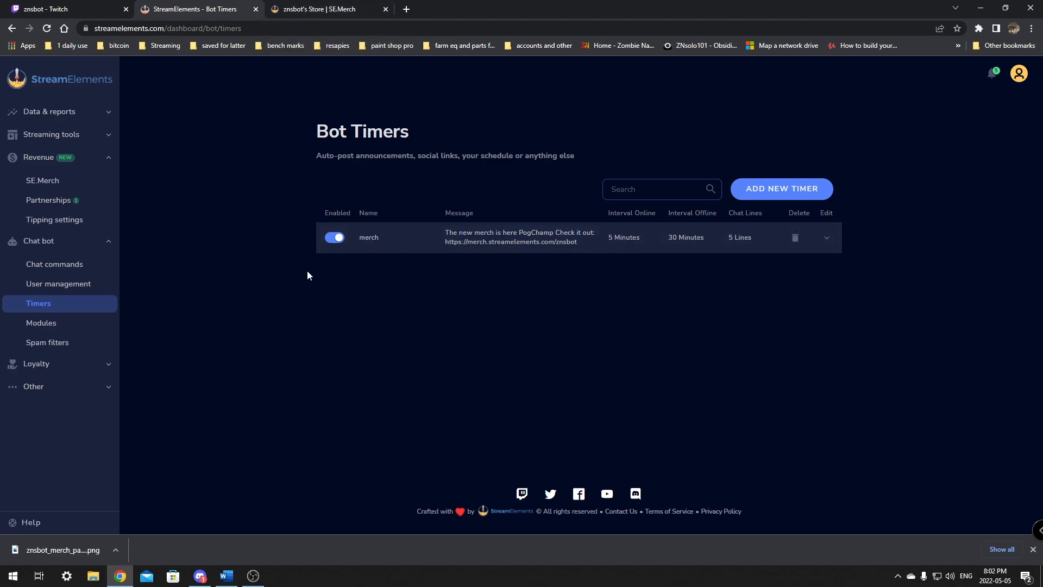
Expand the merch timer and keep it enabled at 5 minutes online, 30 offline.
{"action": "left_click", "coordinate": [826, 237]}
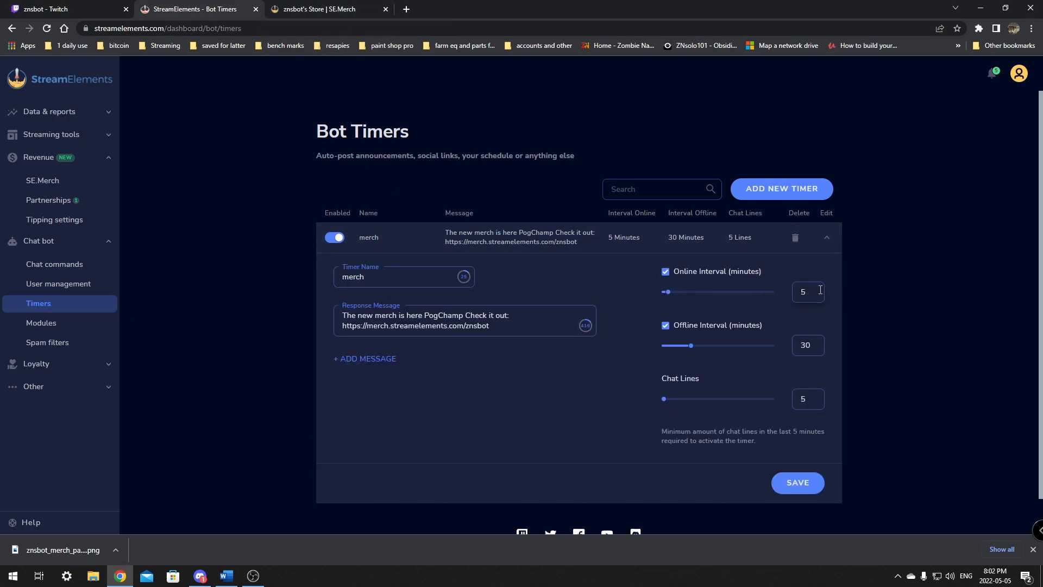
{"action": "mouse_move", "coordinate": [176, 284]}
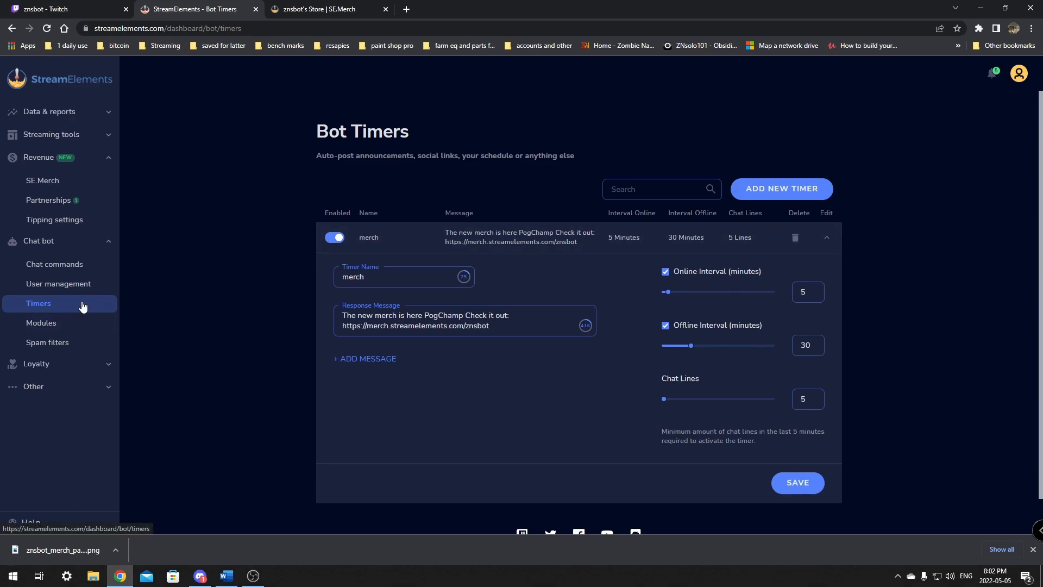
{"action": "mouse_move", "coordinate": [63, 203]}
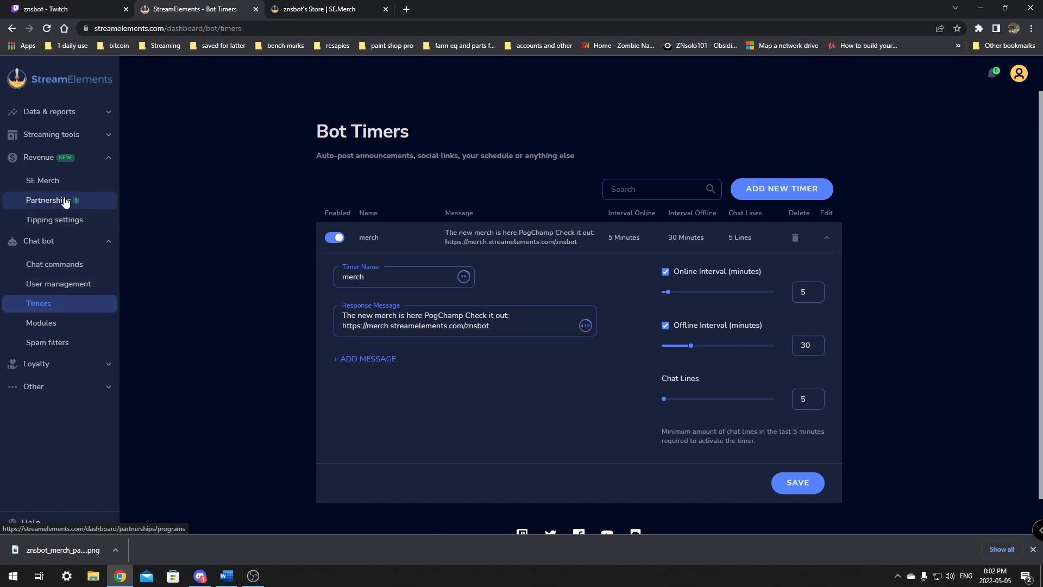
{"action": "mouse_move", "coordinate": [42, 181]}
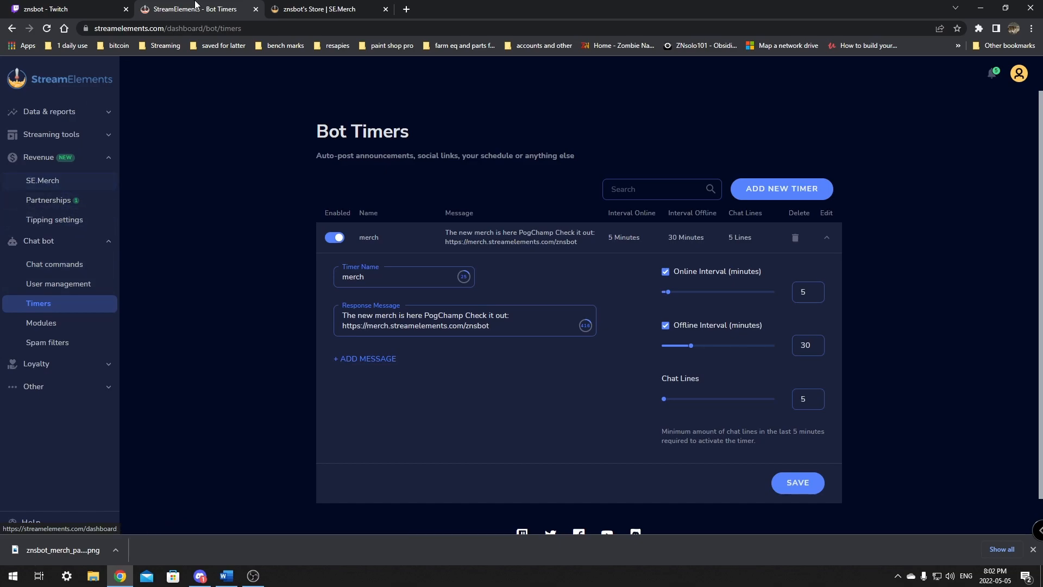
{"action": "left_click", "coordinate": [67, 8]}
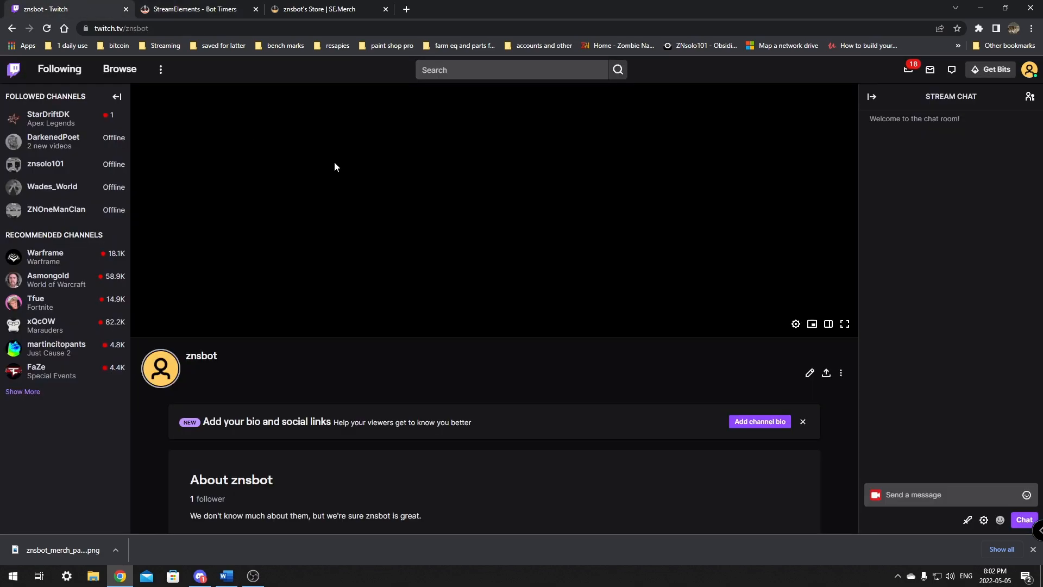
{"action": "left_click", "coordinate": [195, 9]}
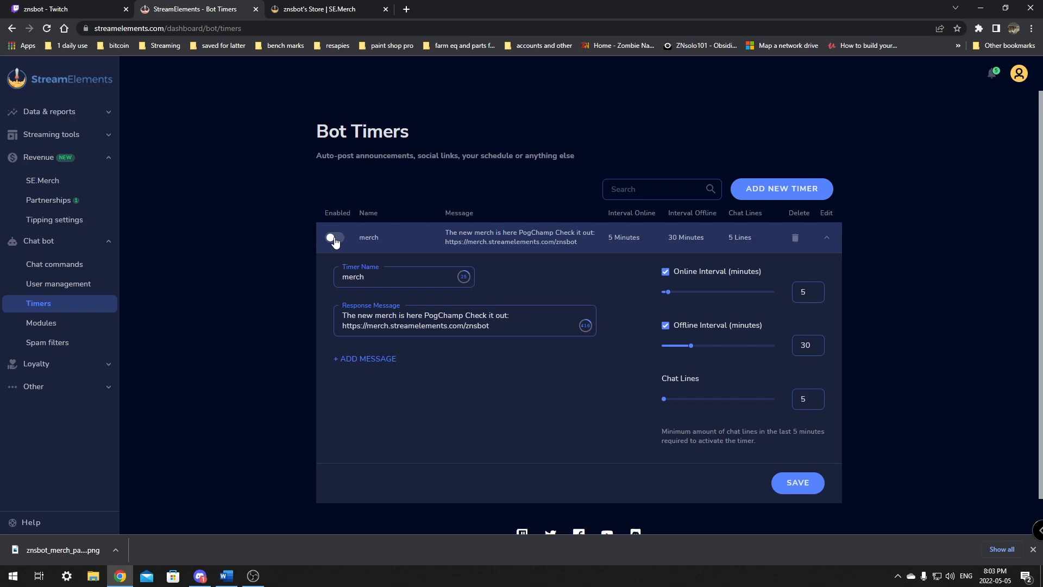
{"action": "left_click", "coordinate": [333, 238]}
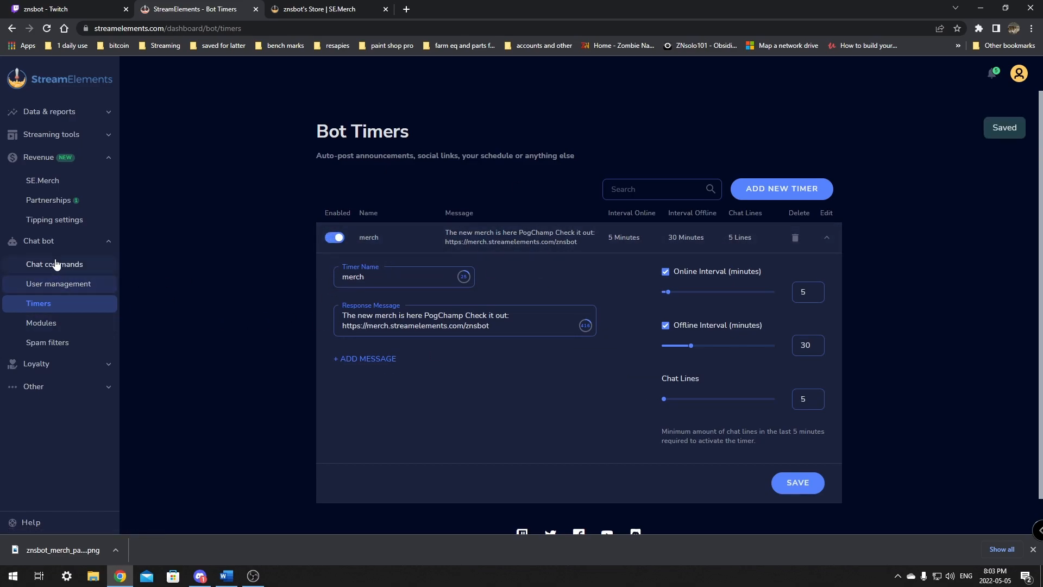
Return to the custom chat commands list showing !merch.
{"action": "left_click", "coordinate": [54, 264]}
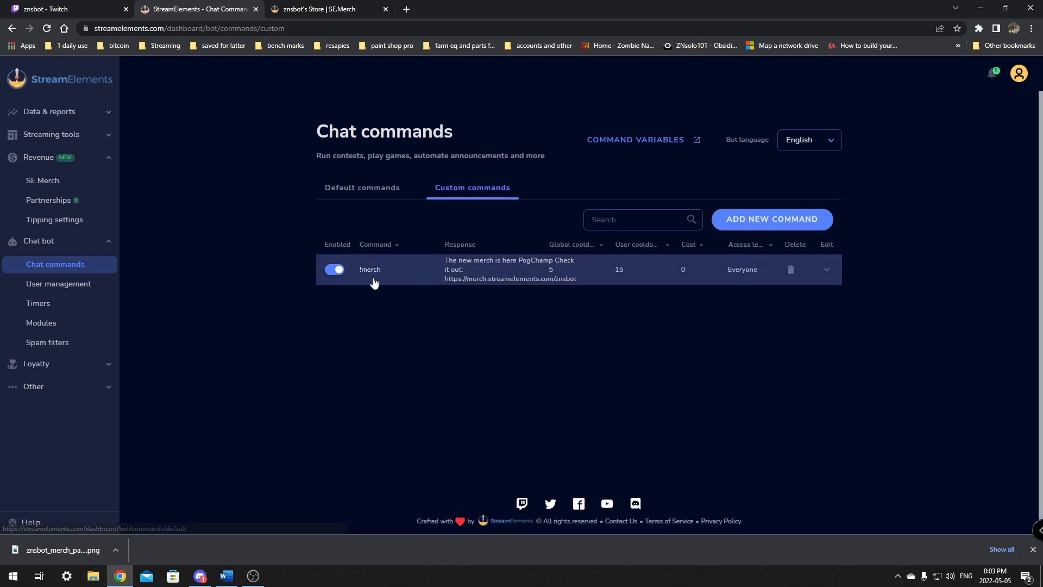
{"action": "mouse_move", "coordinate": [569, 325]}
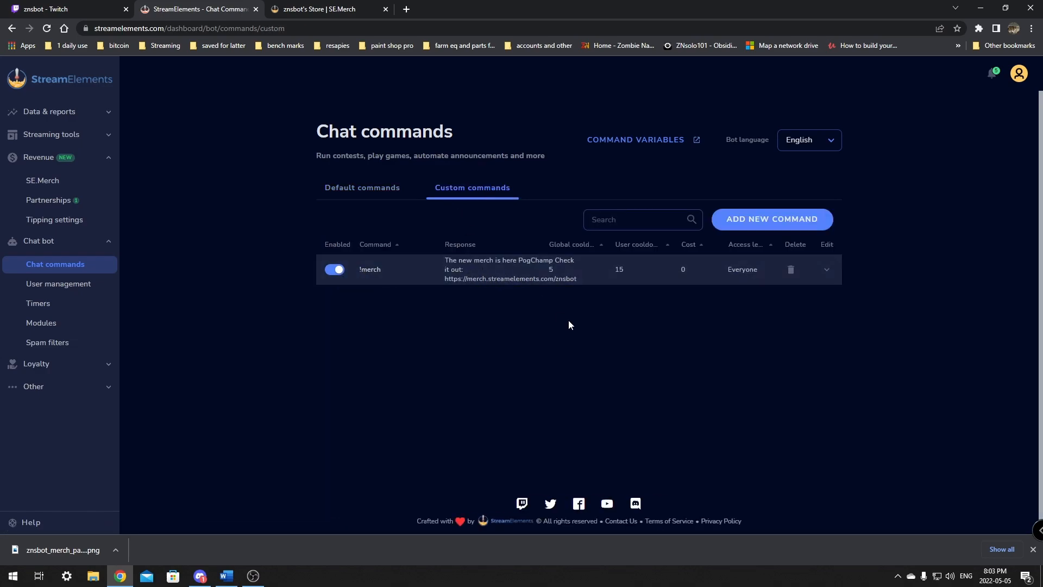
{"action": "mouse_move", "coordinate": [185, 58]}
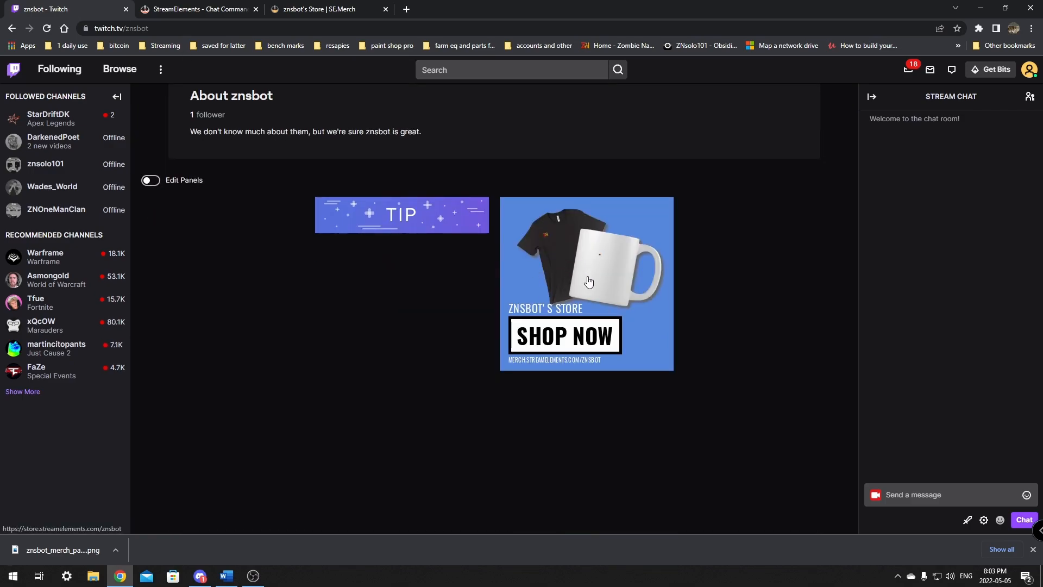
{"action": "mouse_move", "coordinate": [636, 322]}
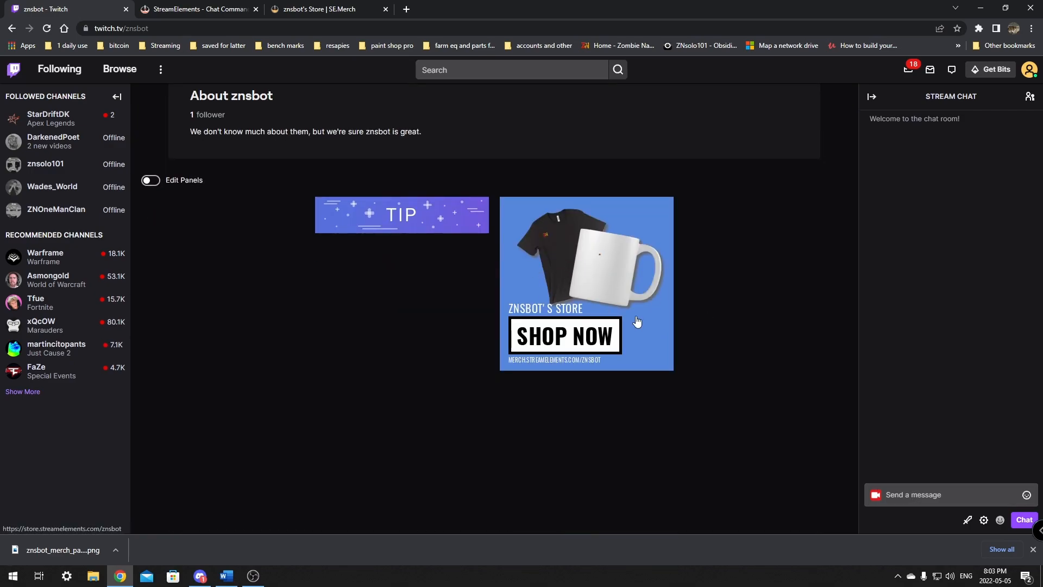
Scroll the znsbot channel page to the Shop Now panel beside the TIP panel.
{"action": "scroll", "scroll_direction": "up", "scroll_amount": 3}
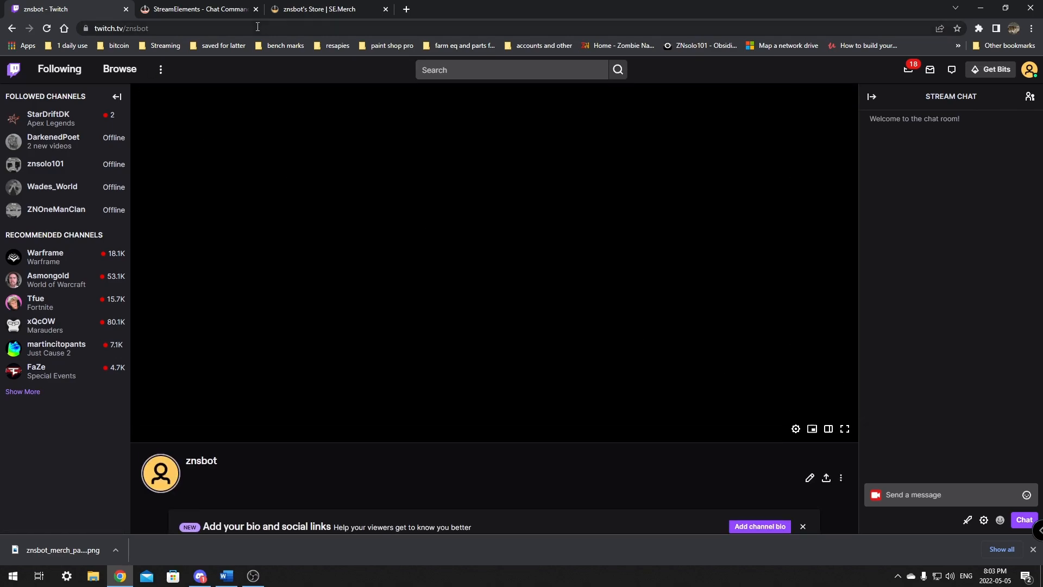
{"action": "scroll", "scroll_direction": "down", "scroll_amount": 3}
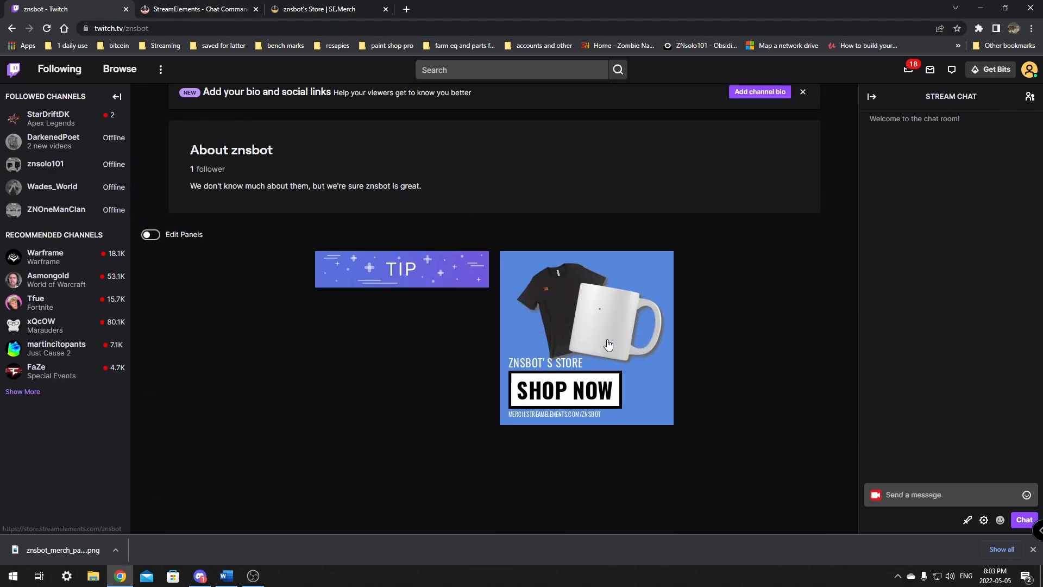
{"action": "mouse_move", "coordinate": [611, 341]}
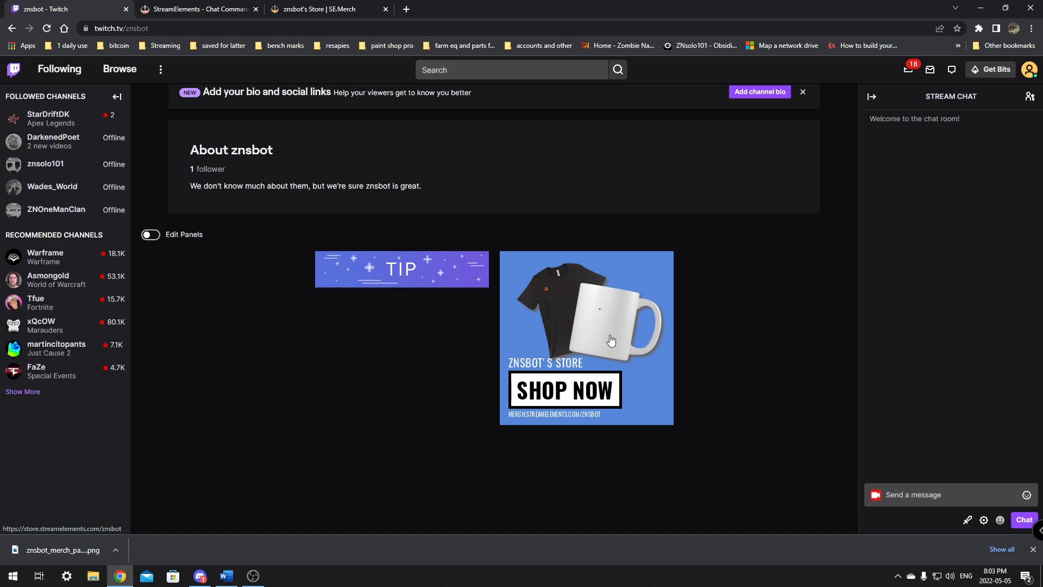
{"action": "mouse_move", "coordinate": [966, 472]}
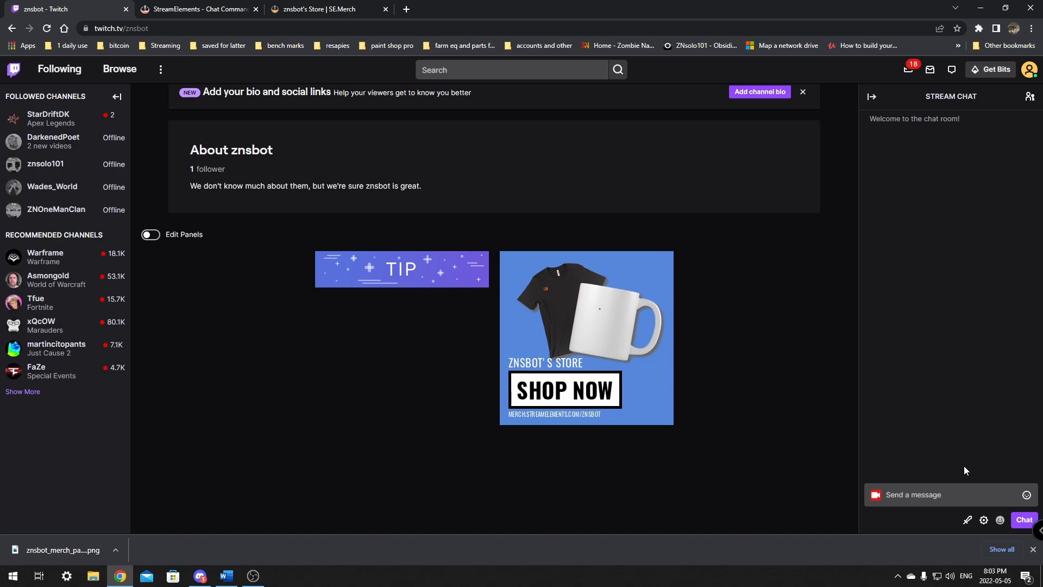
{"action": "mouse_move", "coordinate": [838, 355]}
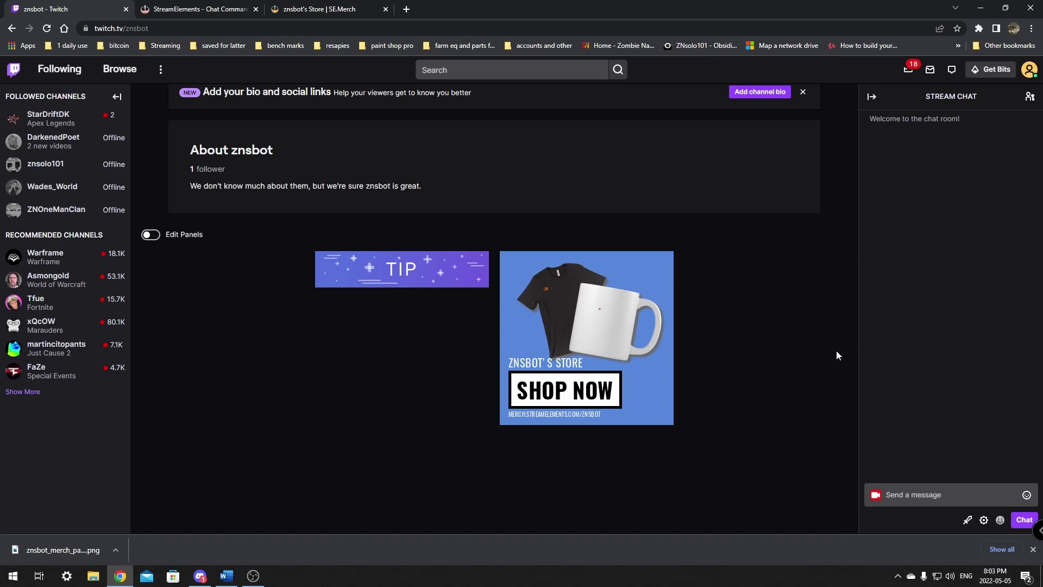
{"action": "mouse_move", "coordinate": [313, 9]}
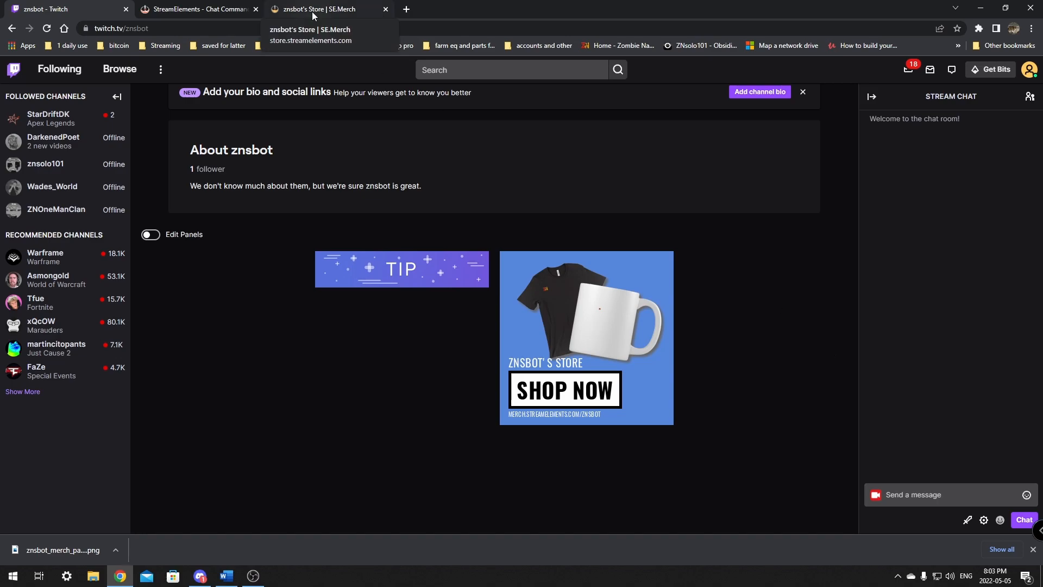
{"action": "mouse_move", "coordinate": [354, 66]}
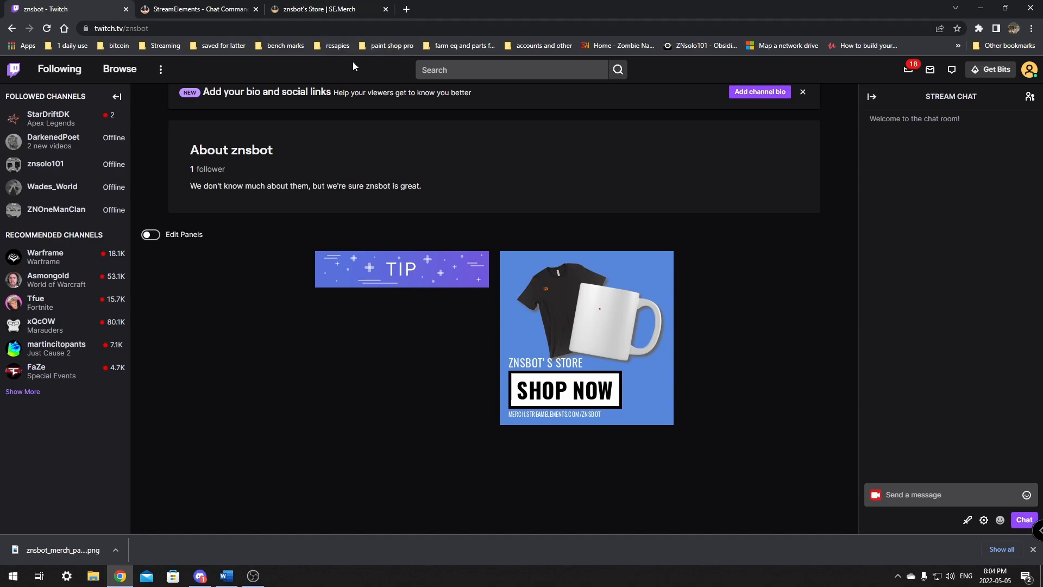